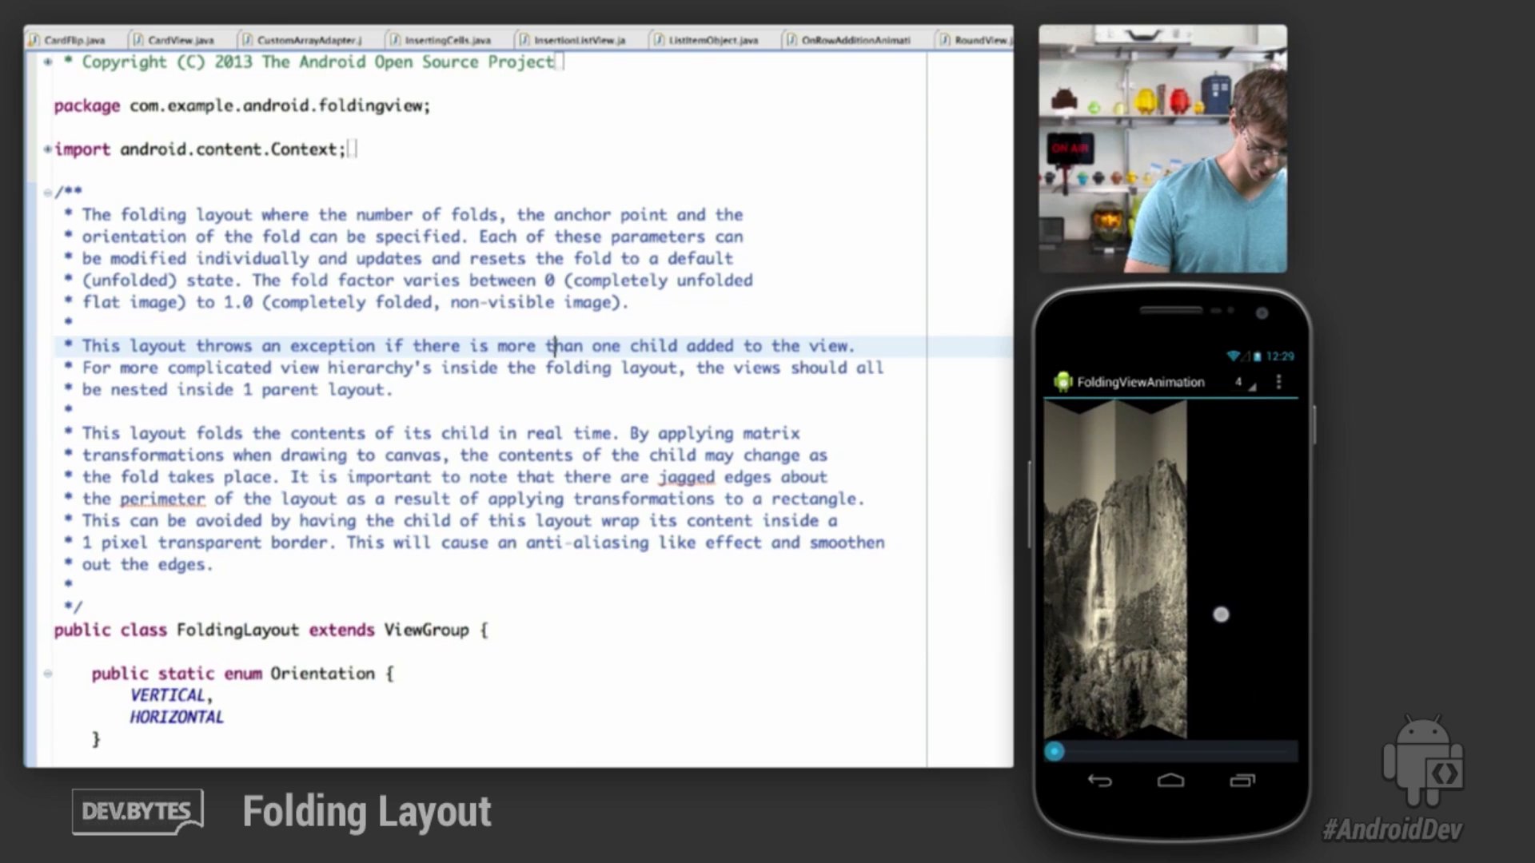
Drag the demo's fold slider until the waterfall image is completely unfolded.
drag(1219, 614, 1100, 588)
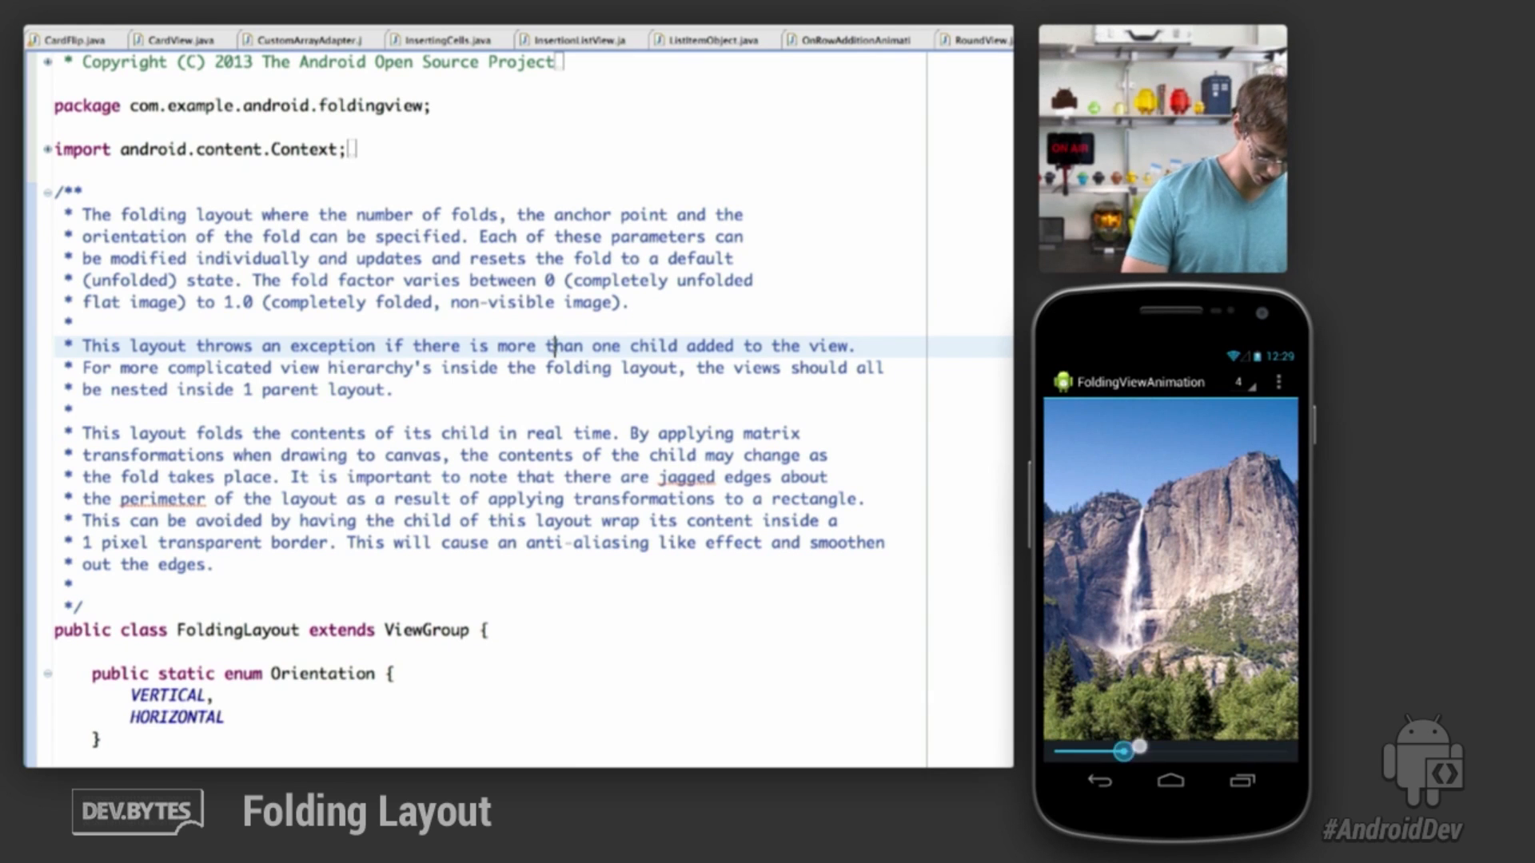
drag(1126, 749, 1285, 749)
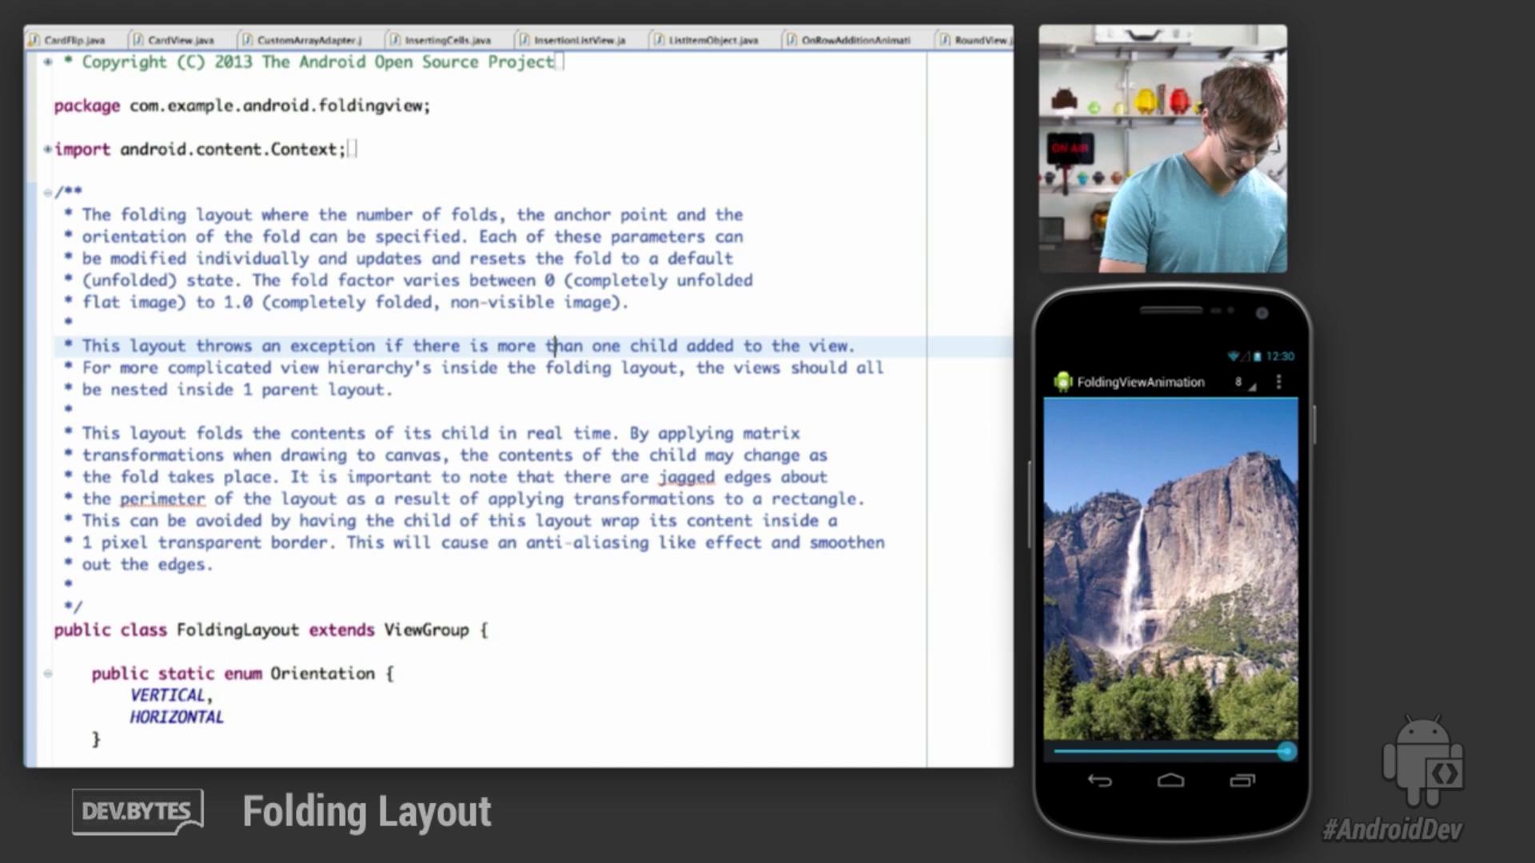
Switch the demo to Camera Feed from its overflow menu, then back to Static Image.
click(1278, 382)
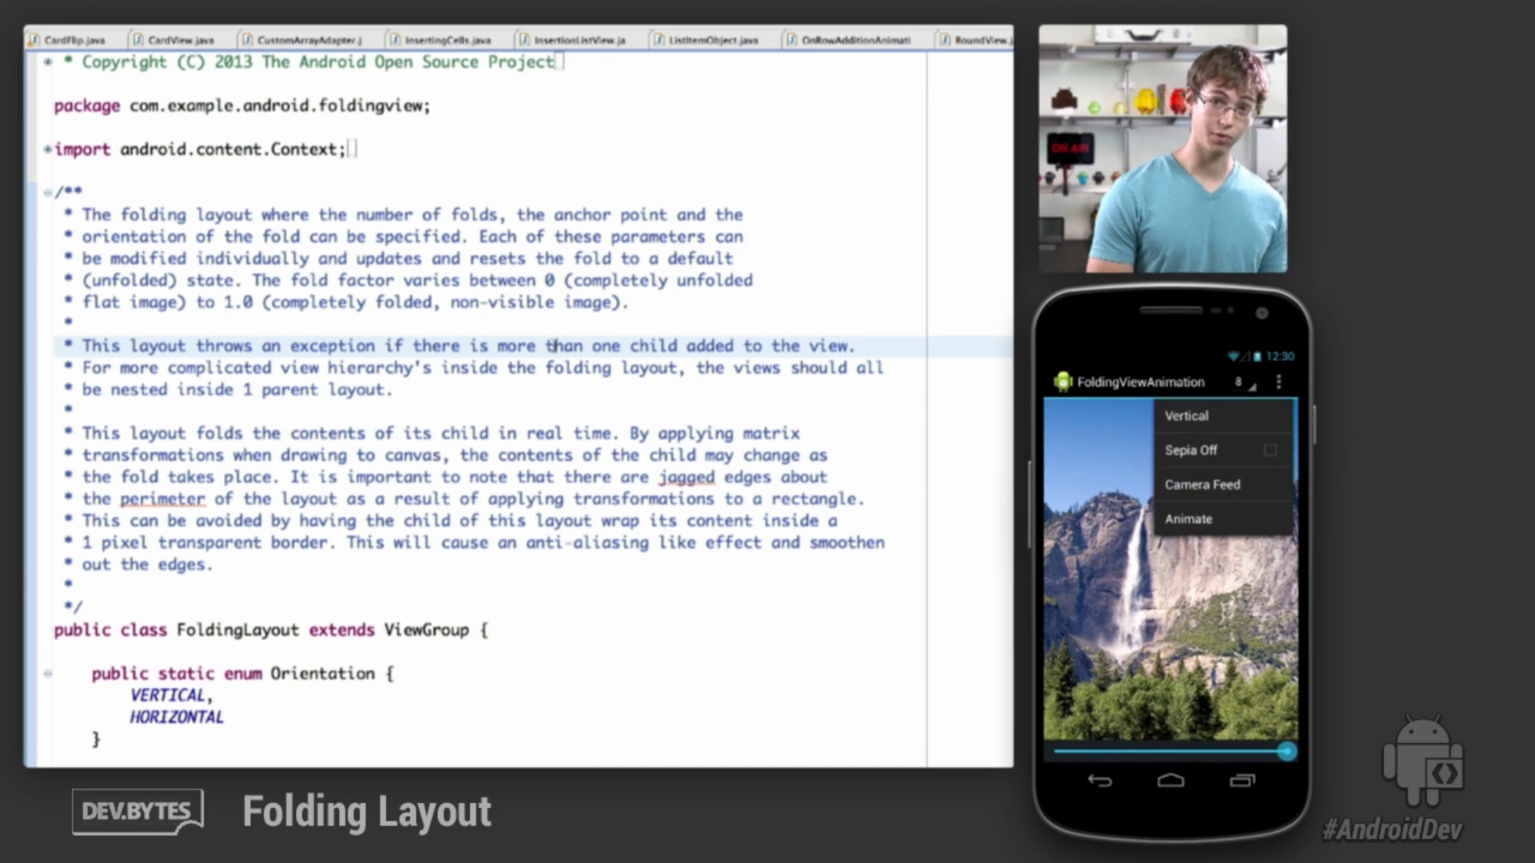
click(1203, 484)
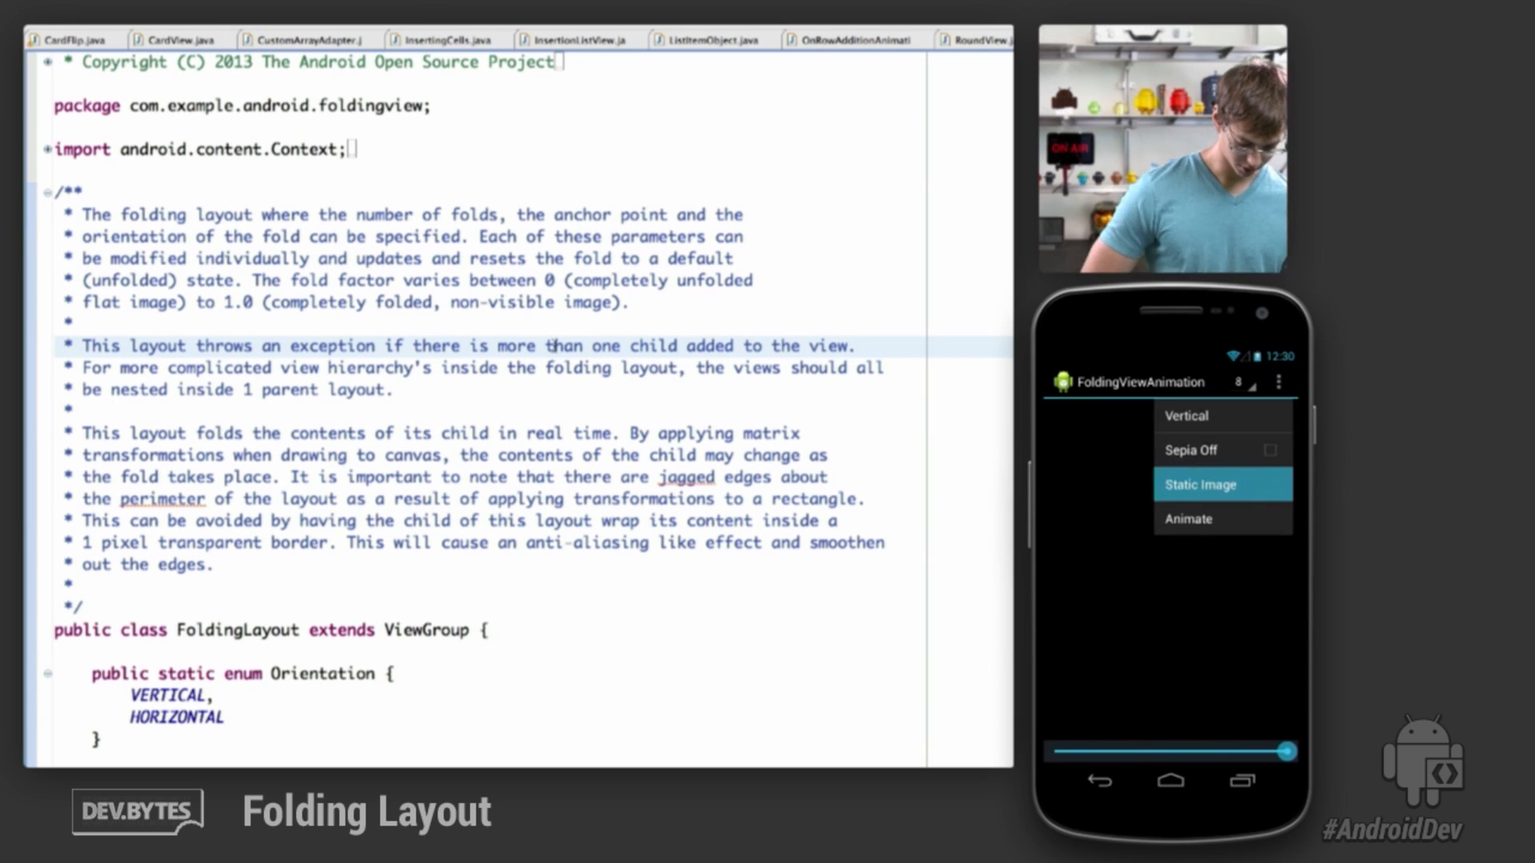
click(1198, 483)
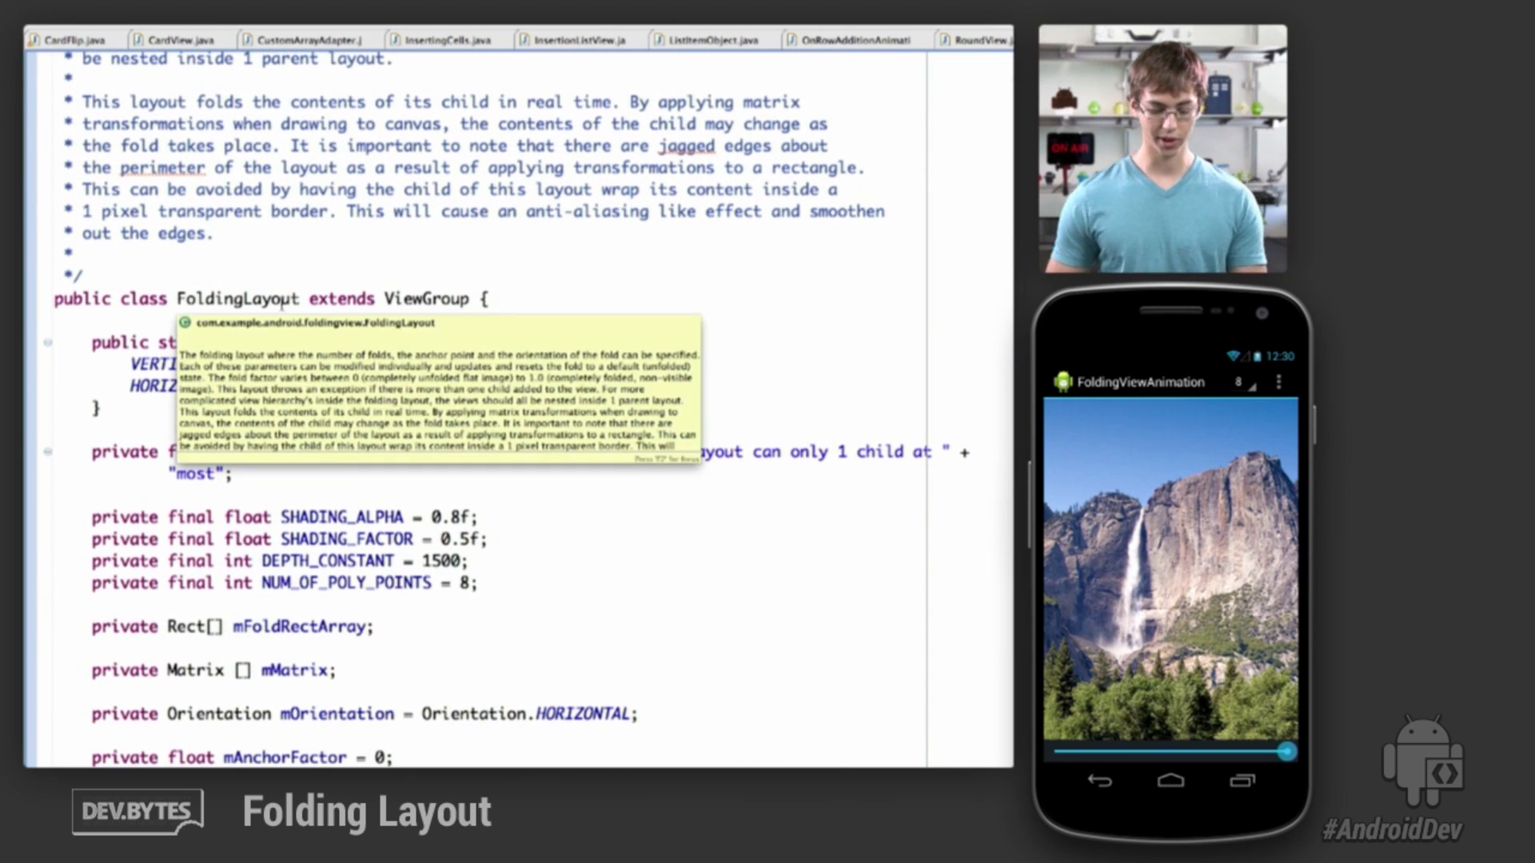
Dismiss the Javadoc hover and move down to the FoldingLayout constructors and addViewInLayout.
click(516, 297)
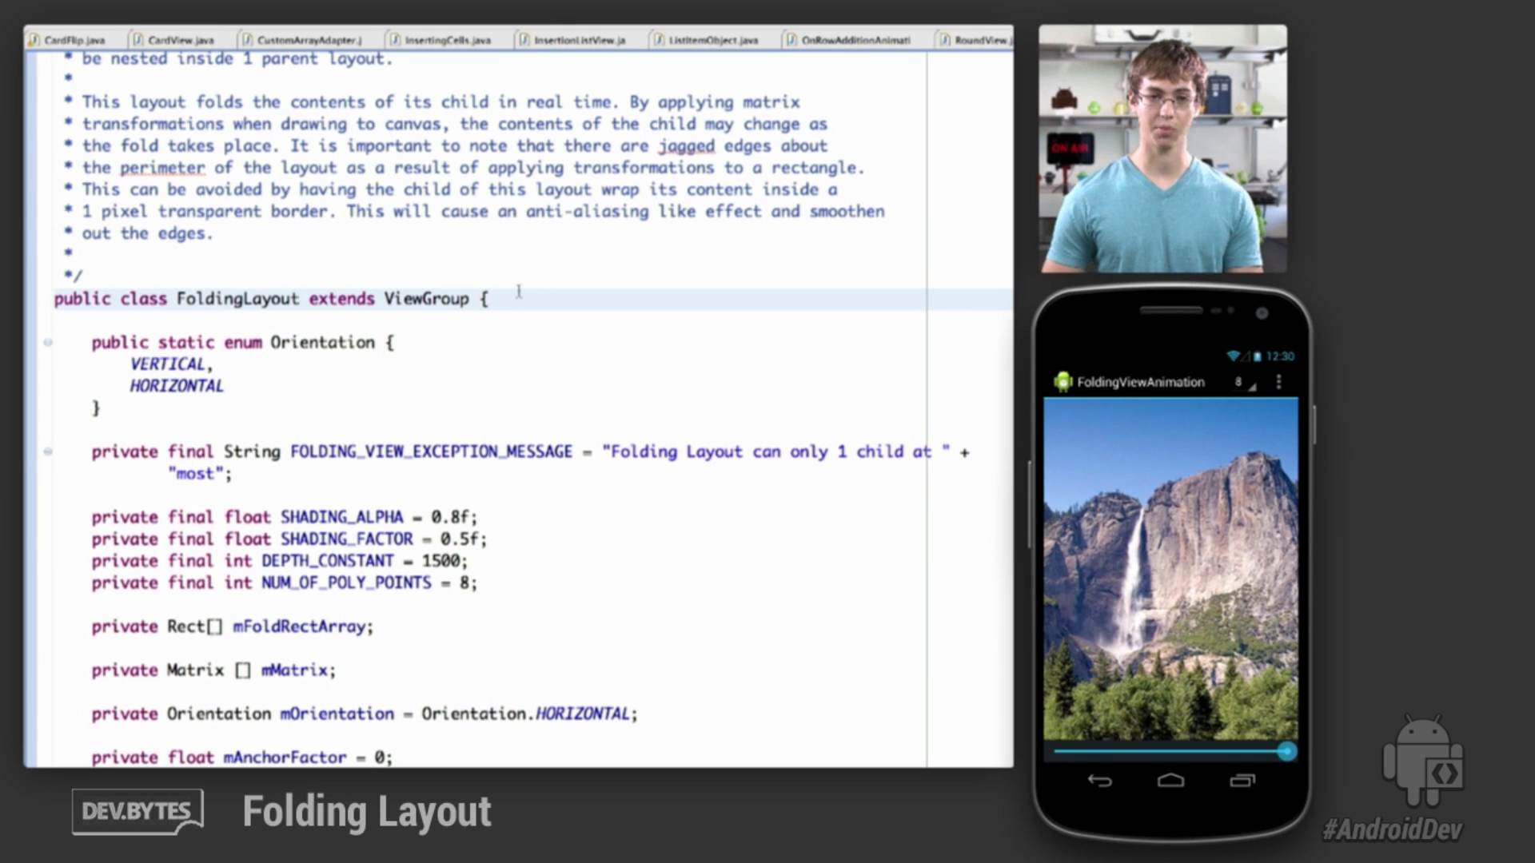
scroll(down, 3)
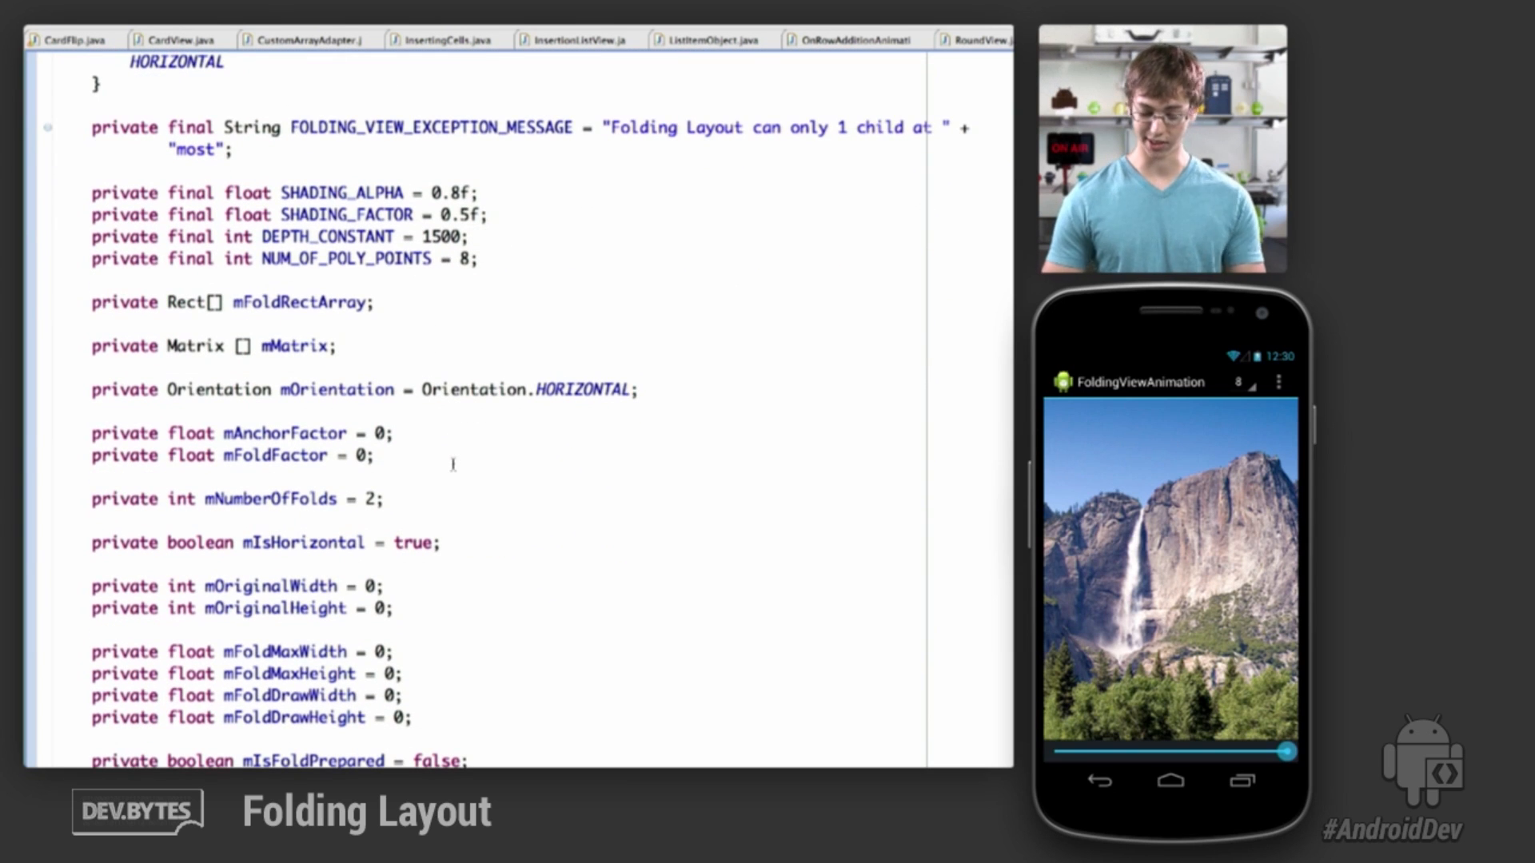
scroll(down, 3)
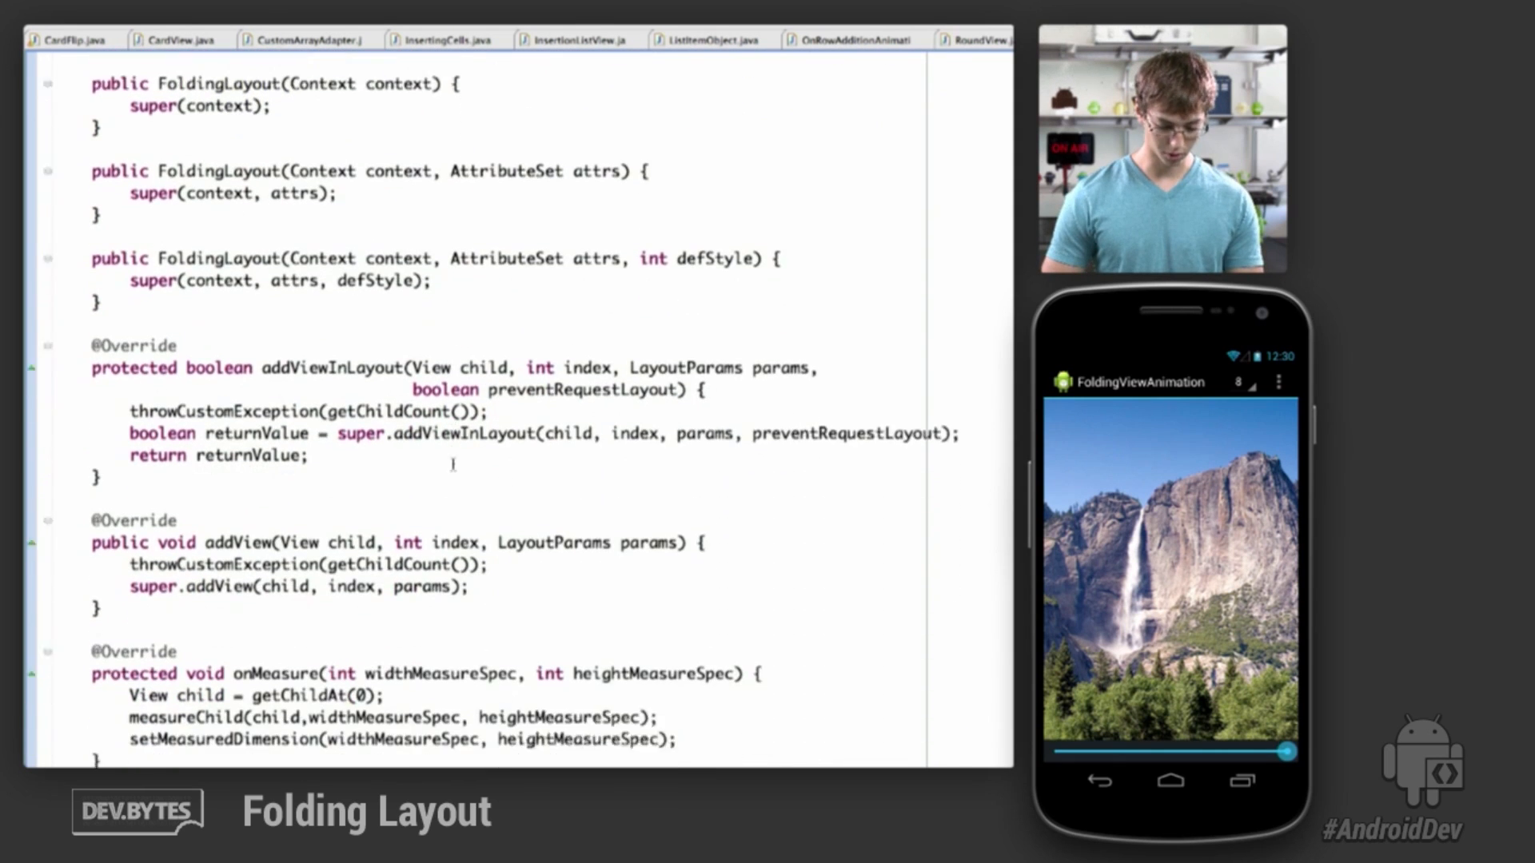
Scroll past onMeasure and onLayout to throwCustomException, setFoldListener and setFoldFactor.
scroll(down, 3)
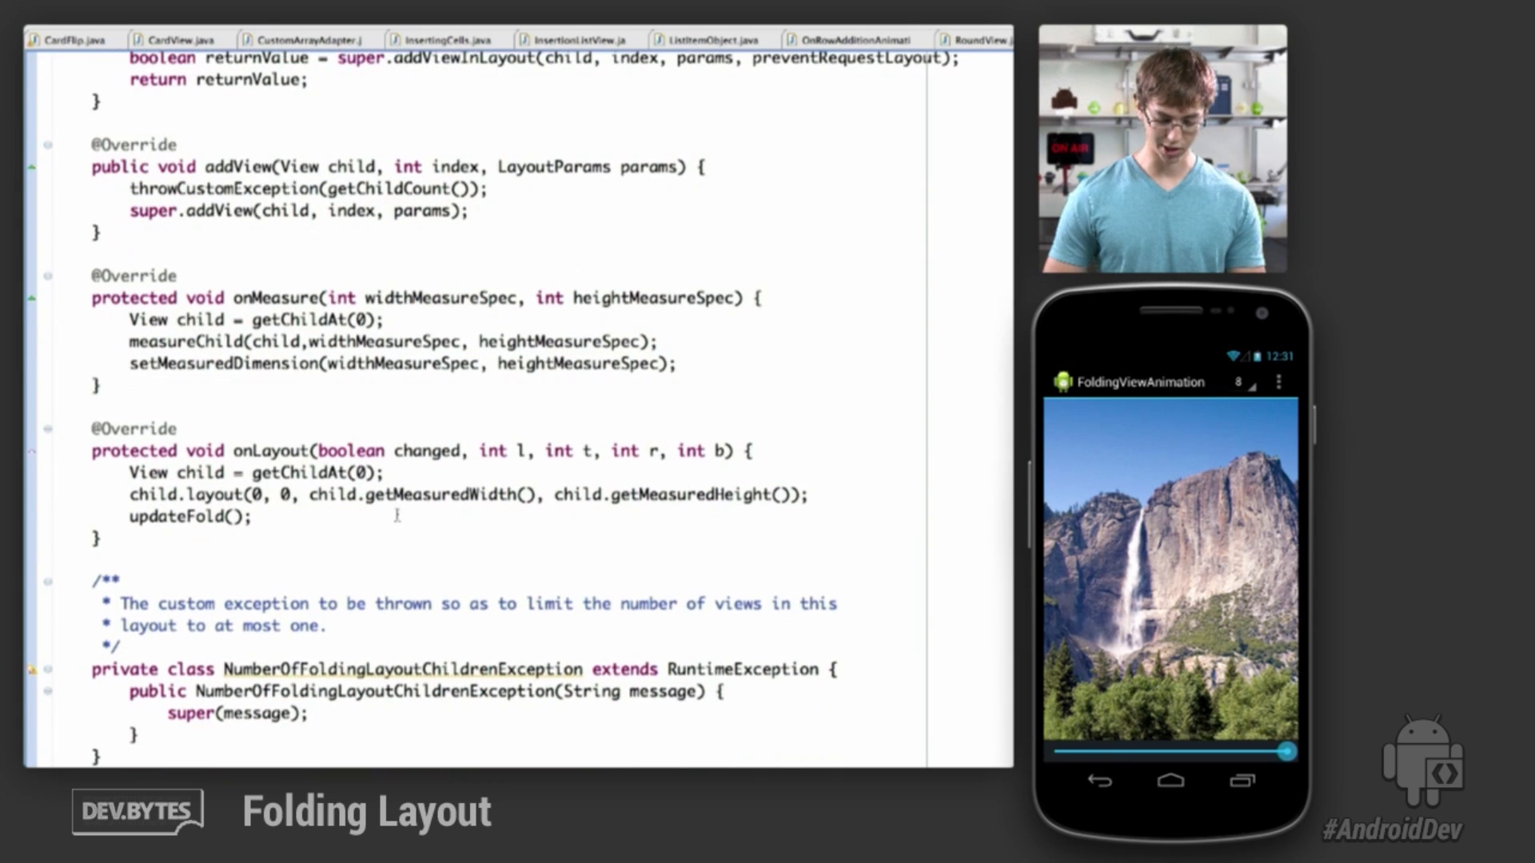
scroll(down, 3)
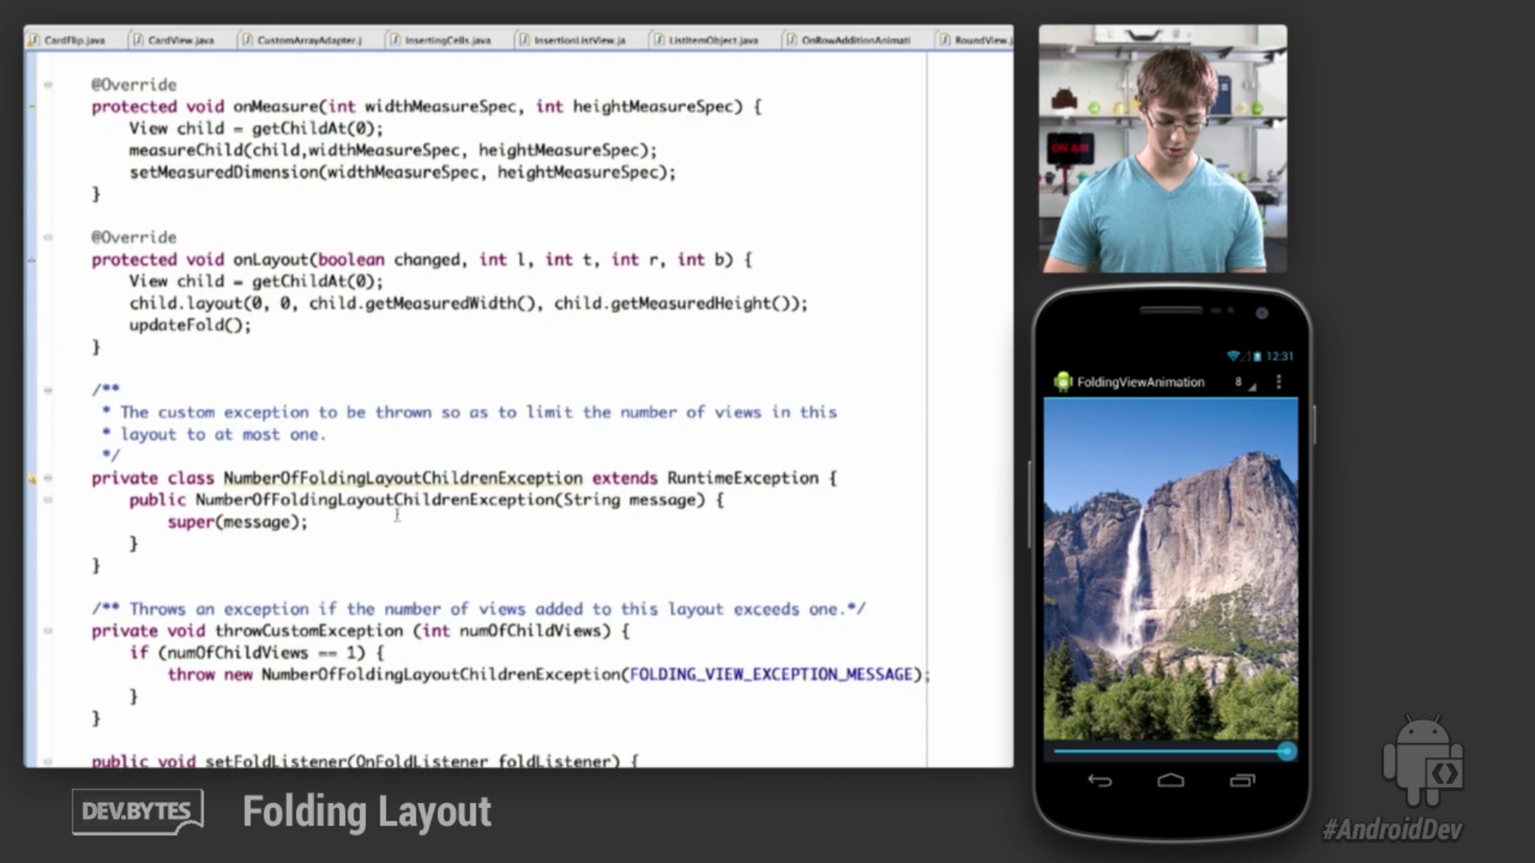
scroll(down, 3)
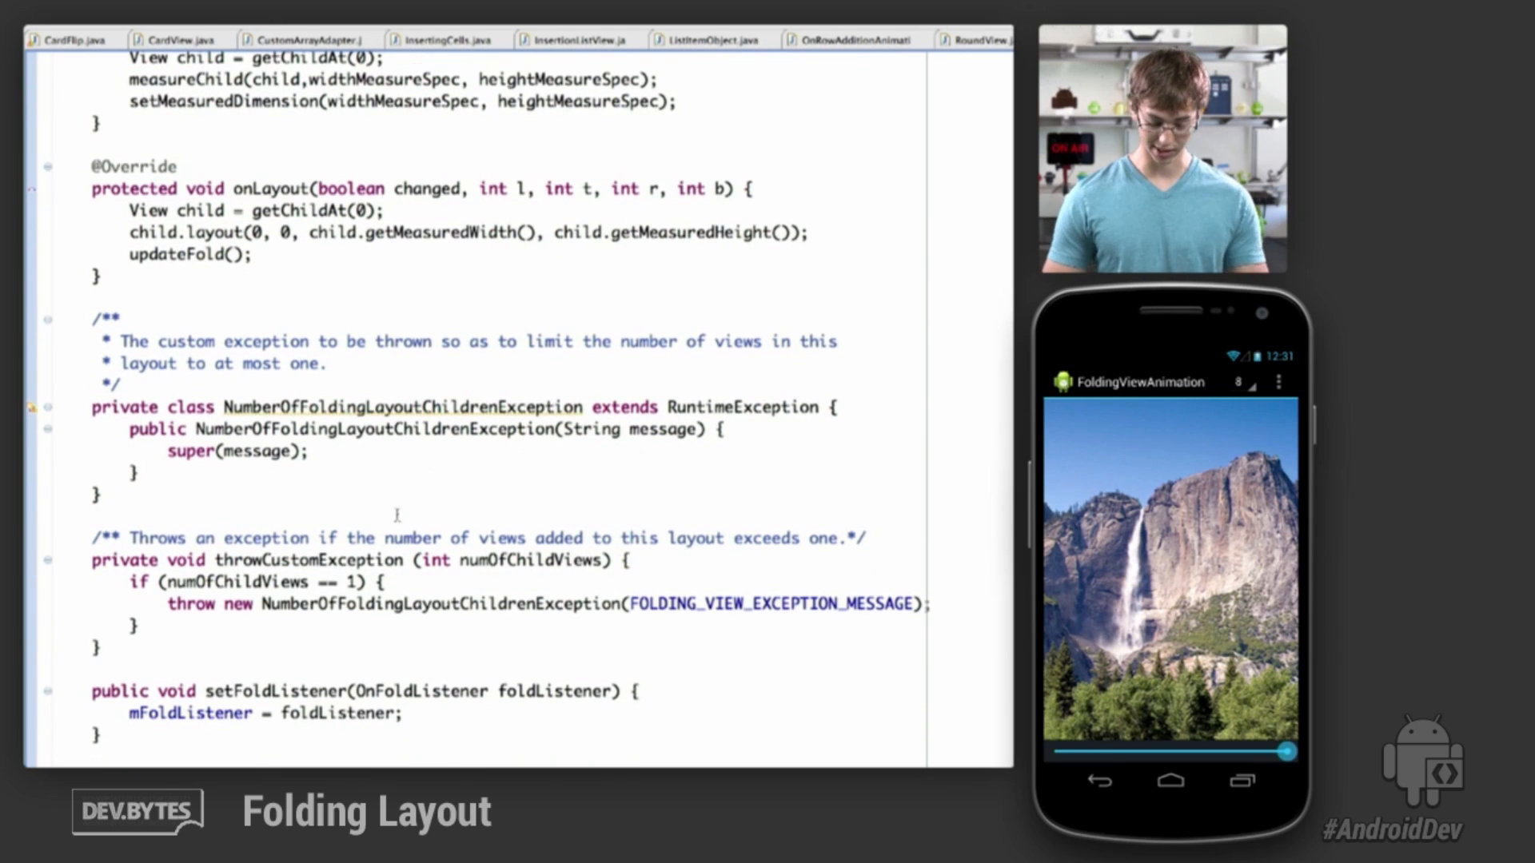
scroll(down, 3)
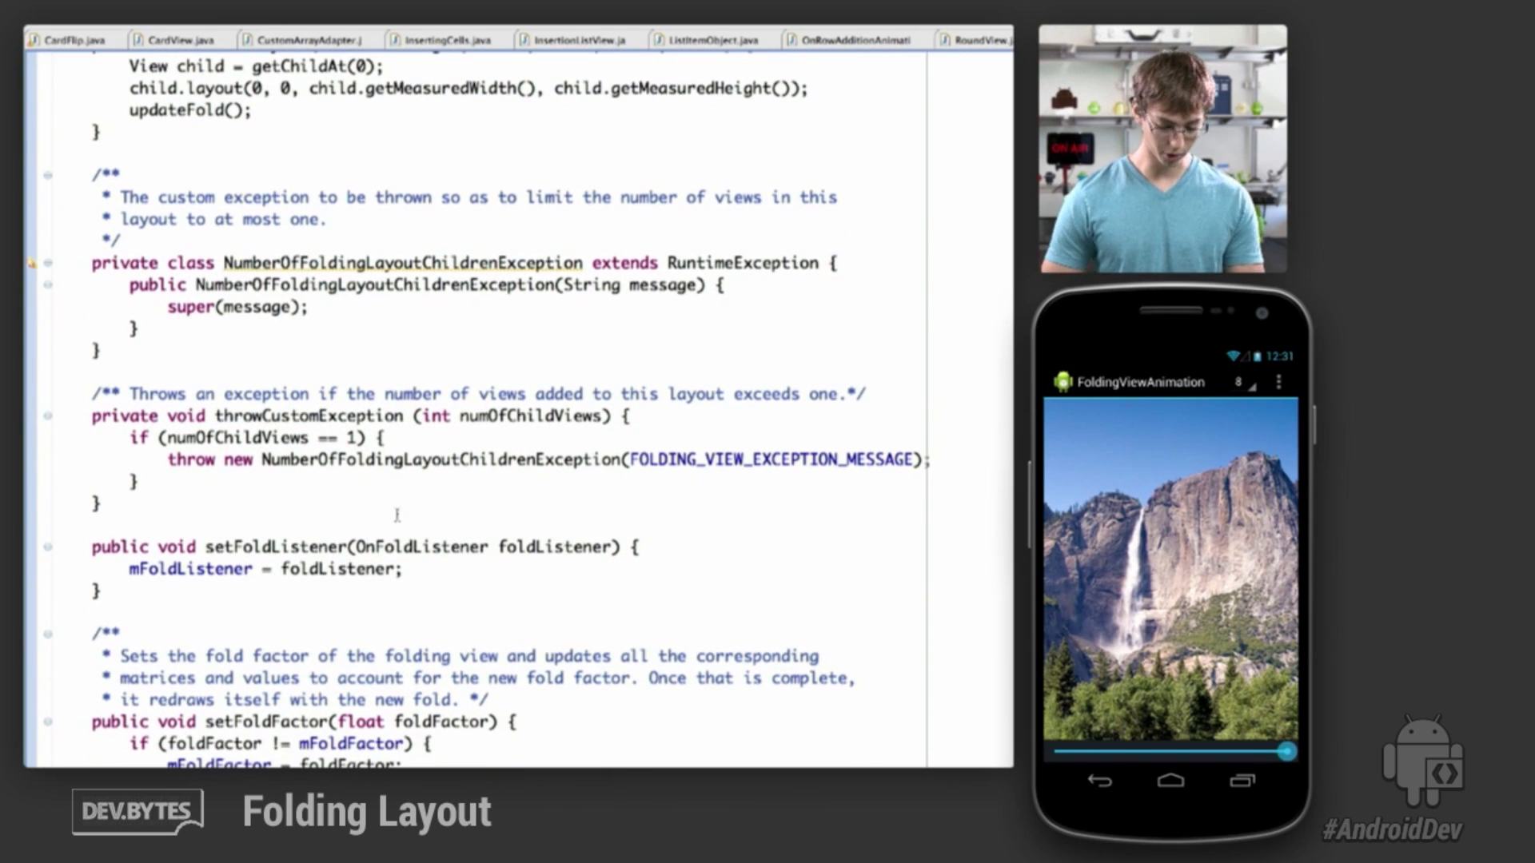
scroll(down, 3)
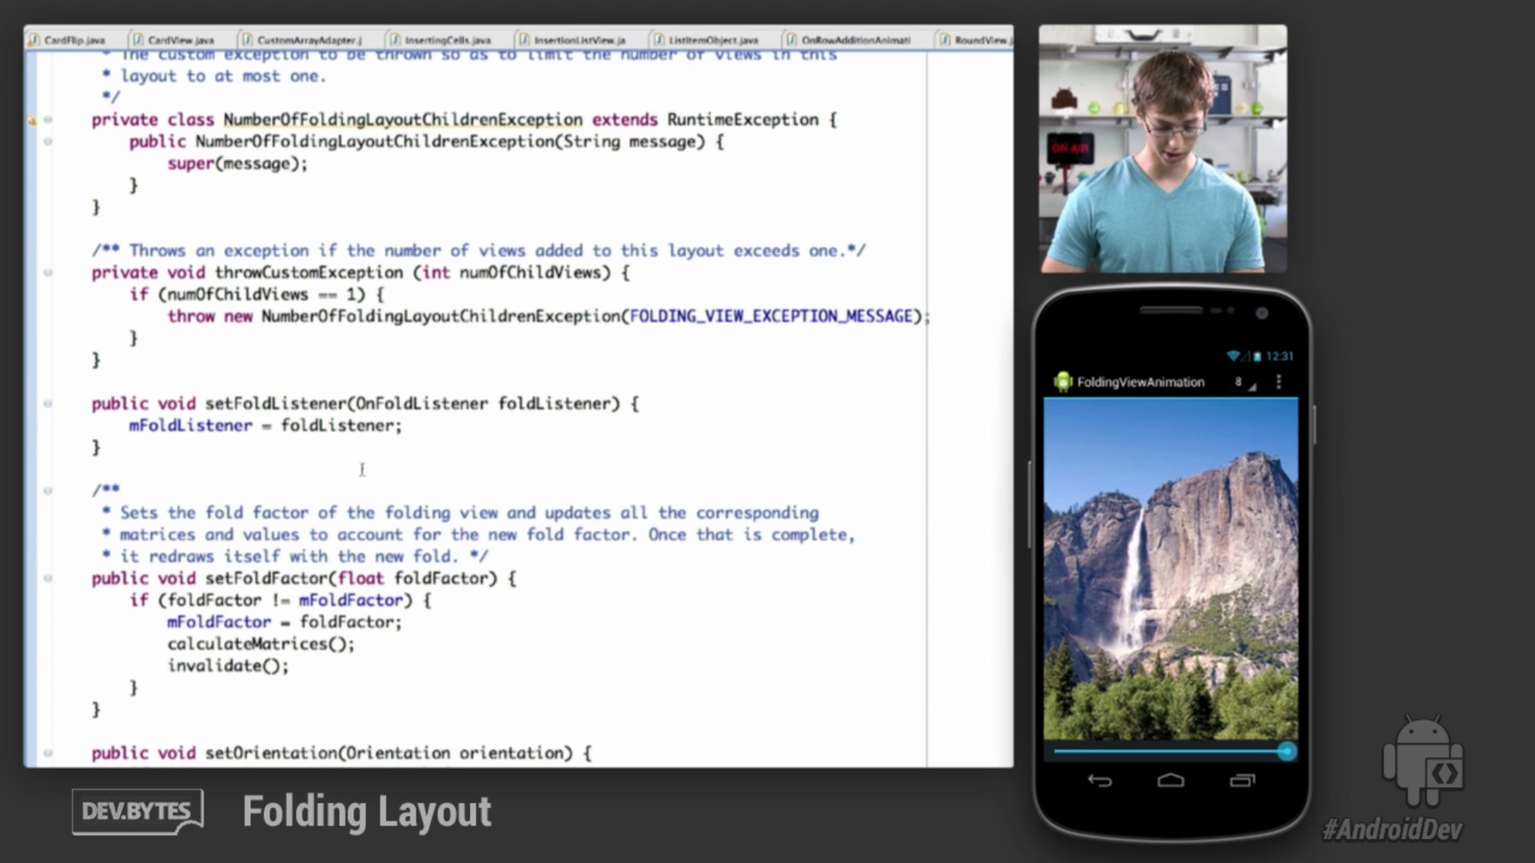
Add invalidate(); after calculateMatrices(); in setFoldFactor.
scroll(down, 3)
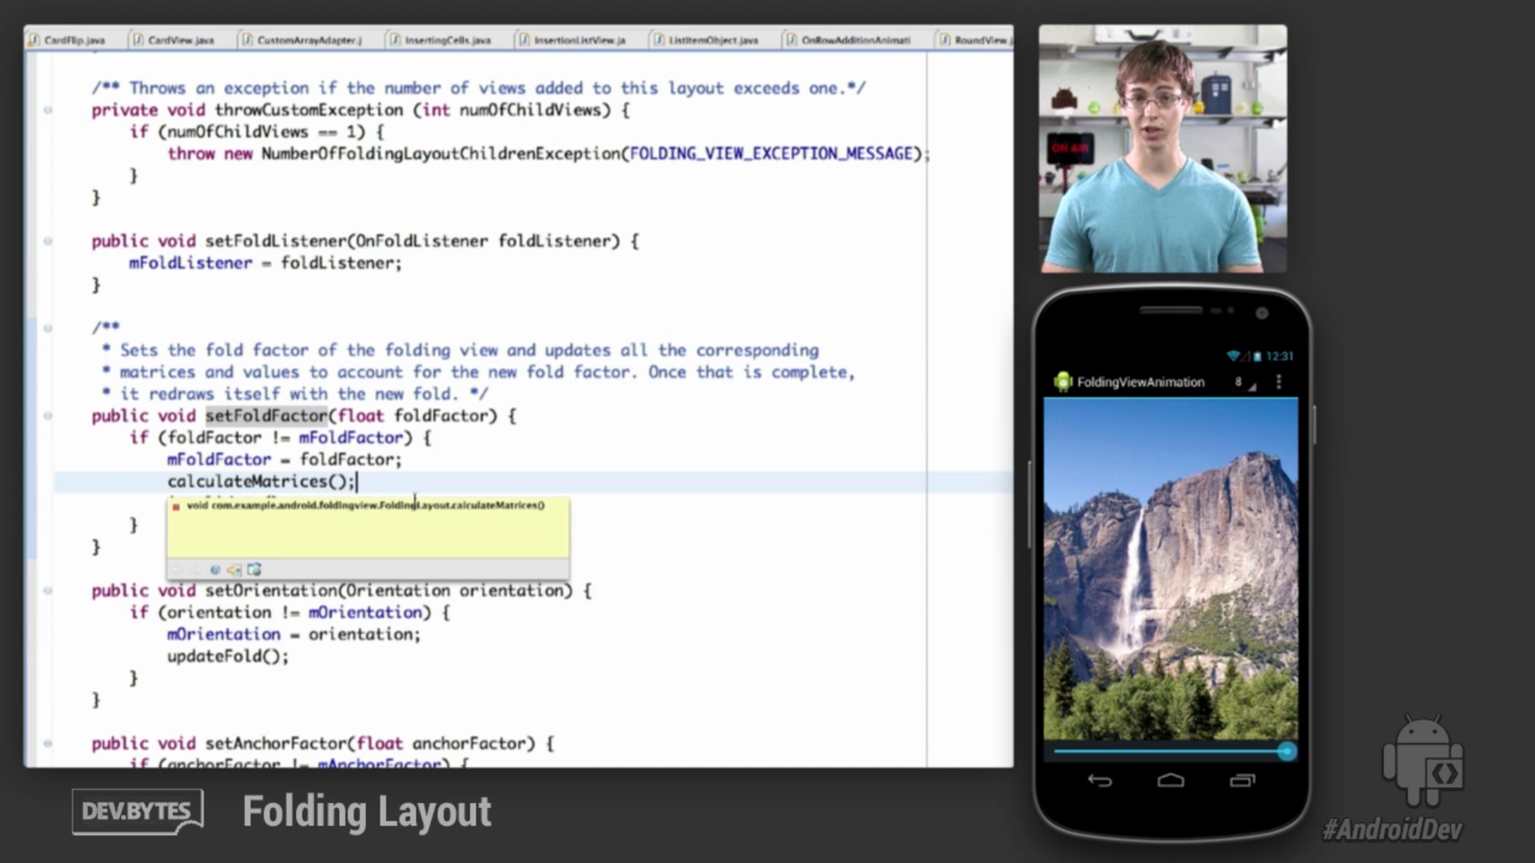
text(invalidate();)
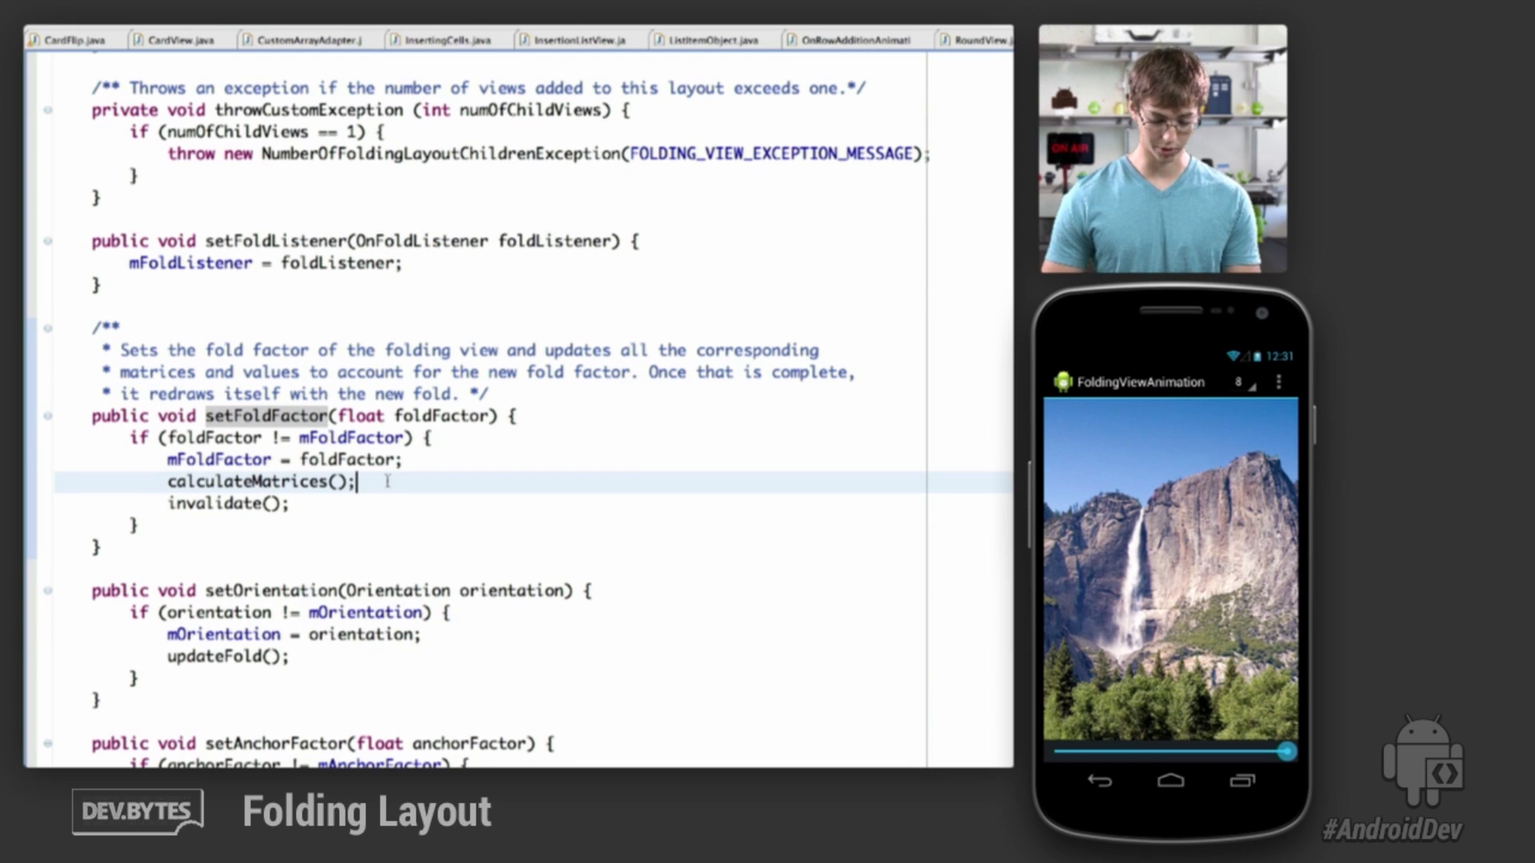
Move down to the remaining setters, the getters and updateFold above prepareFold's comment.
scroll(down, 3)
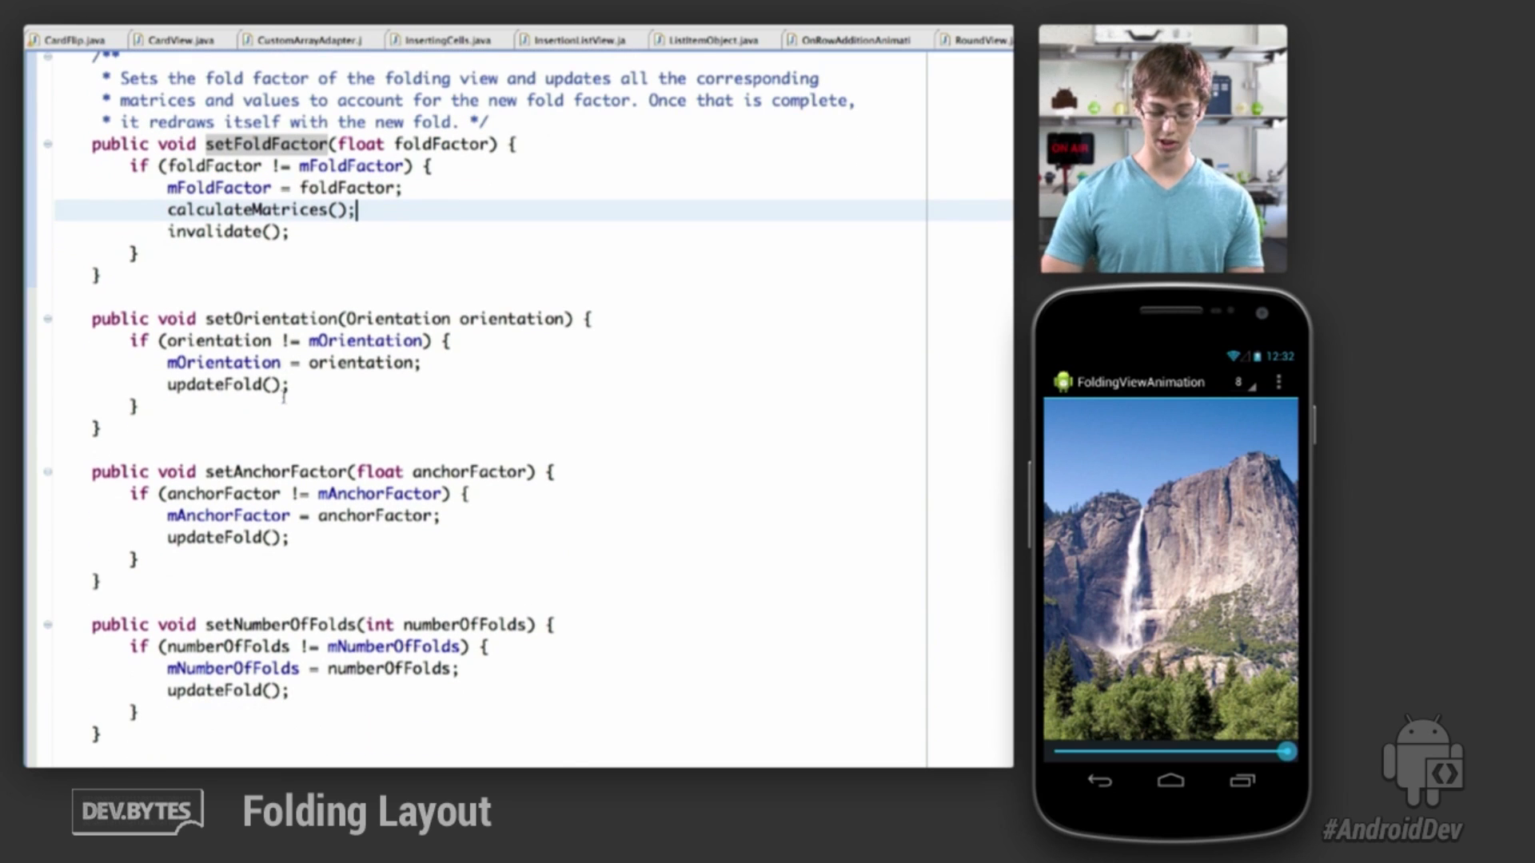
scroll(down, 3)
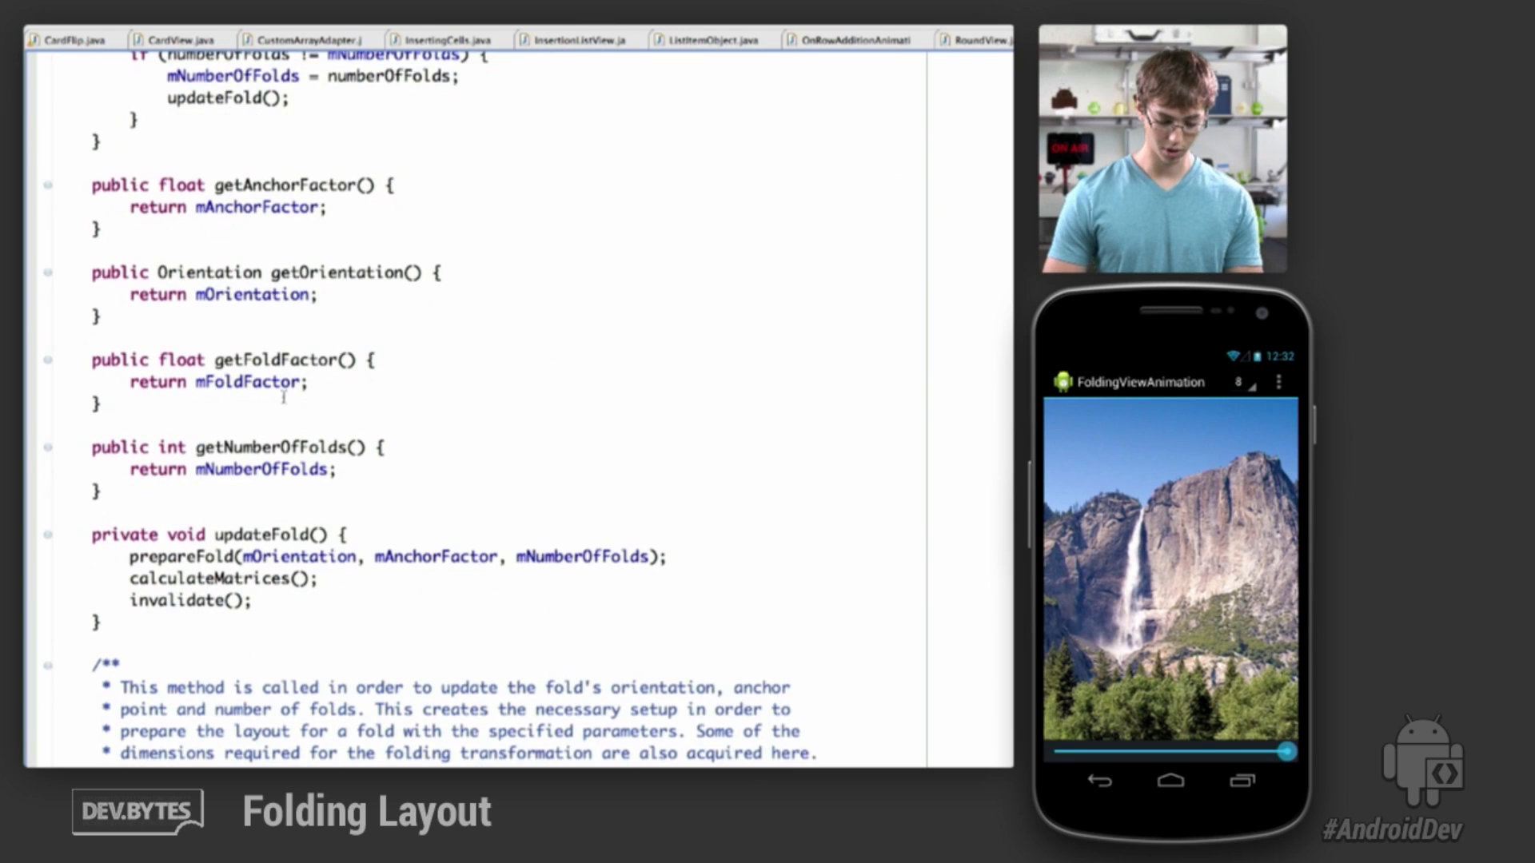
Scroll through prepareFold to the opening fold-factor checks of calculateMatrices.
scroll(down, 3)
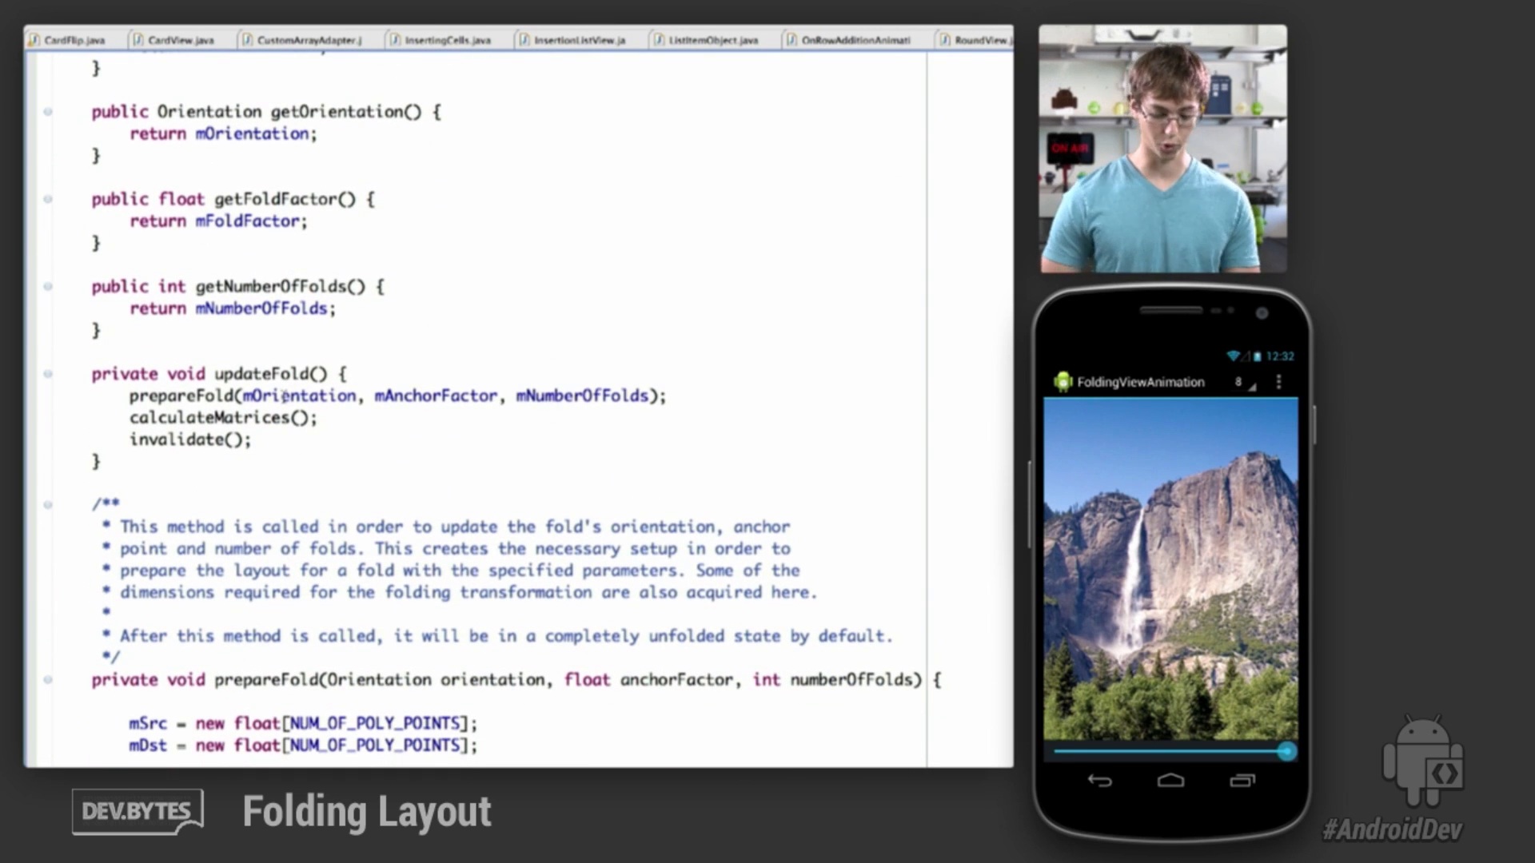
scroll(down, 3)
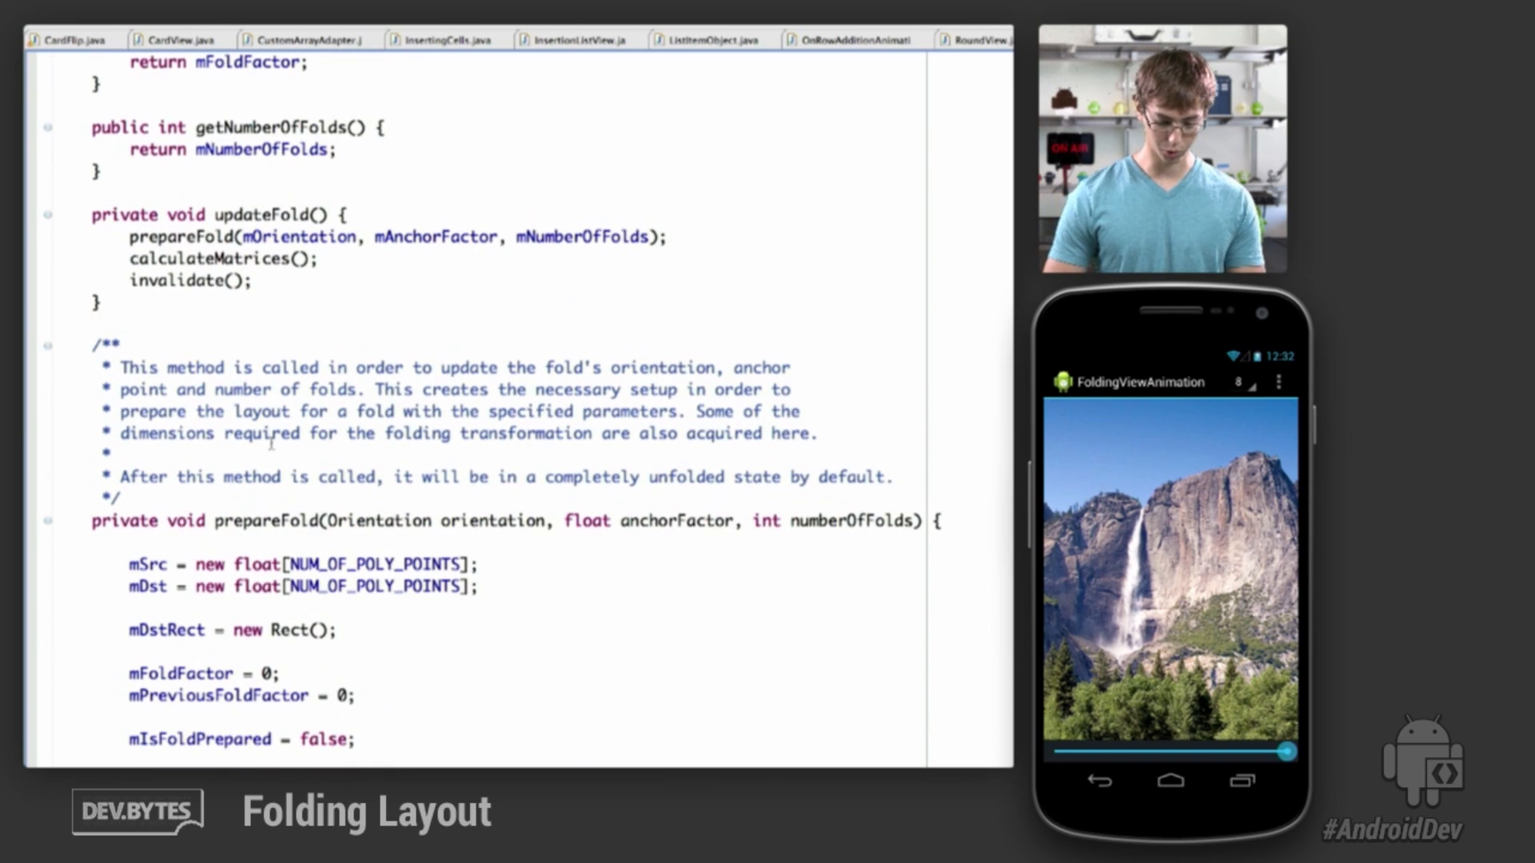
scroll(down, 3)
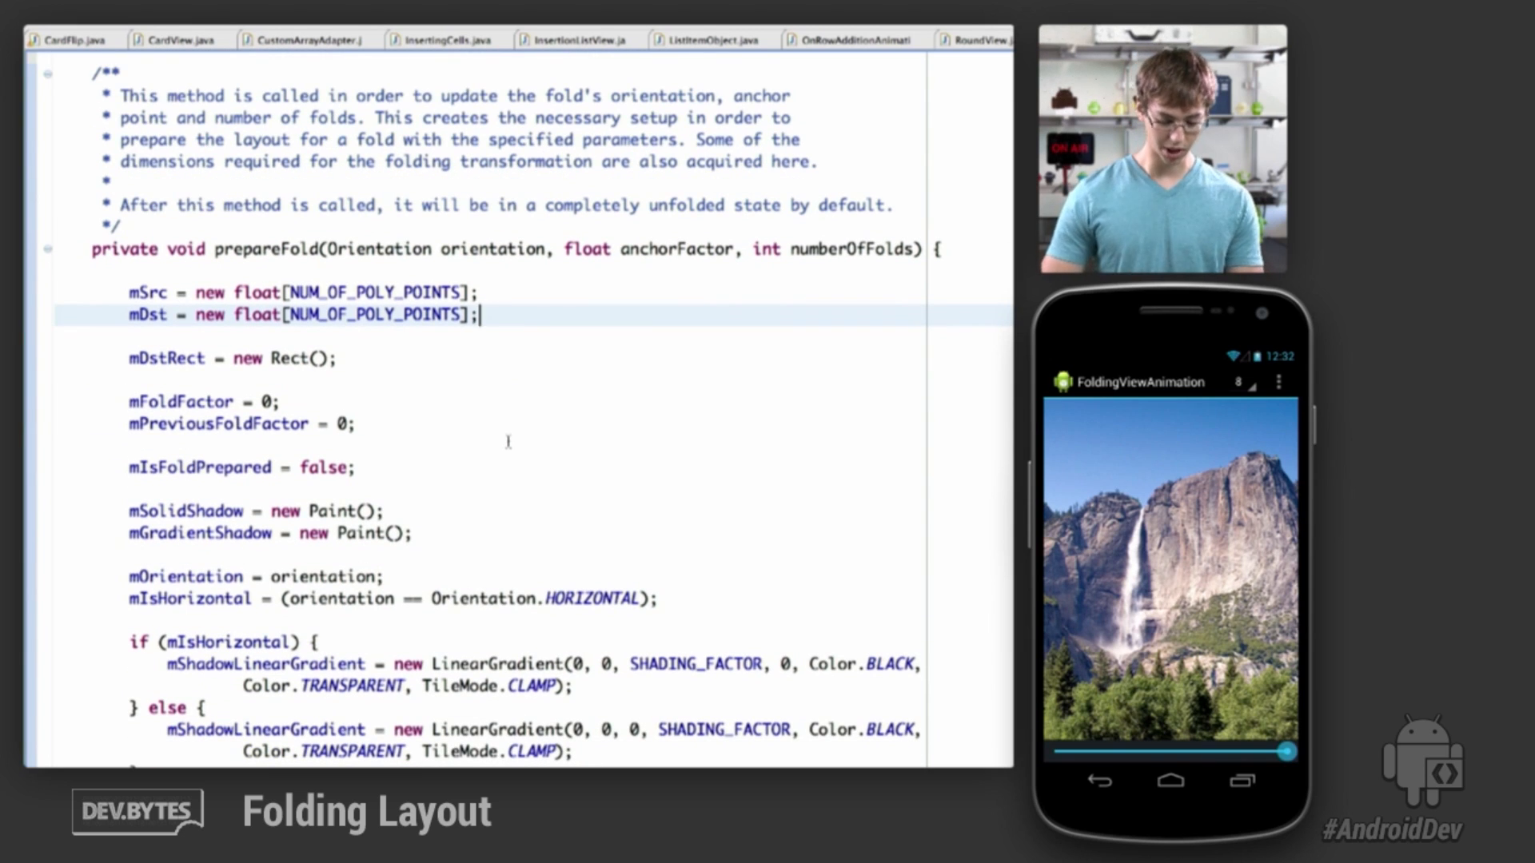
scroll(down, 3)
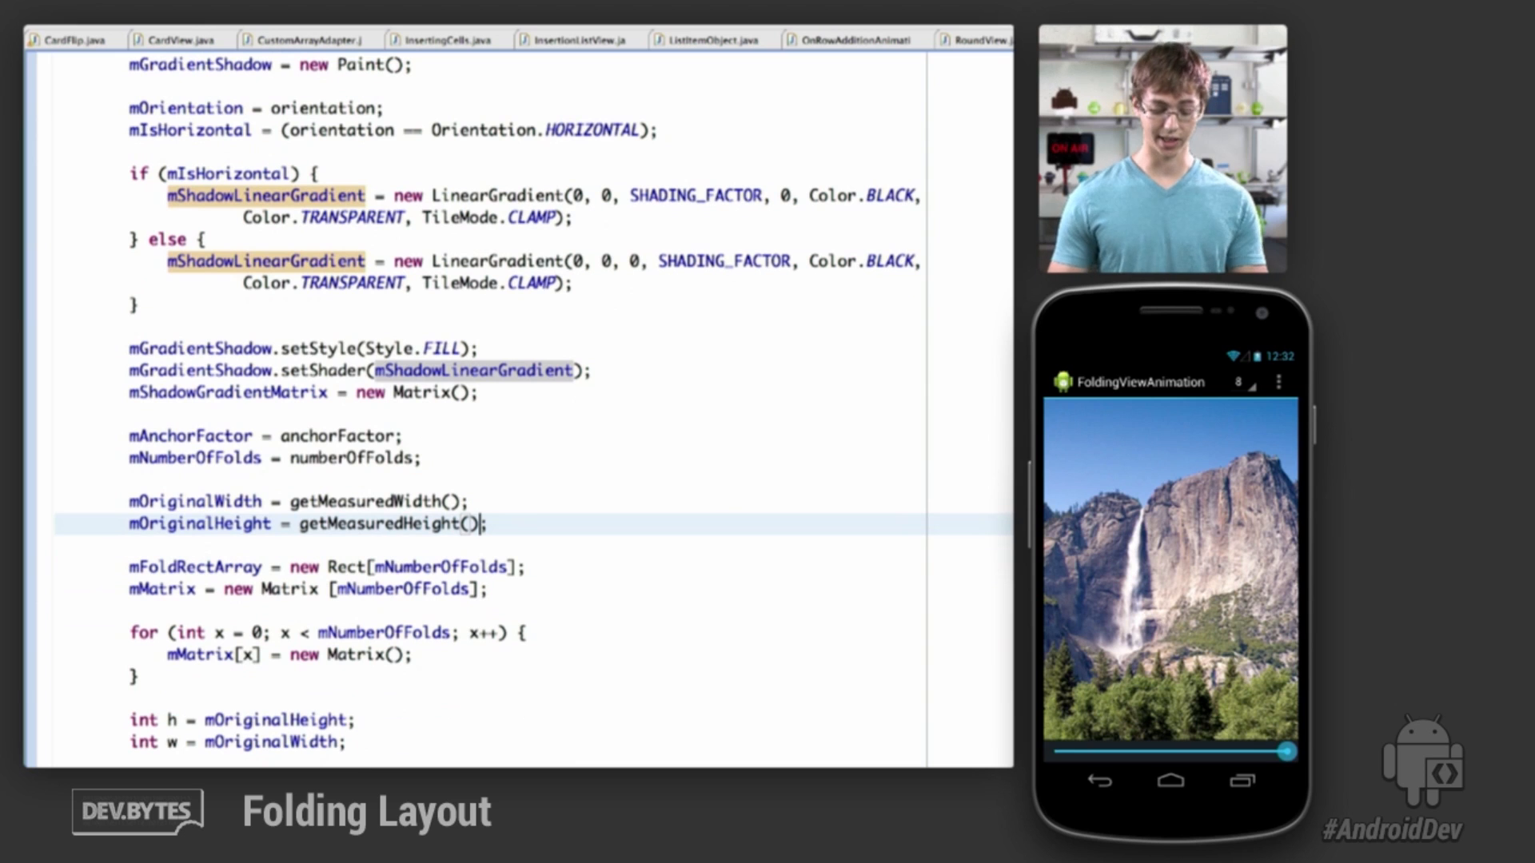
scroll(down, 3)
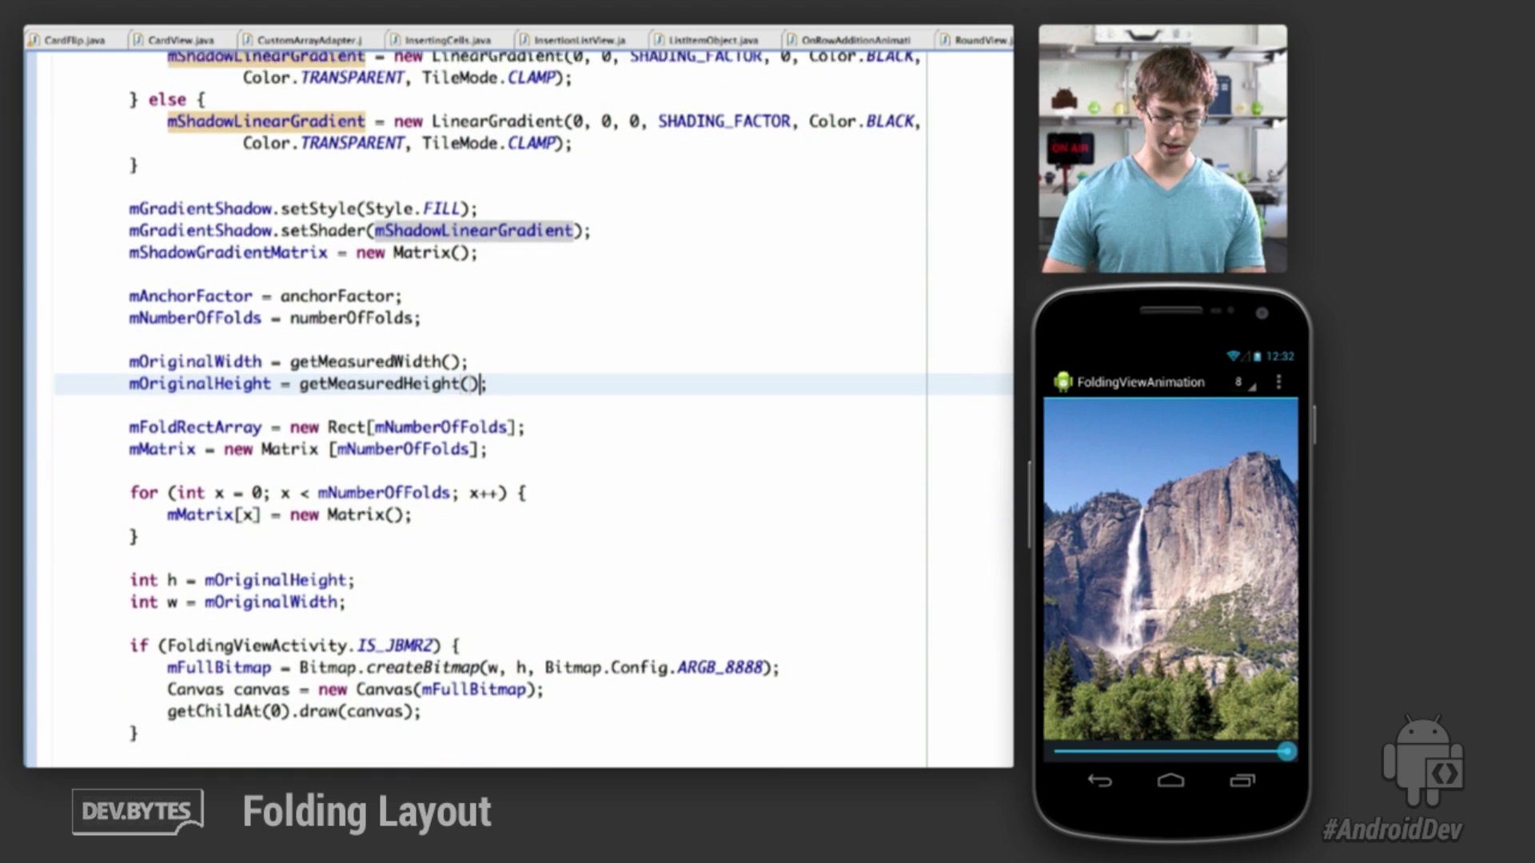
scroll(down, 3)
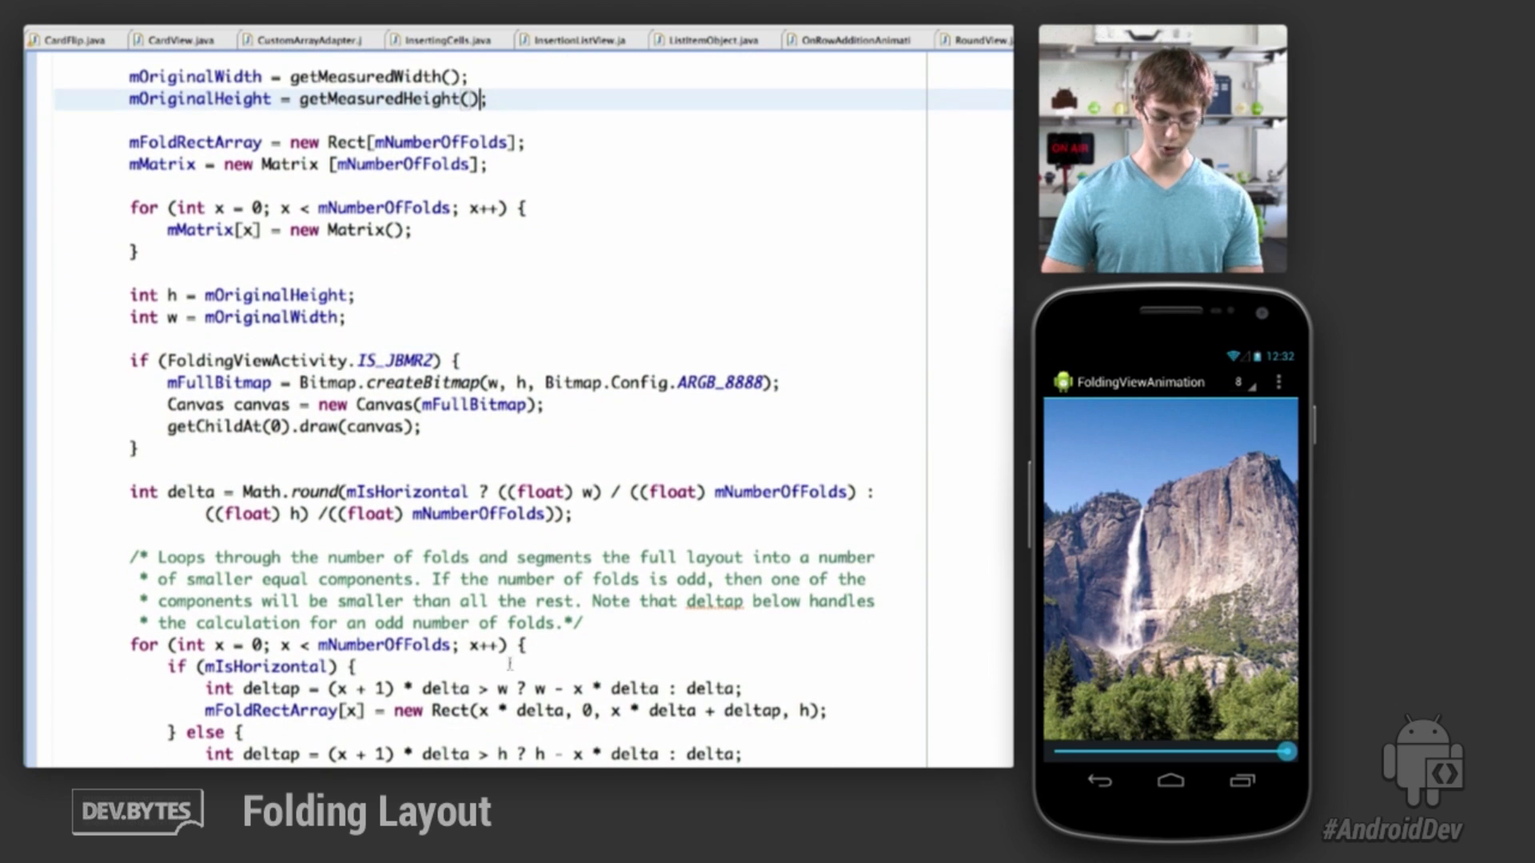
scroll(down, 3)
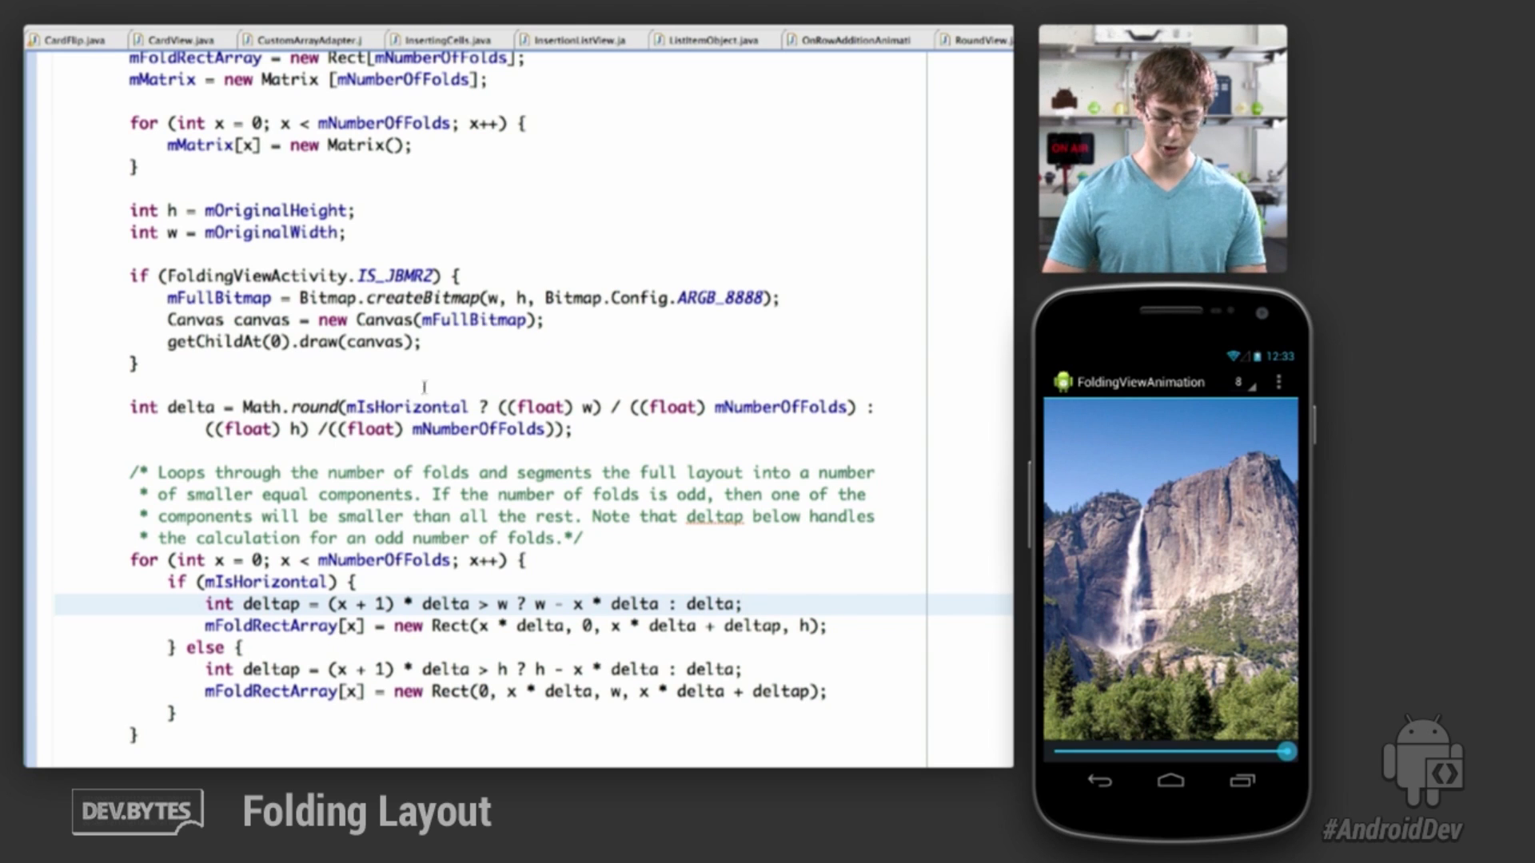
scroll(down, 3)
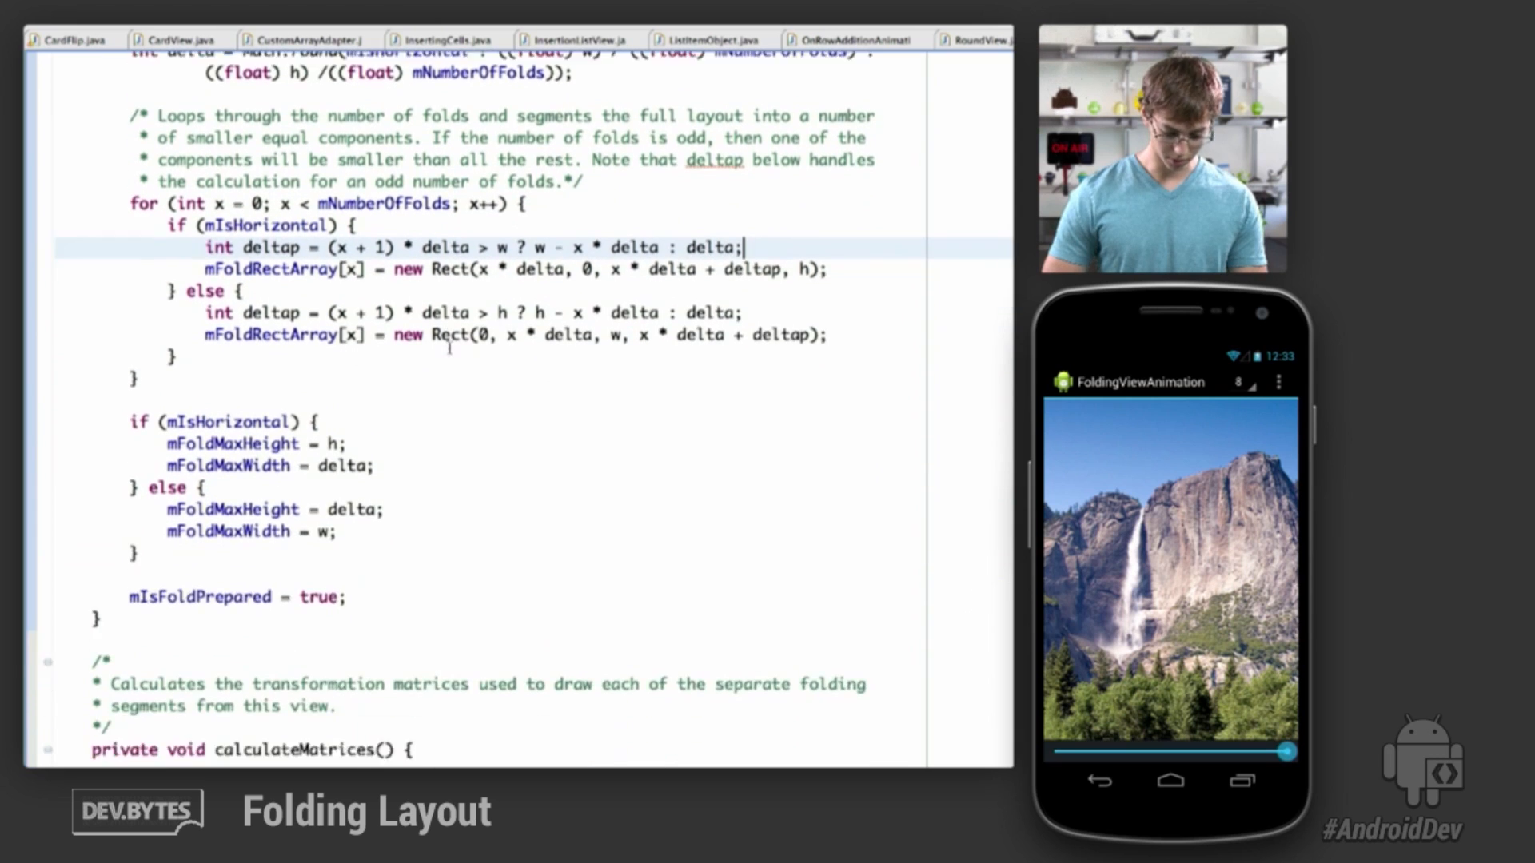
scroll(down, 3)
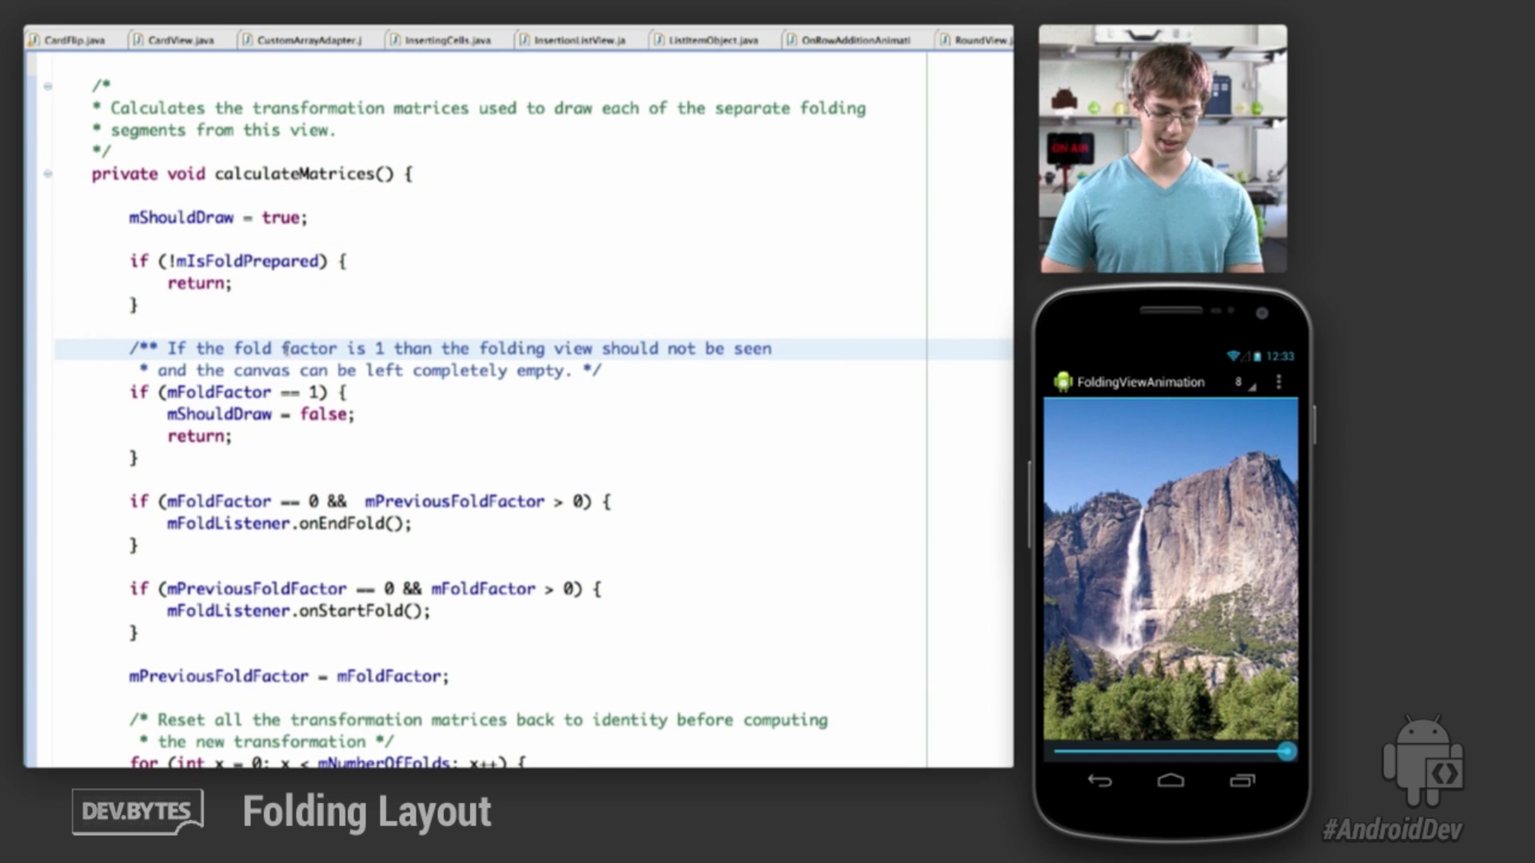
Scroll through calculateMatrices' fold loop source and destination point computation.
scroll(down, 3)
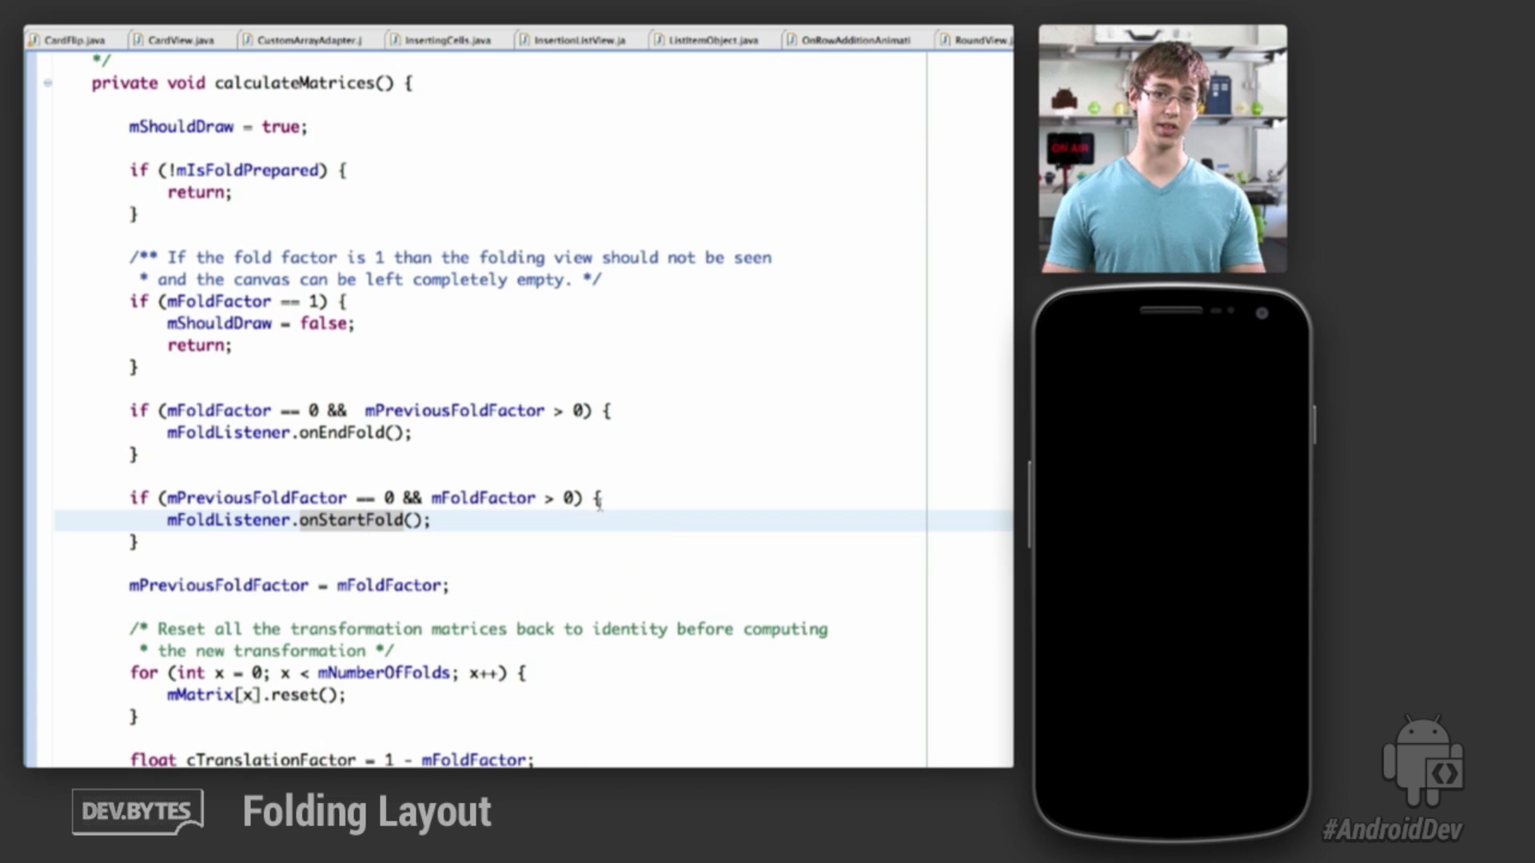
scroll(down, 3)
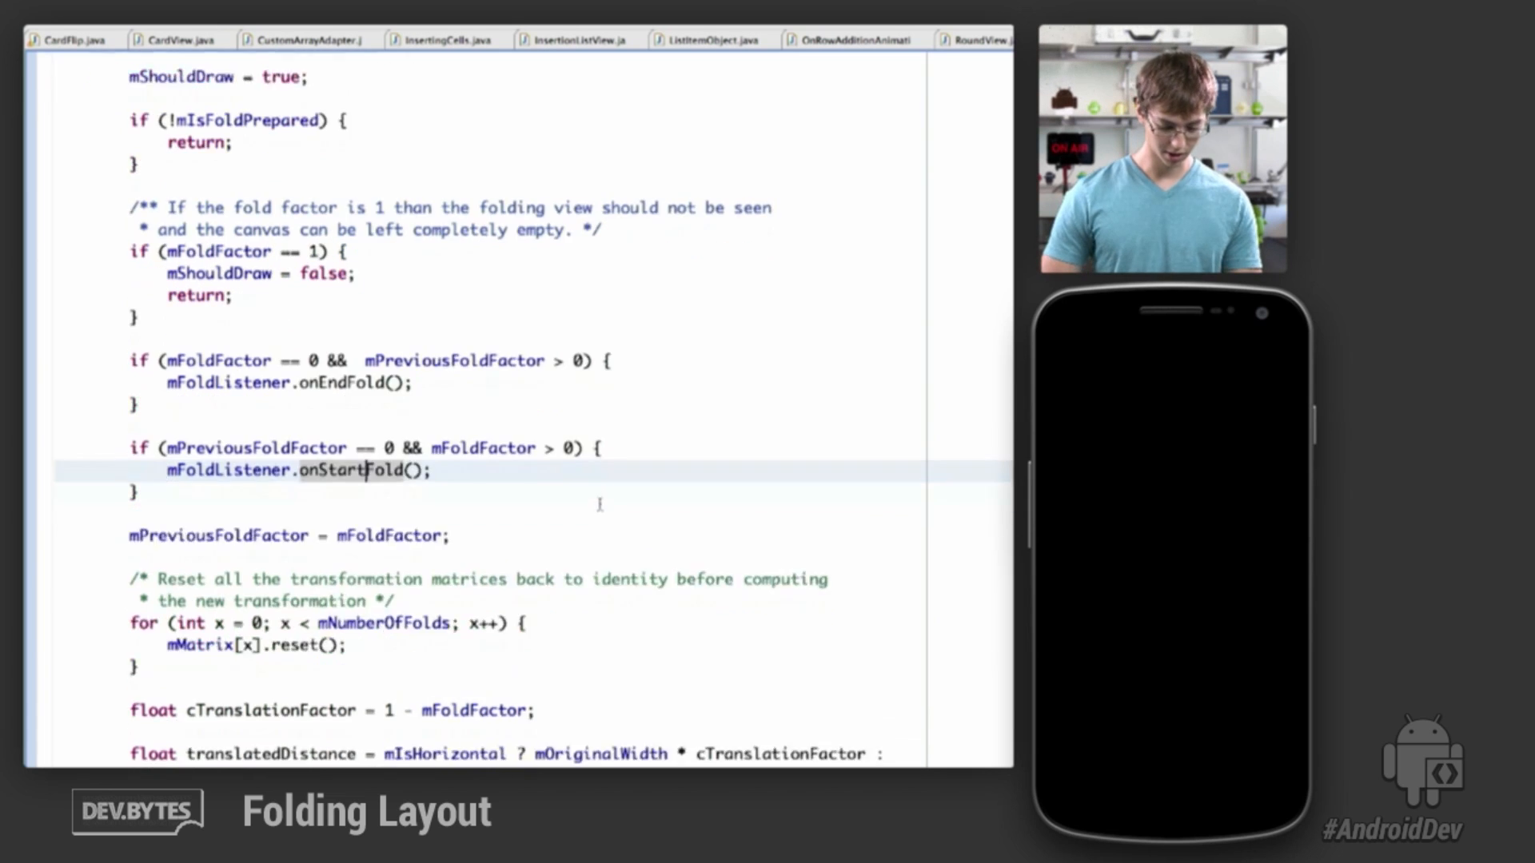
scroll(down, 3)
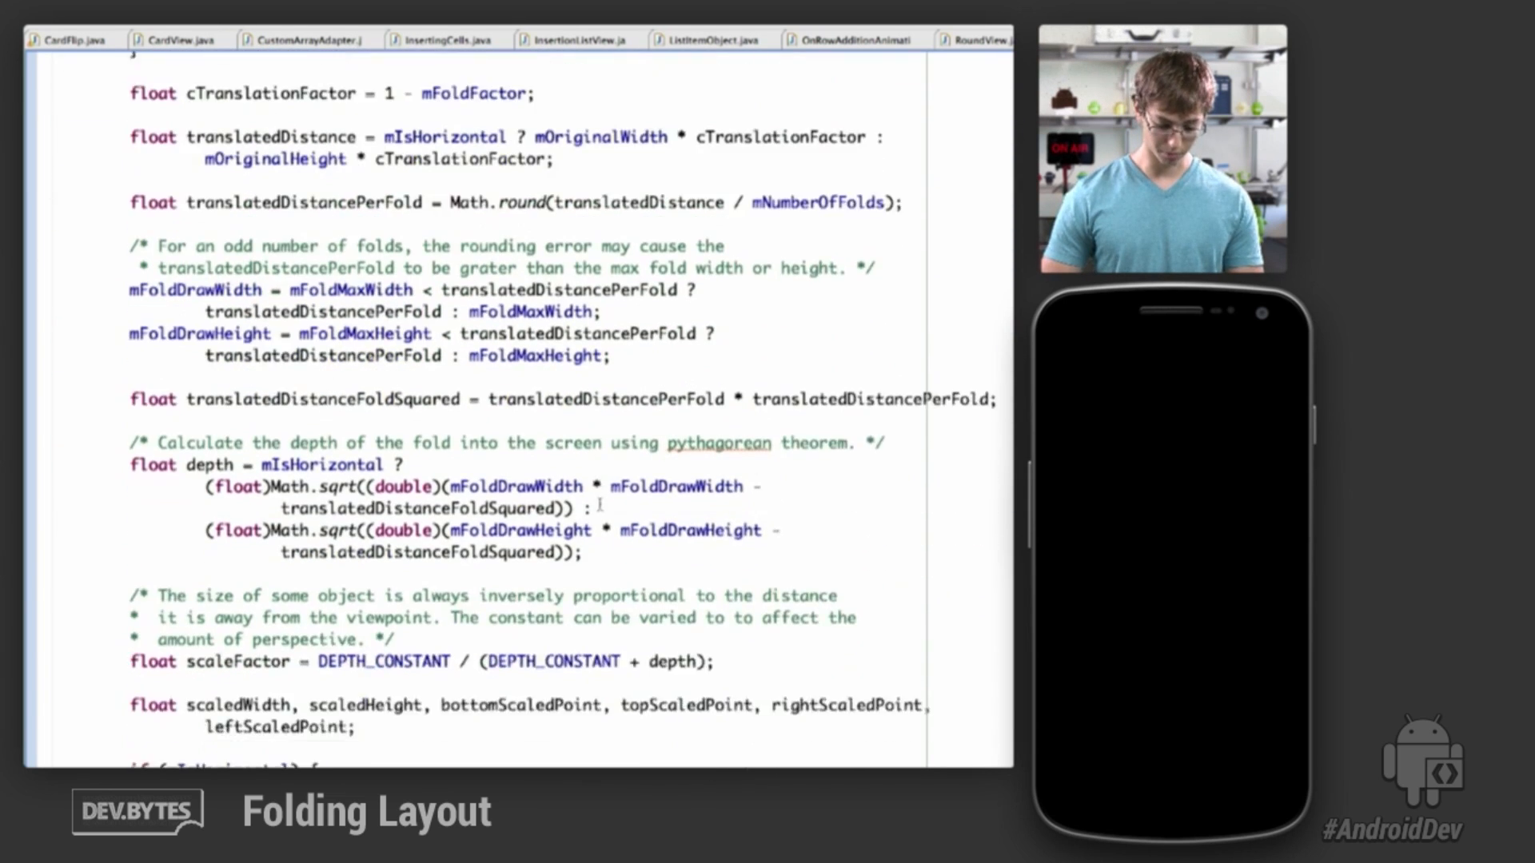
scroll(down, 3)
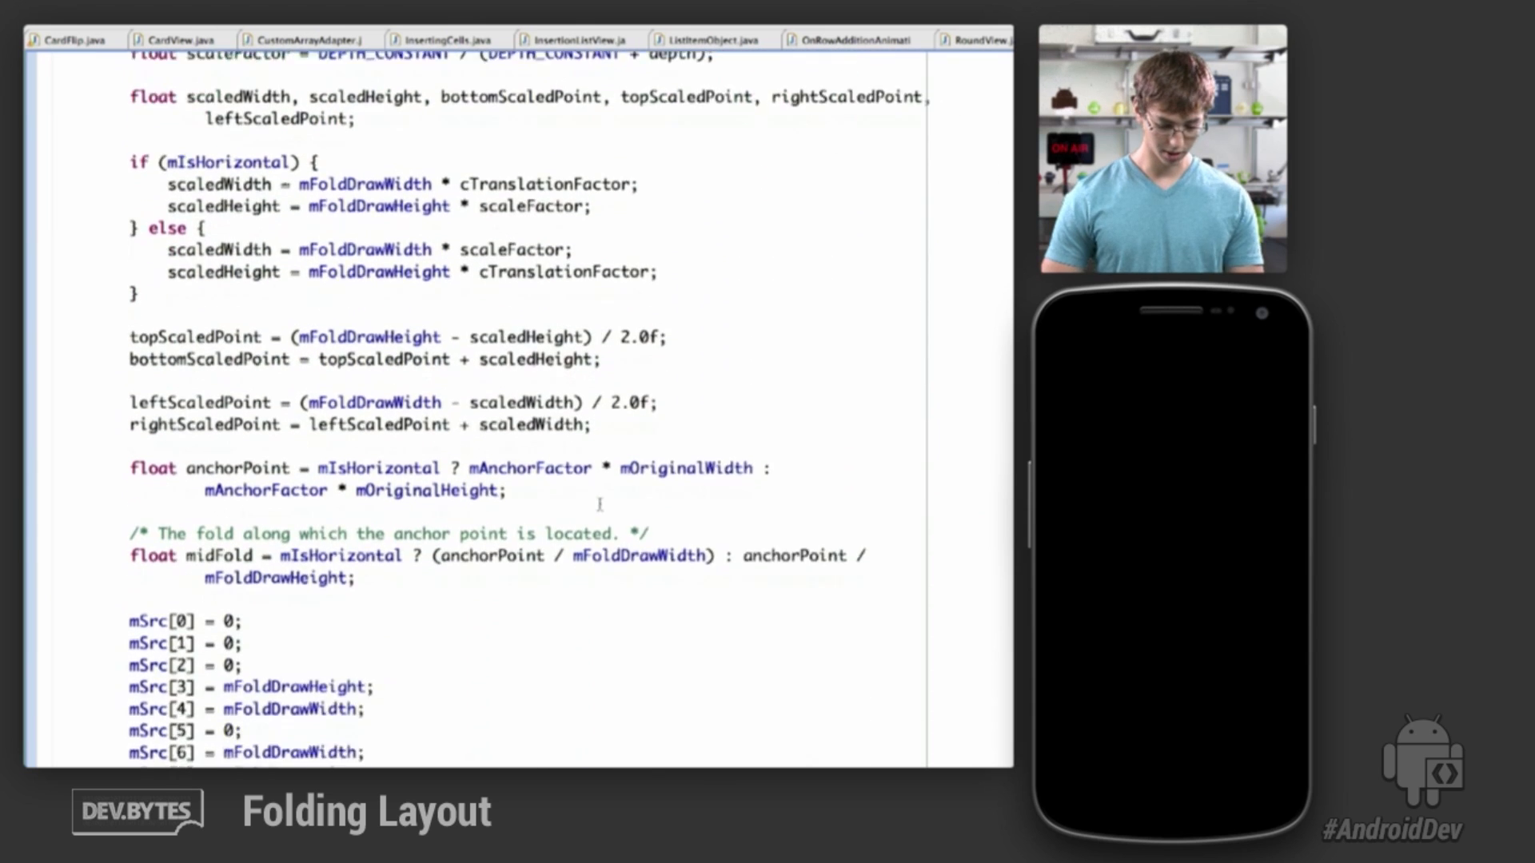
scroll(down, 3)
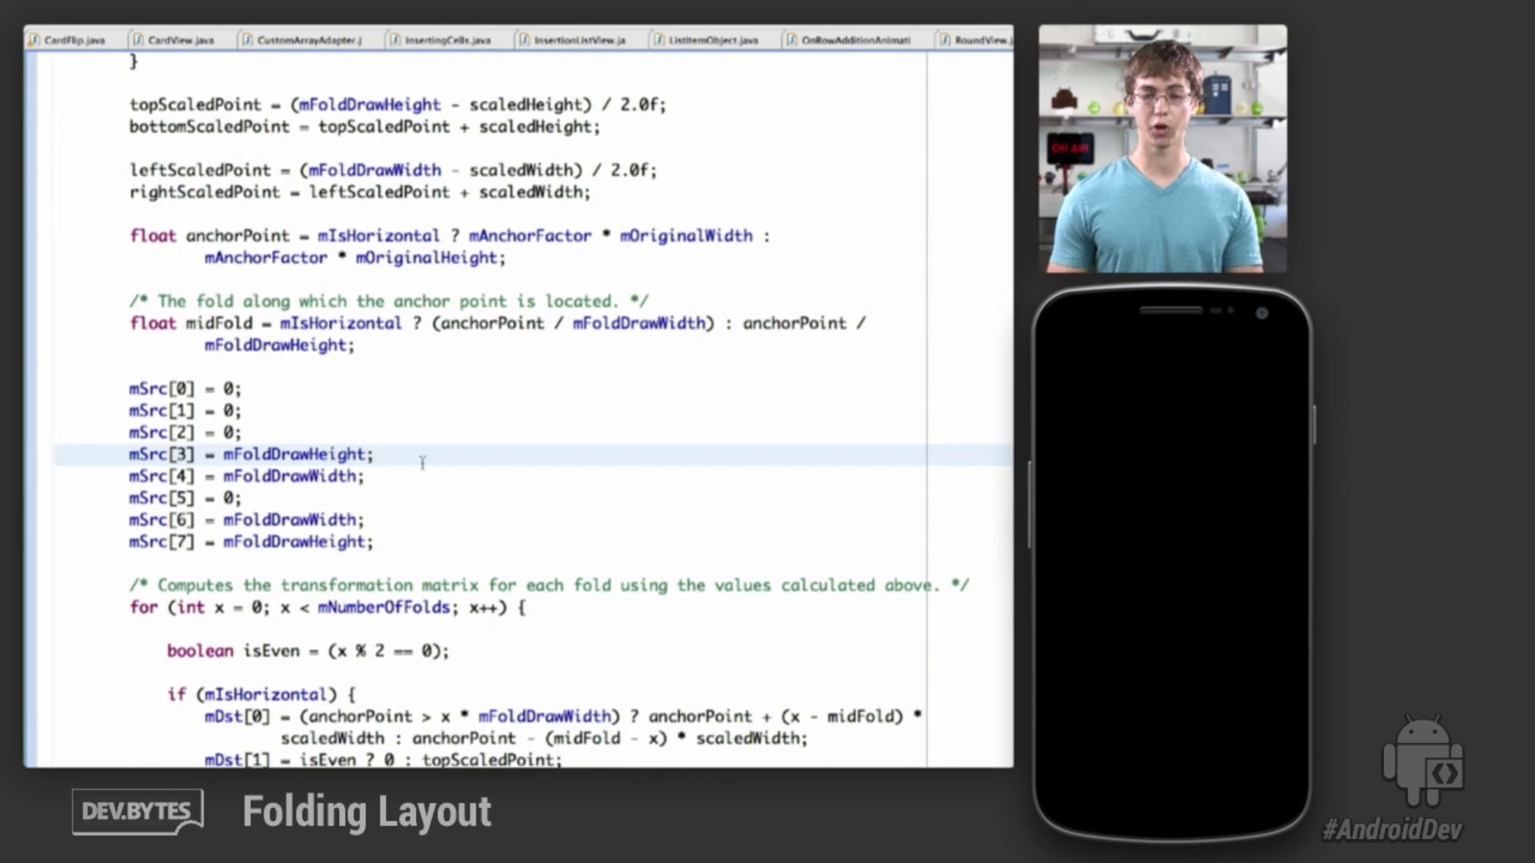
click(373, 454)
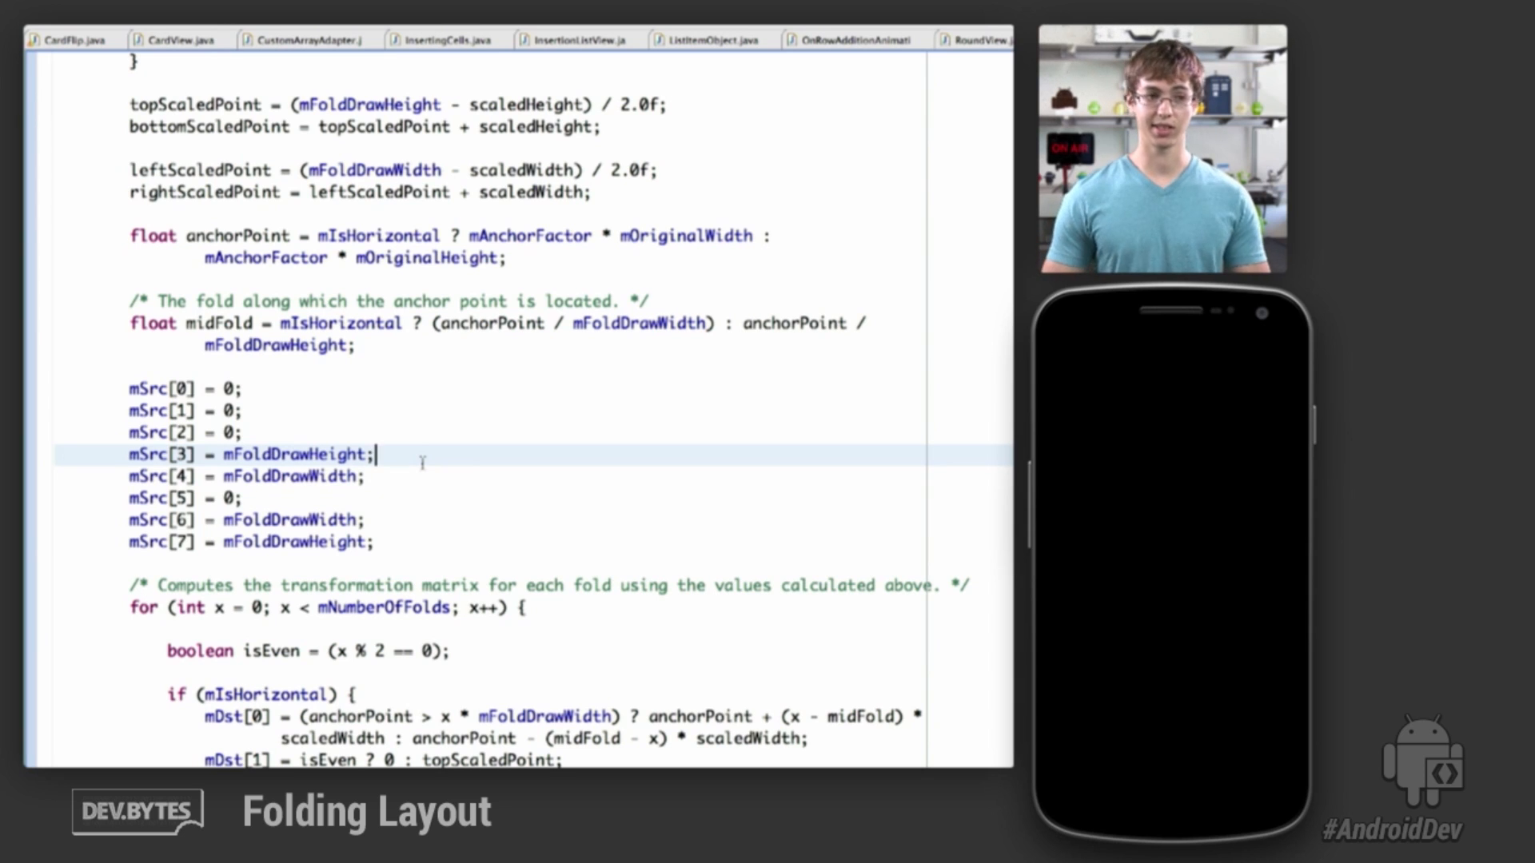
Continue down to the pixel rounding, zero-size fold check and setPolyToPoly call.
scroll(down, 3)
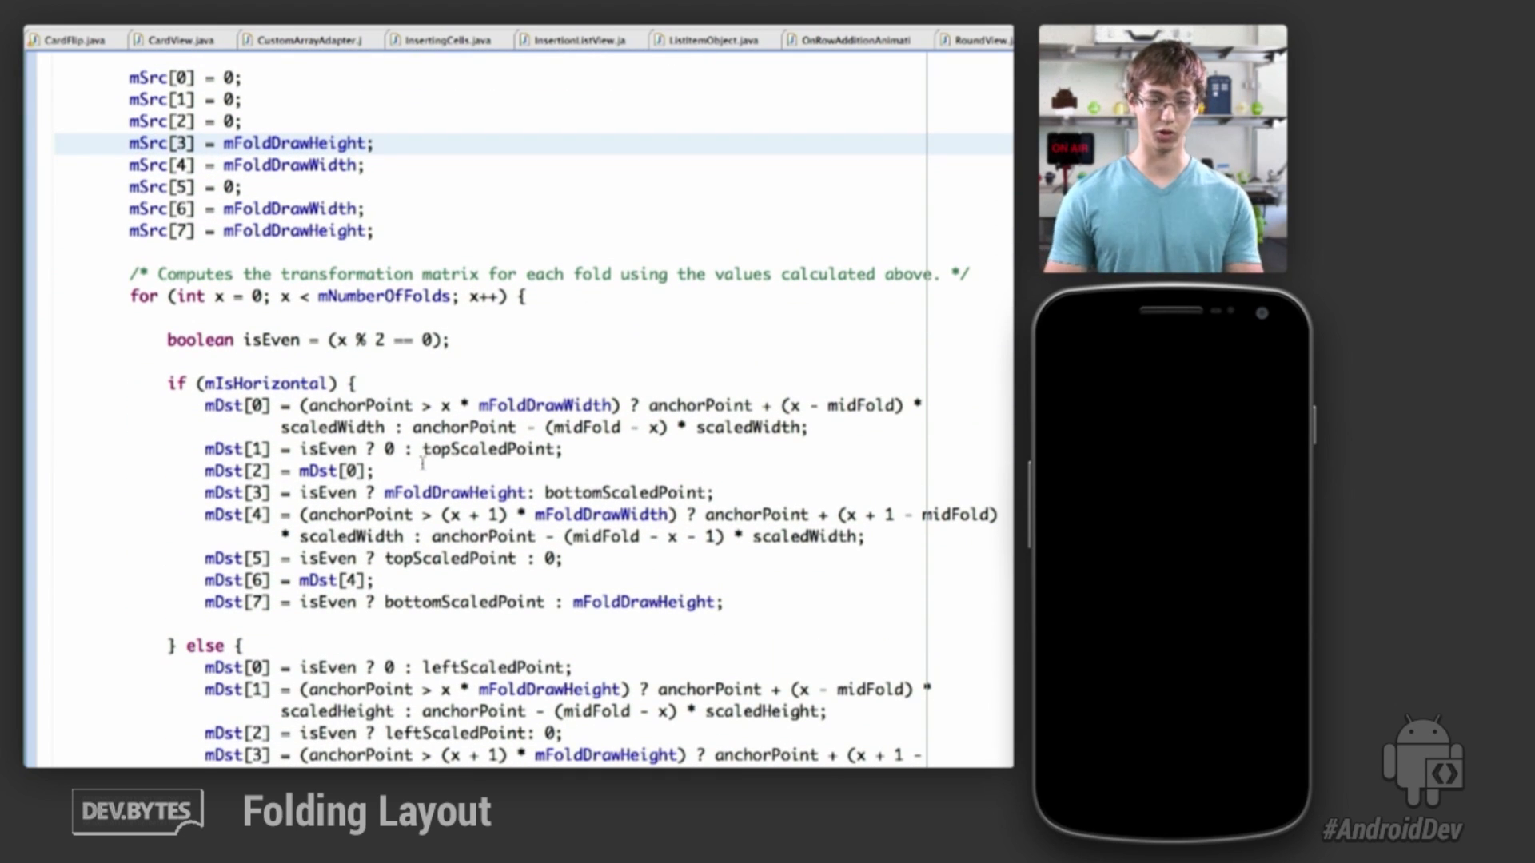
scroll(down, 3)
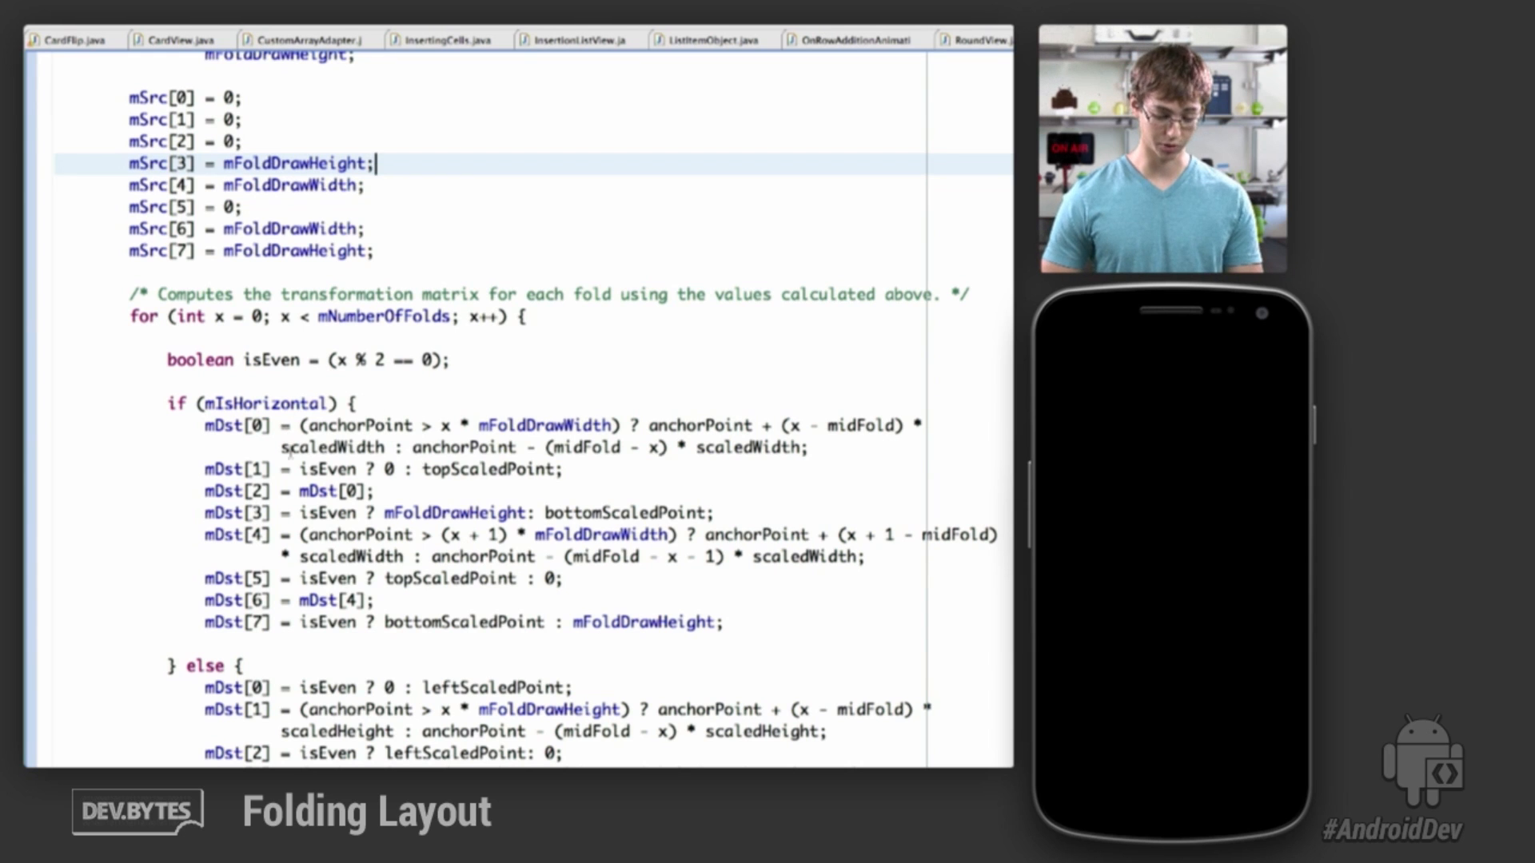
scroll(down, 3)
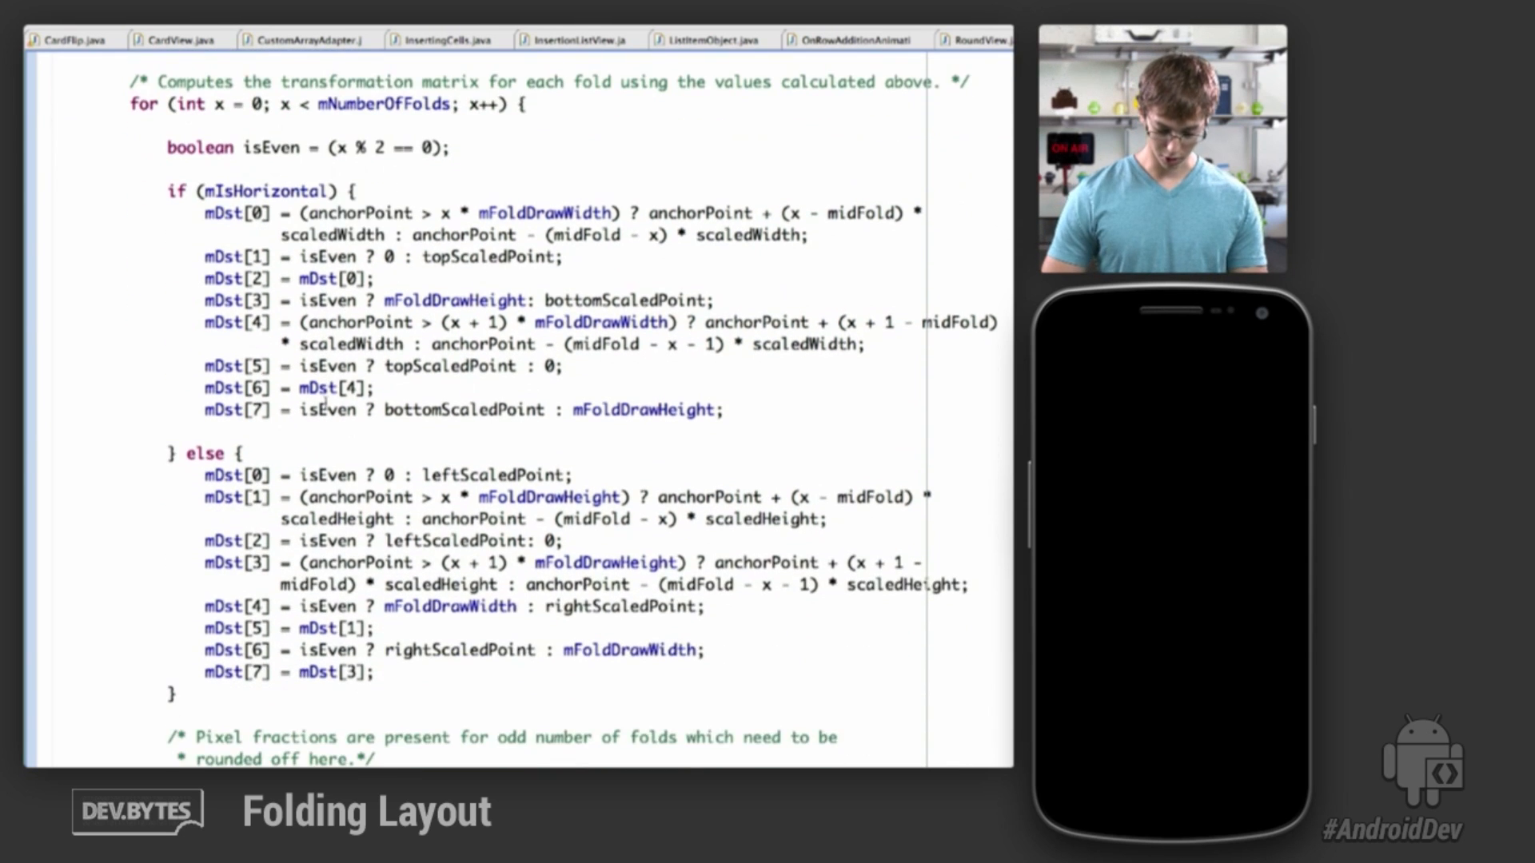
scroll(down, 3)
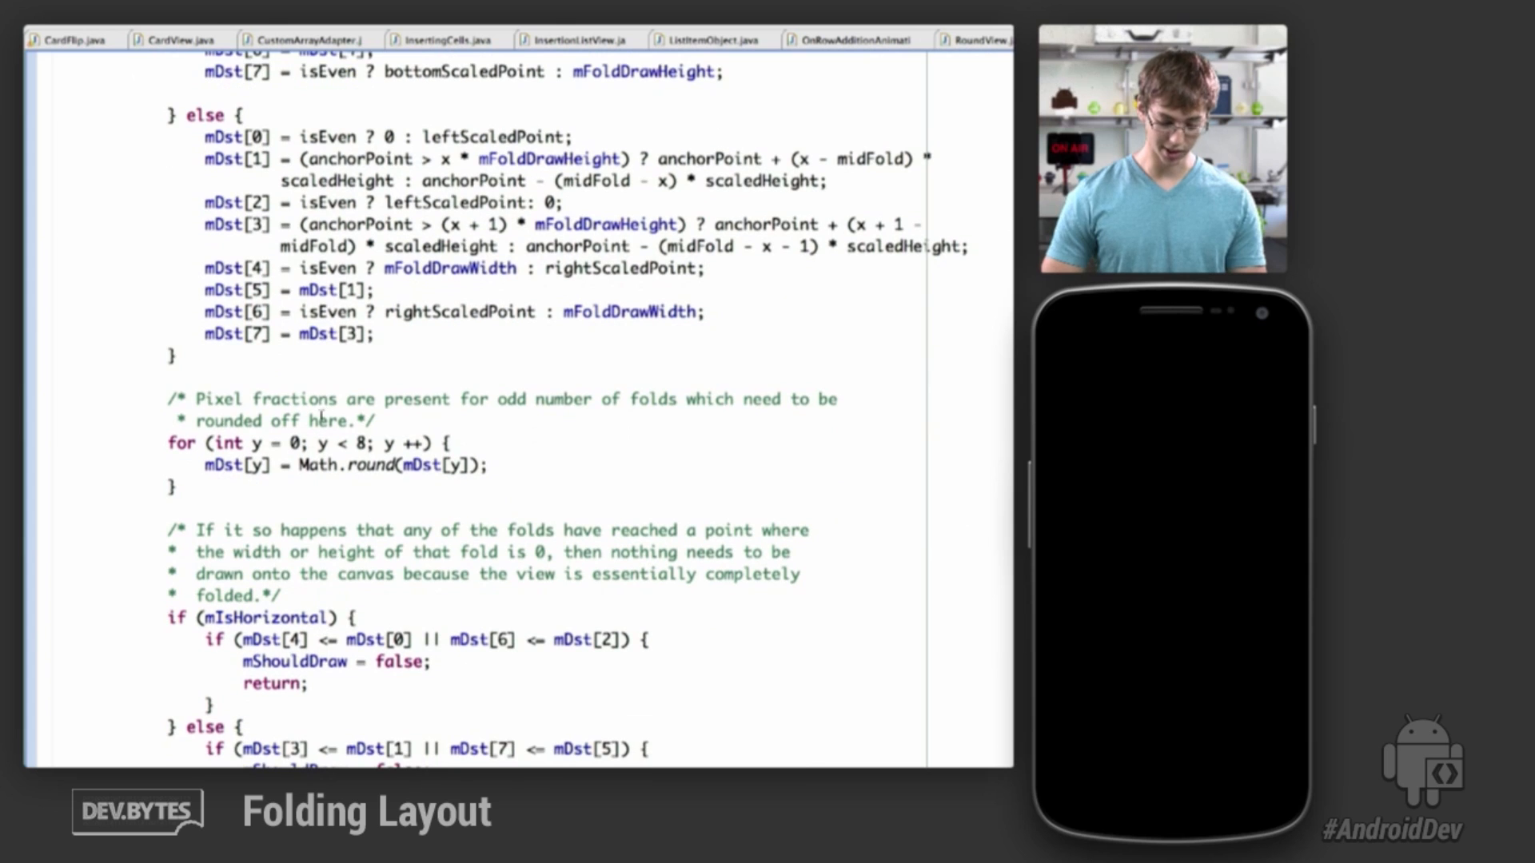
scroll(down, 3)
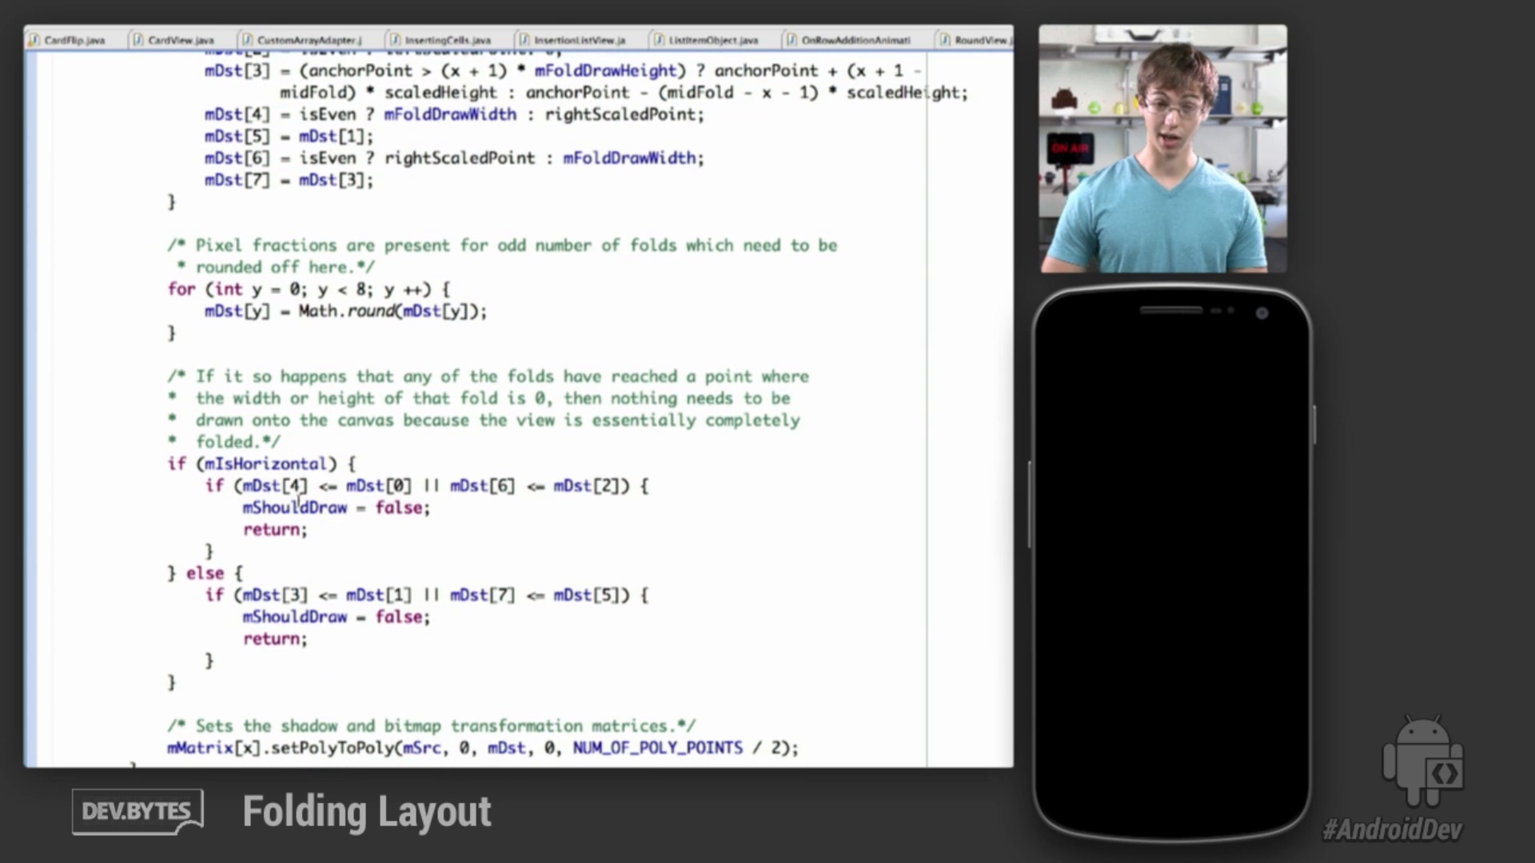
scroll(down, 3)
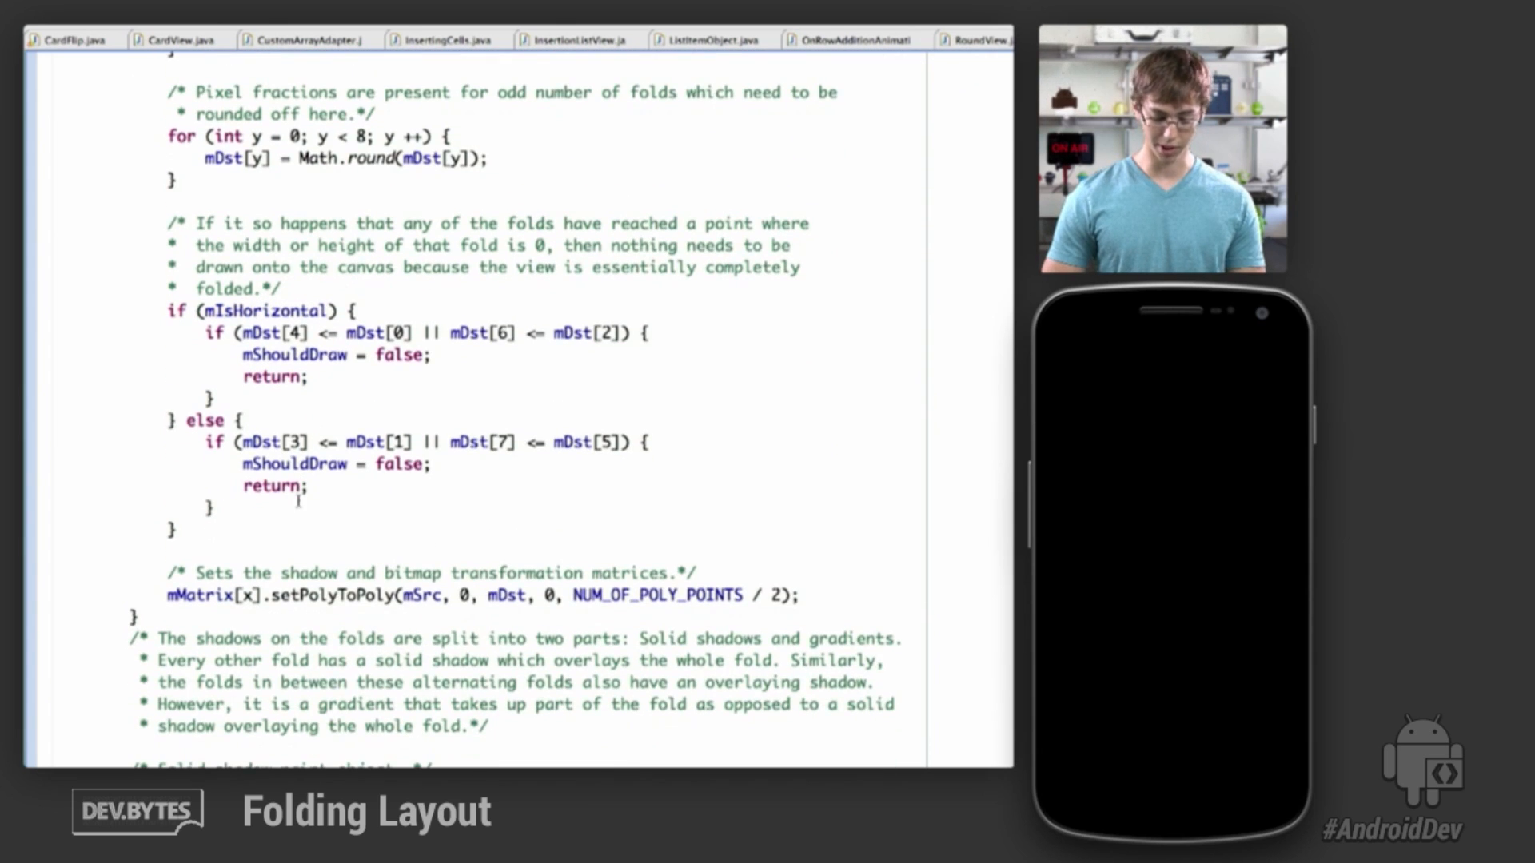
Reach the solid shadow alpha calculation and orientation-dependent gradient matrix scaling.
click(342, 595)
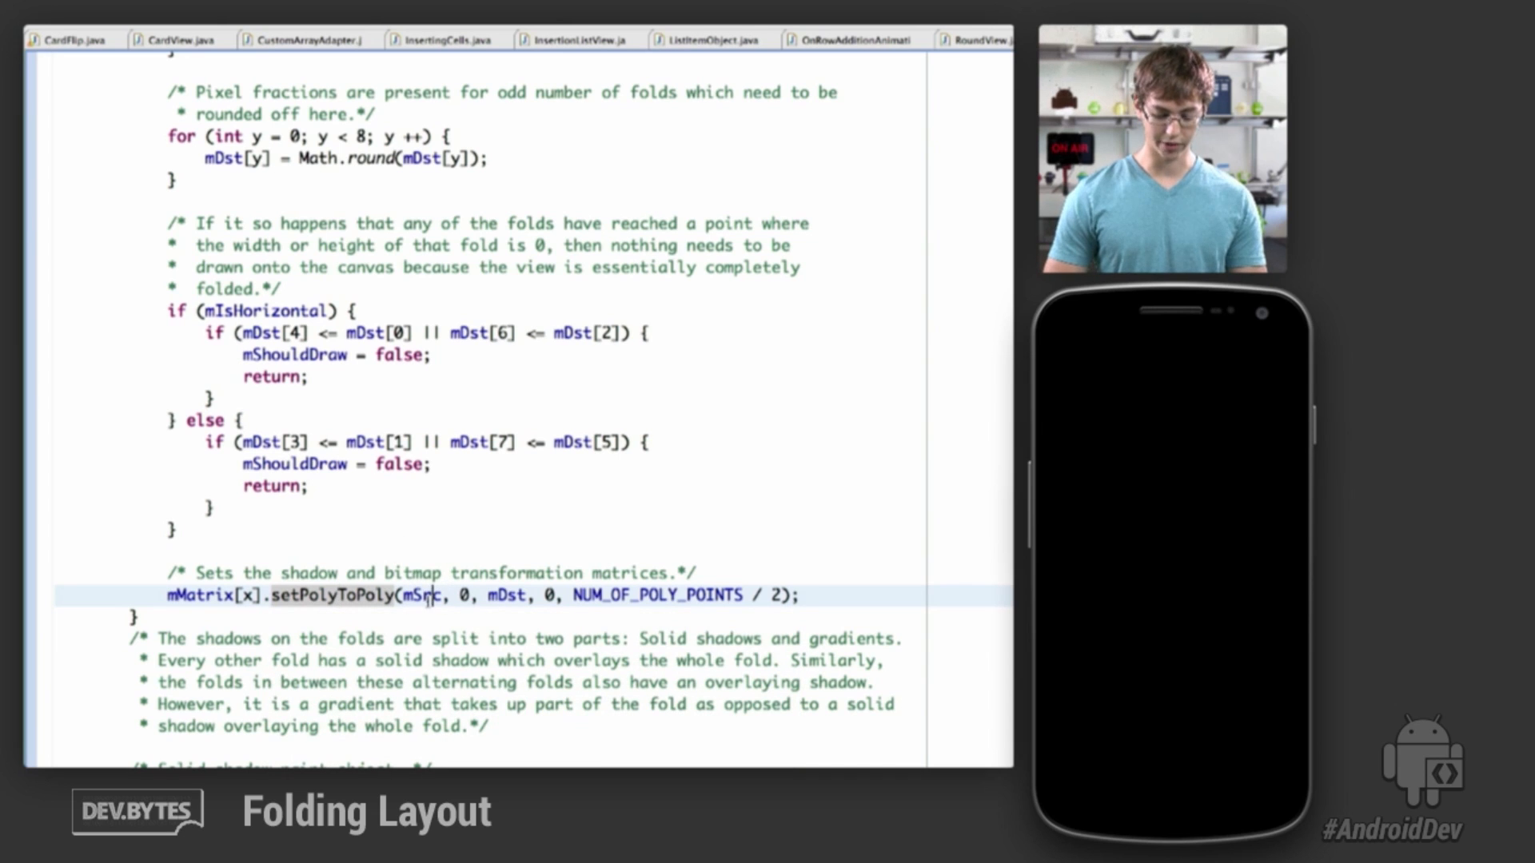
double_click(420, 595)
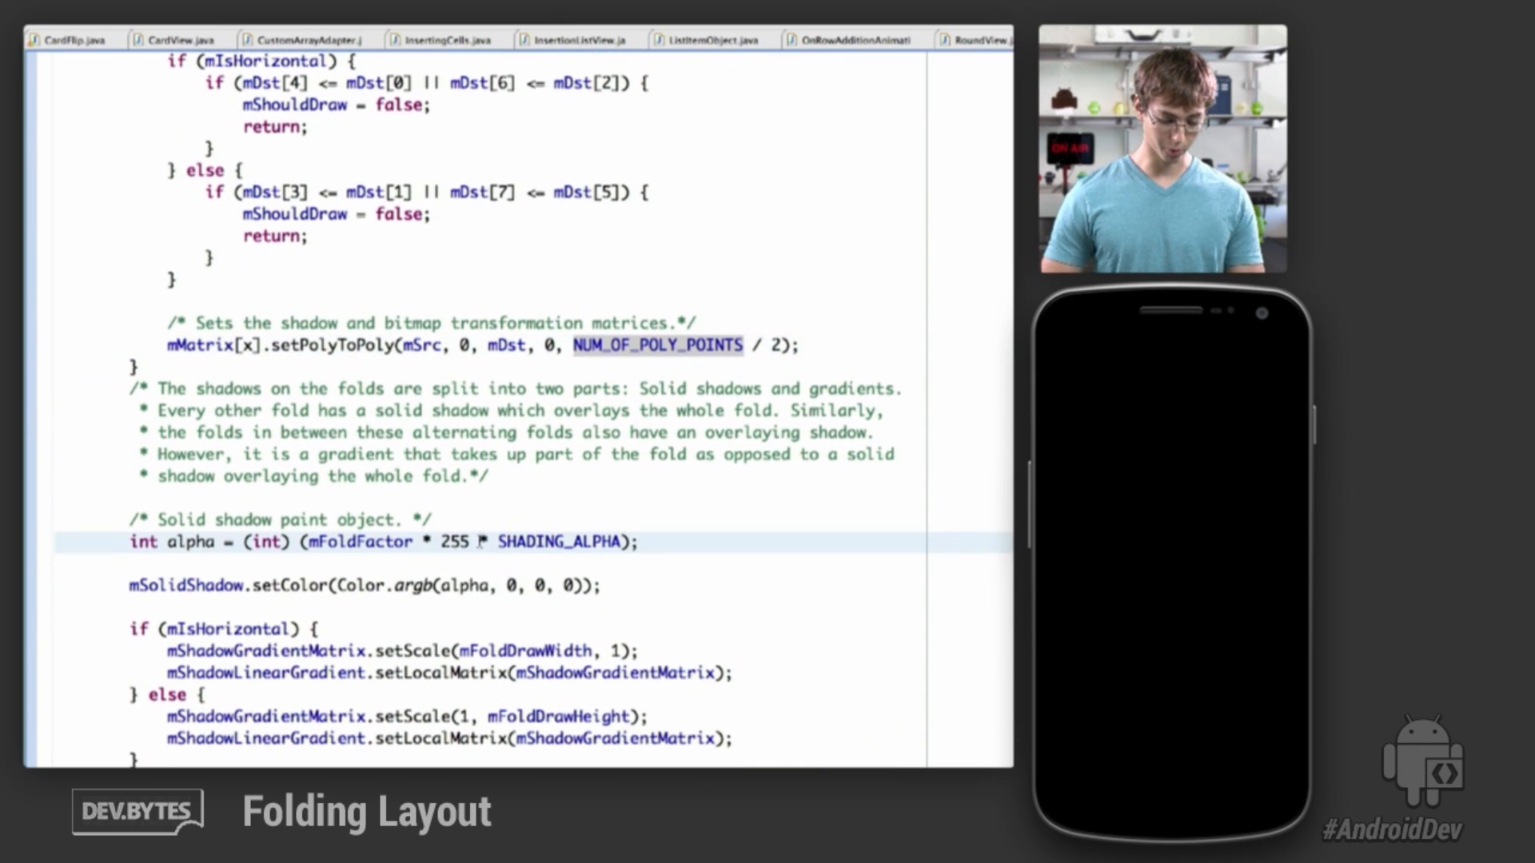
Scroll past the gradient shadow alpha to dispatchDraw's early-return checks and fold loop.
scroll(down, 3)
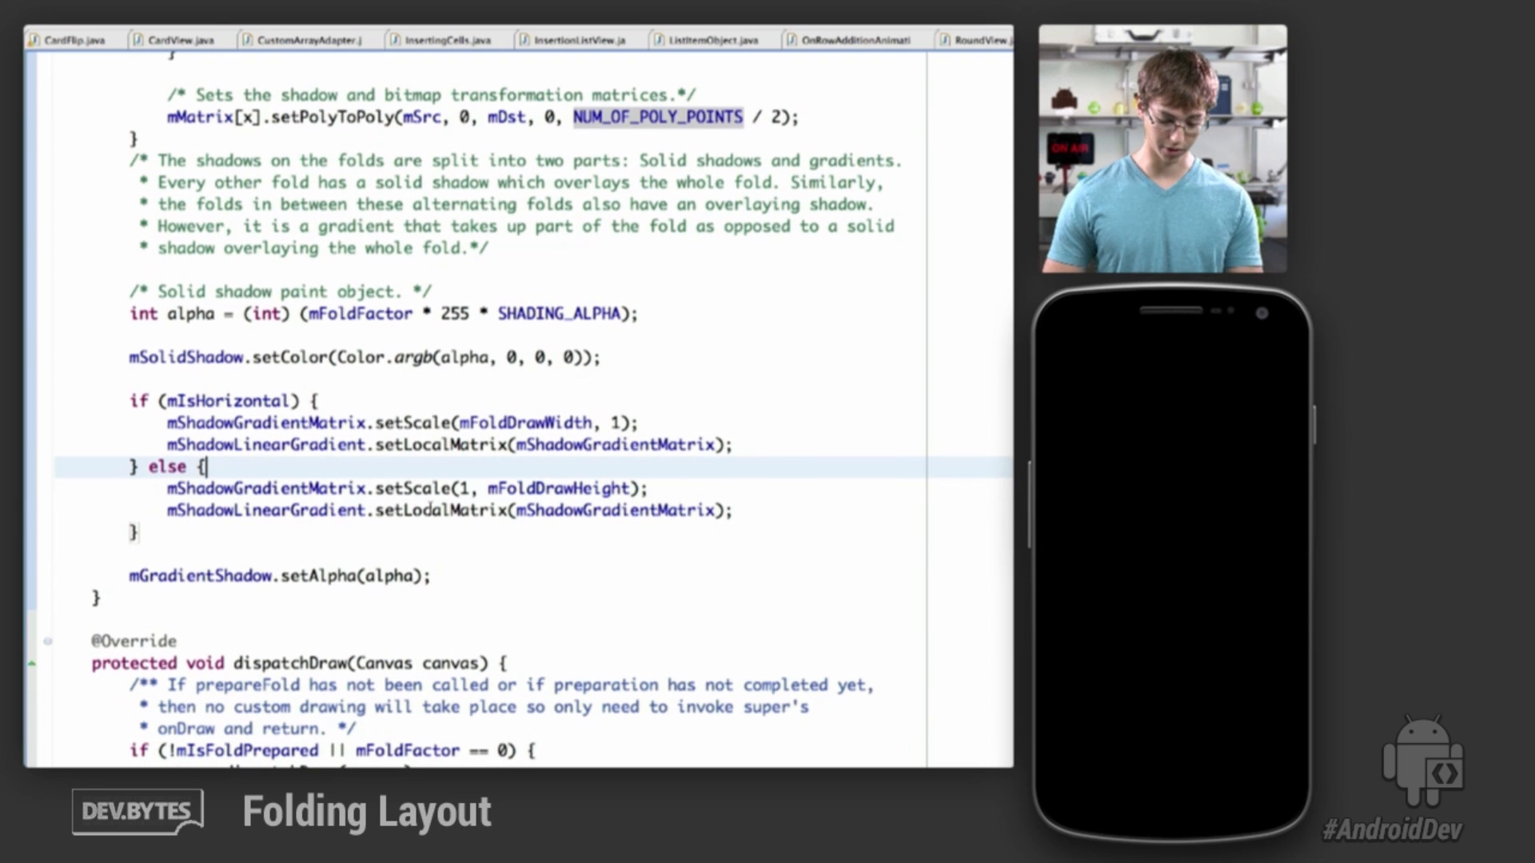
scroll(down, 3)
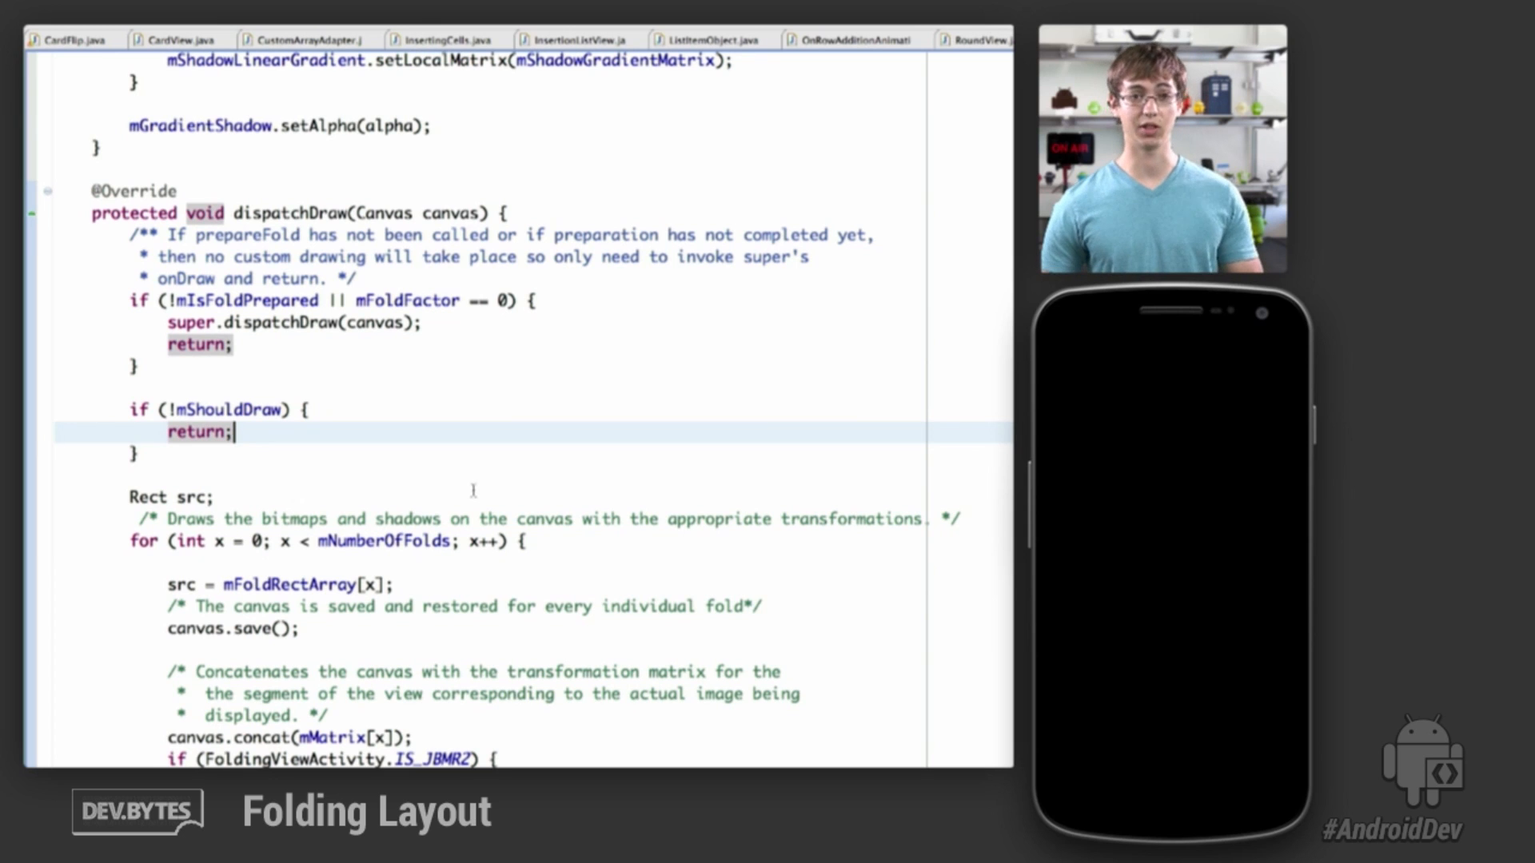
Bring dispatchDraw's canvas.concat call and IS_JBMR2 bitmap-versus-clip branch into view.
scroll(down, 3)
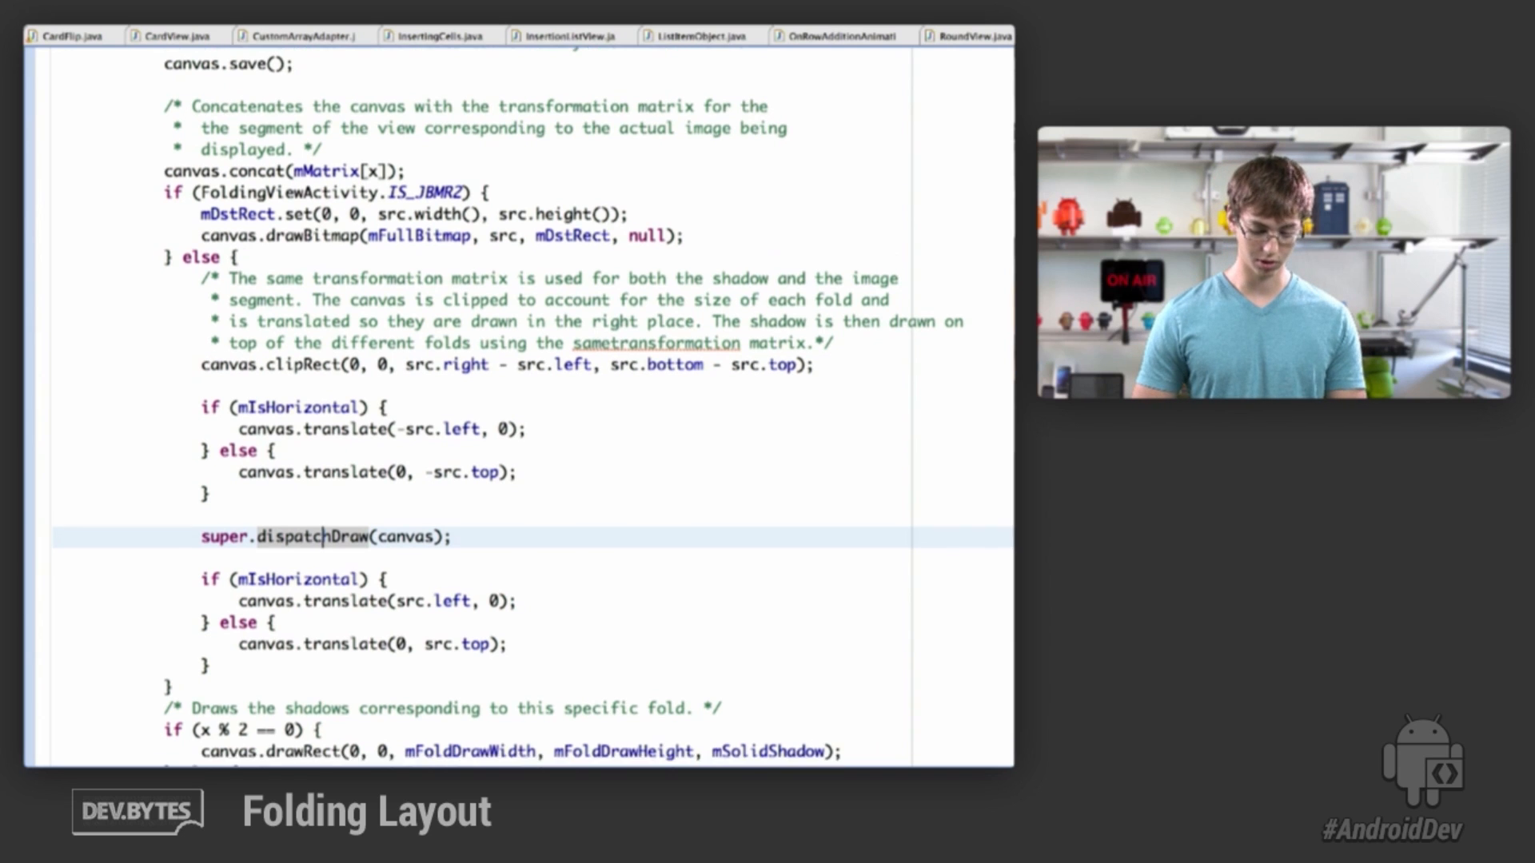
Scroll through the shadow drawRect calls and canvas.restore, ending back at dispatchDraw's early-return checks and fold loop.
scroll(down, 3)
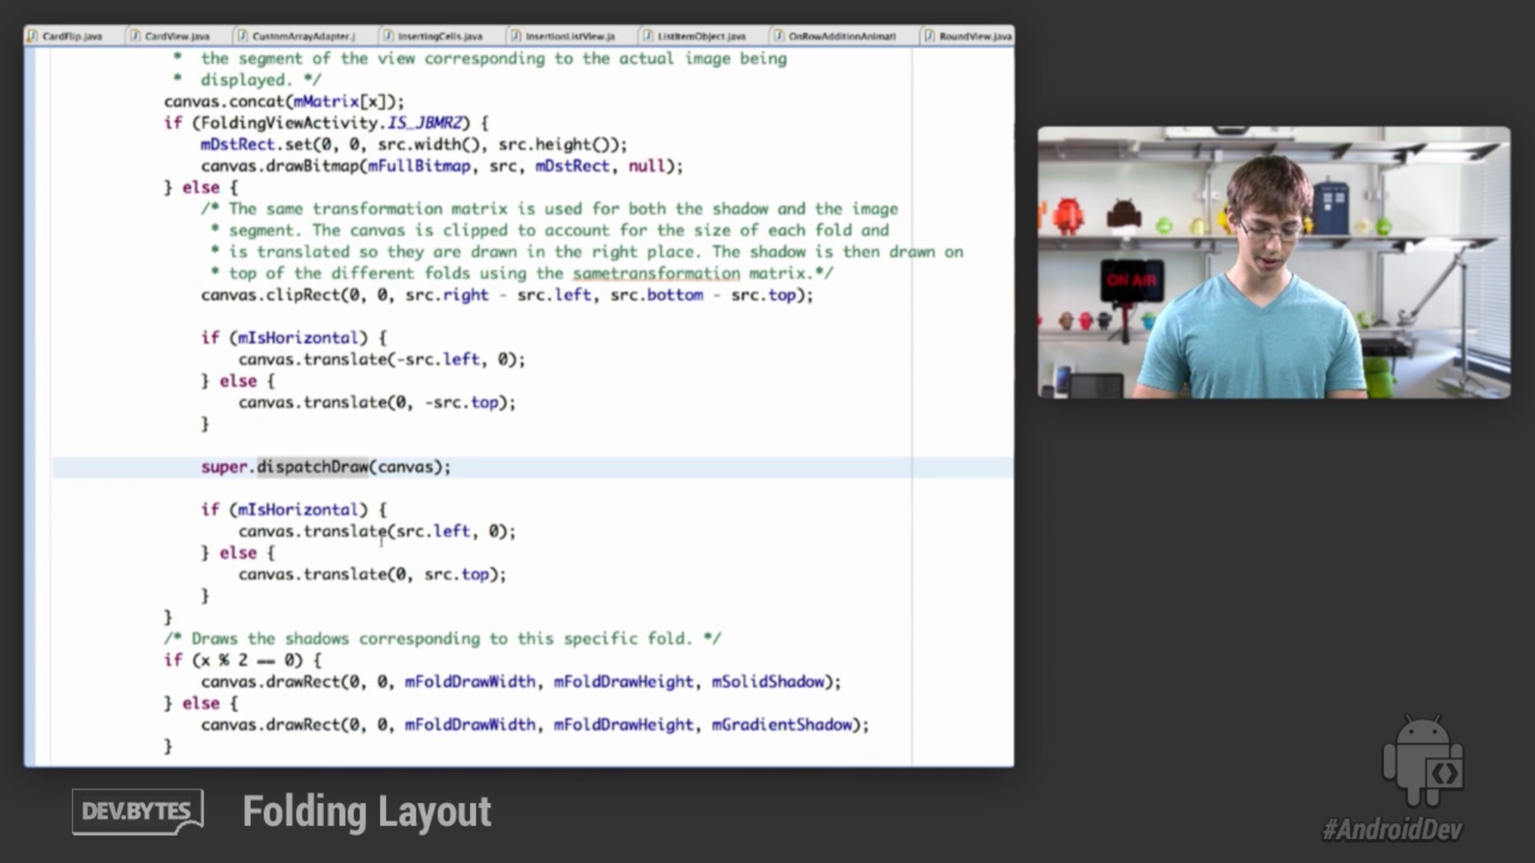
scroll(down, 3)
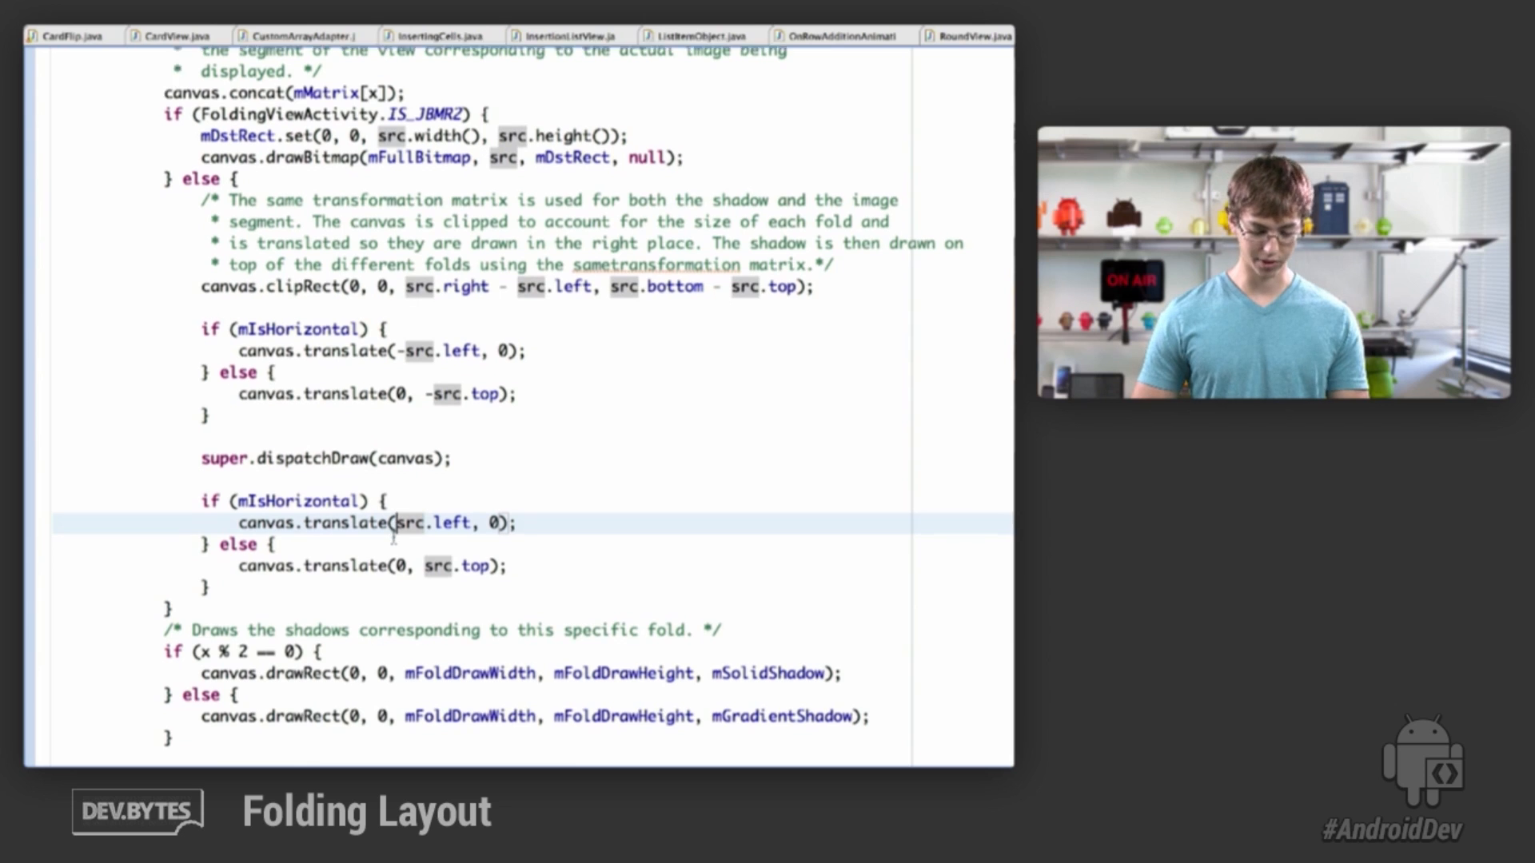
scroll(down, 3)
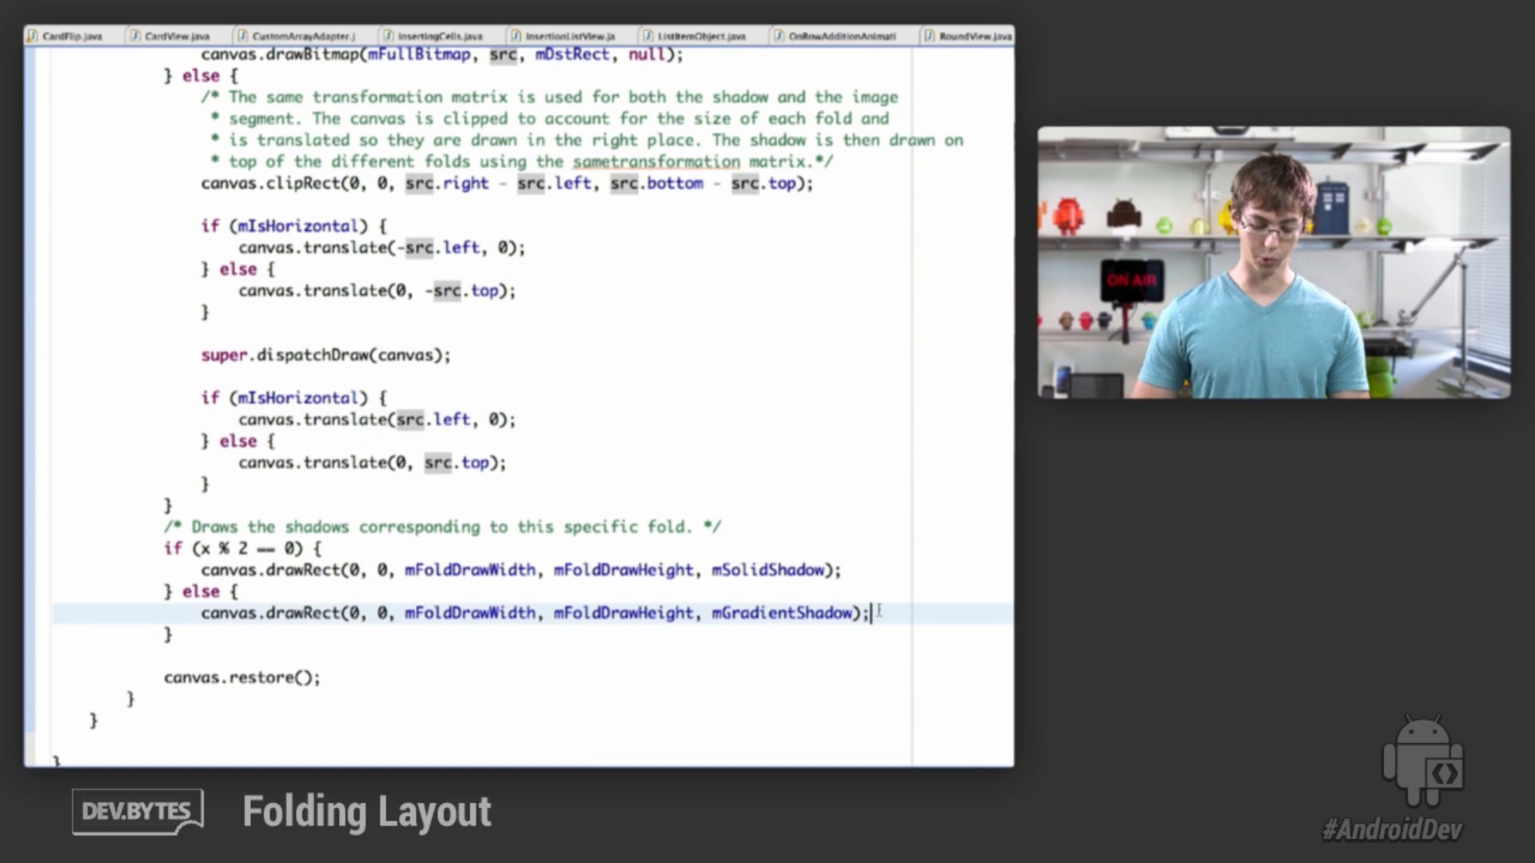
scroll(down, 3)
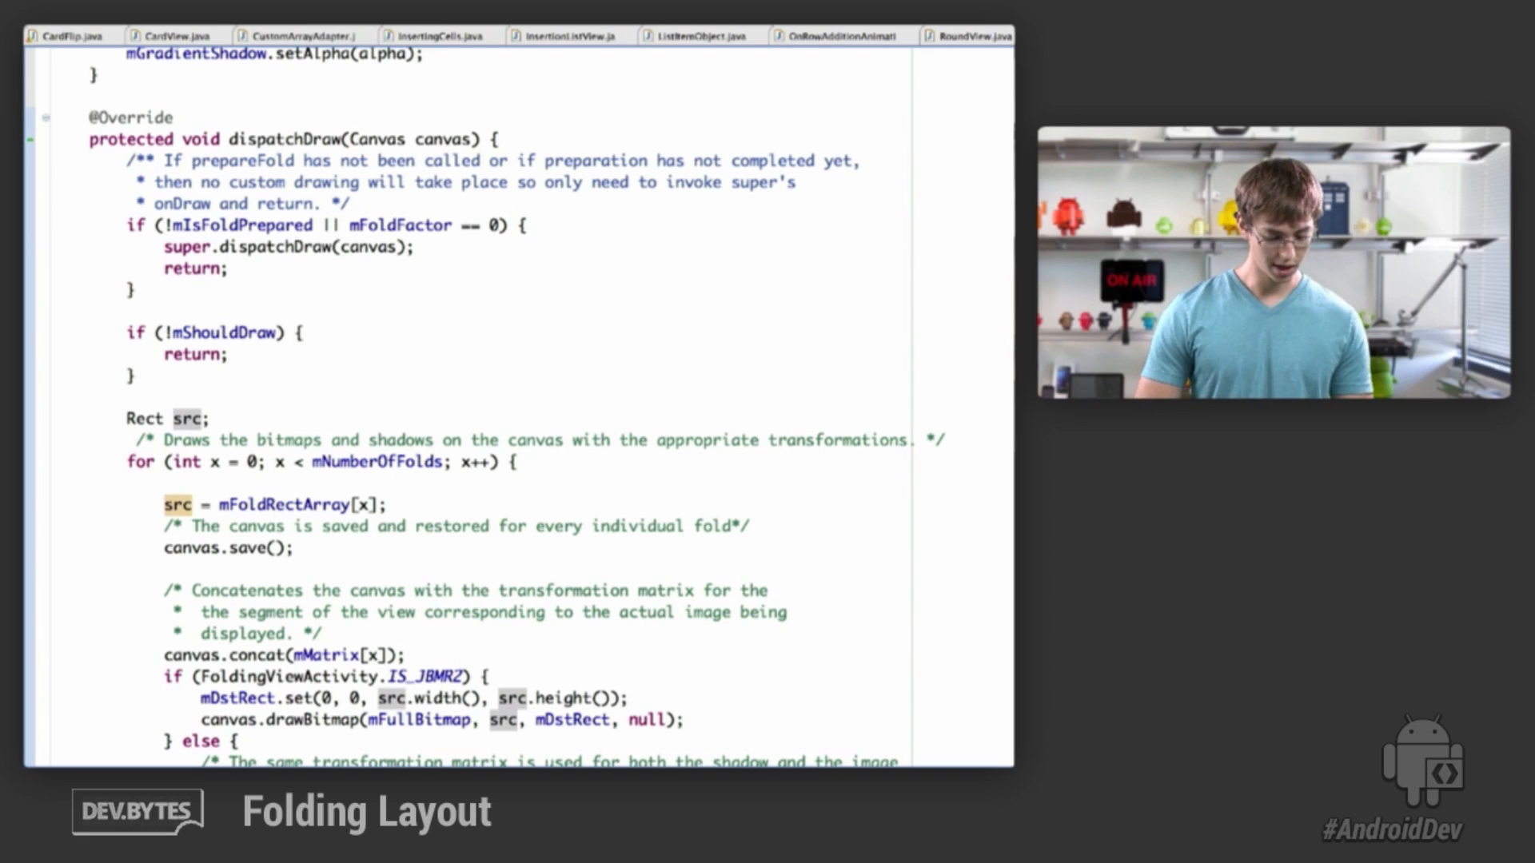
Scroll past prepareFold's createBitmap code down to the IS_JBMR2 branch that sets mDstRect and draws the full bitmap.
scroll(down, 3)
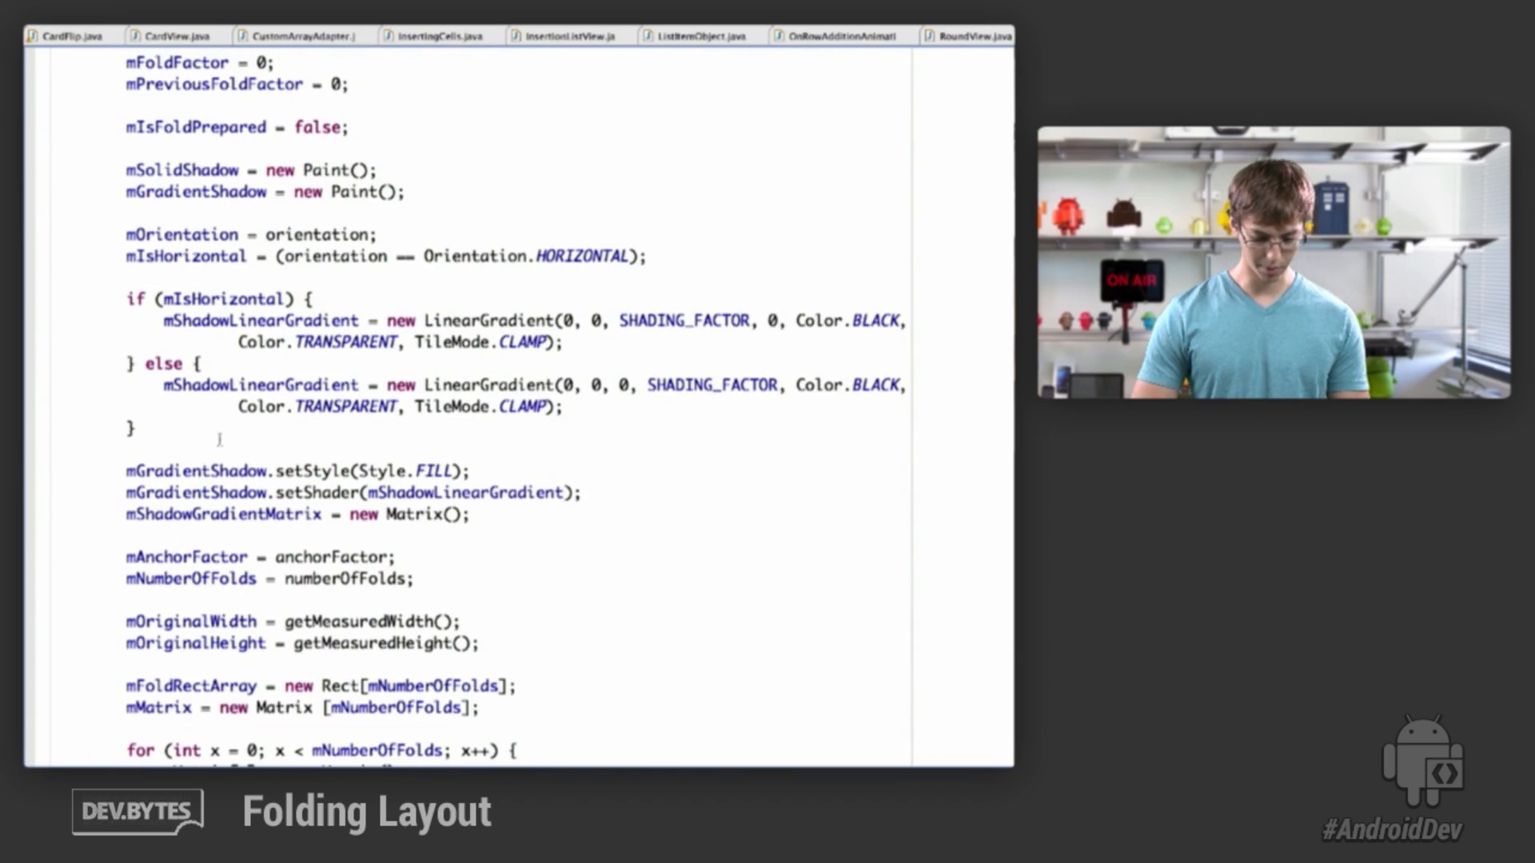
scroll(down, 3)
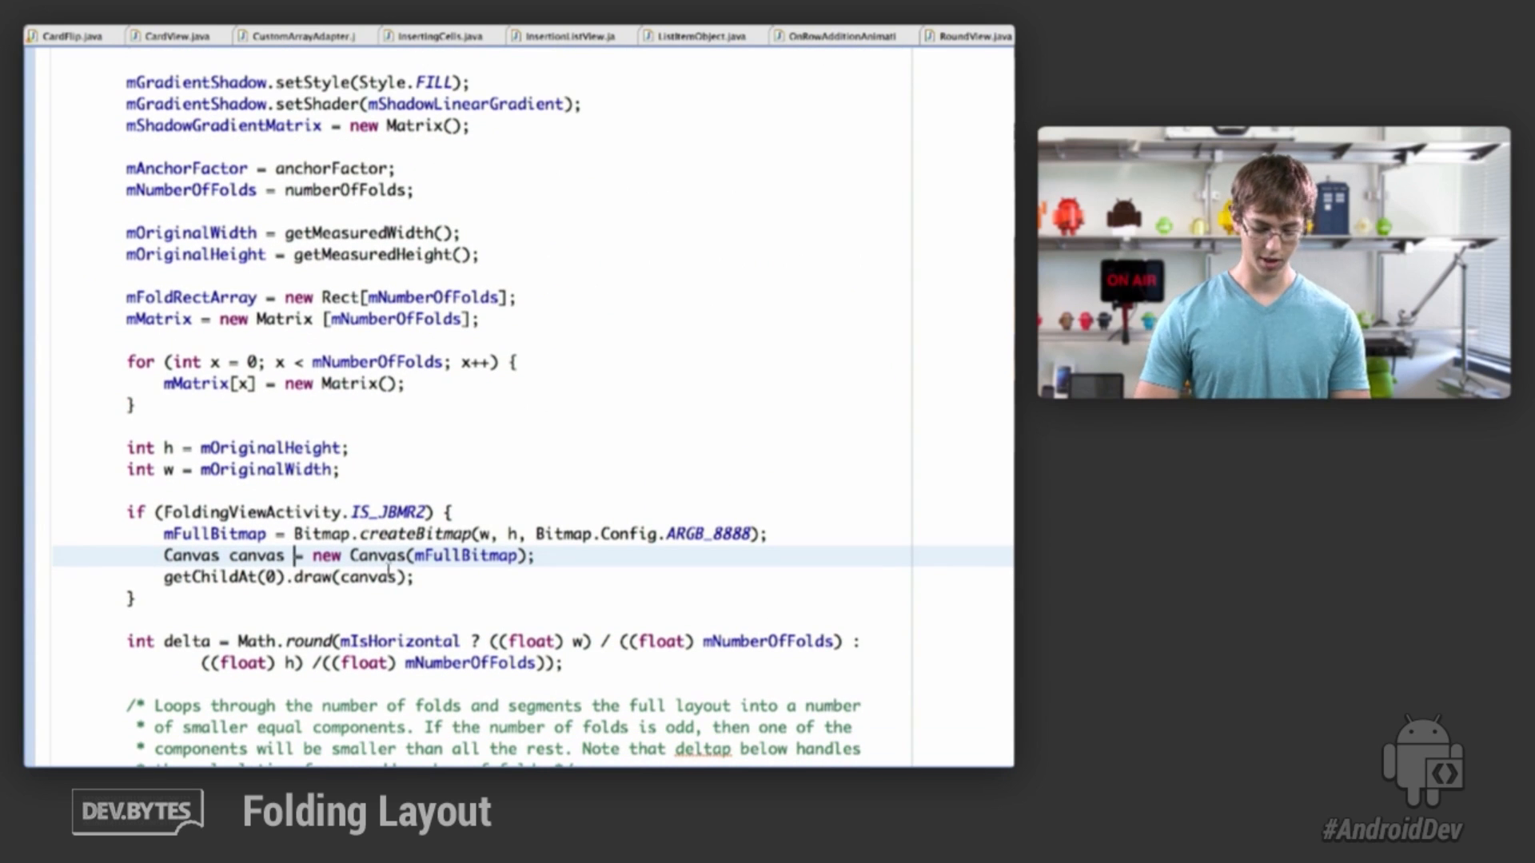
mouse_move(251, 555)
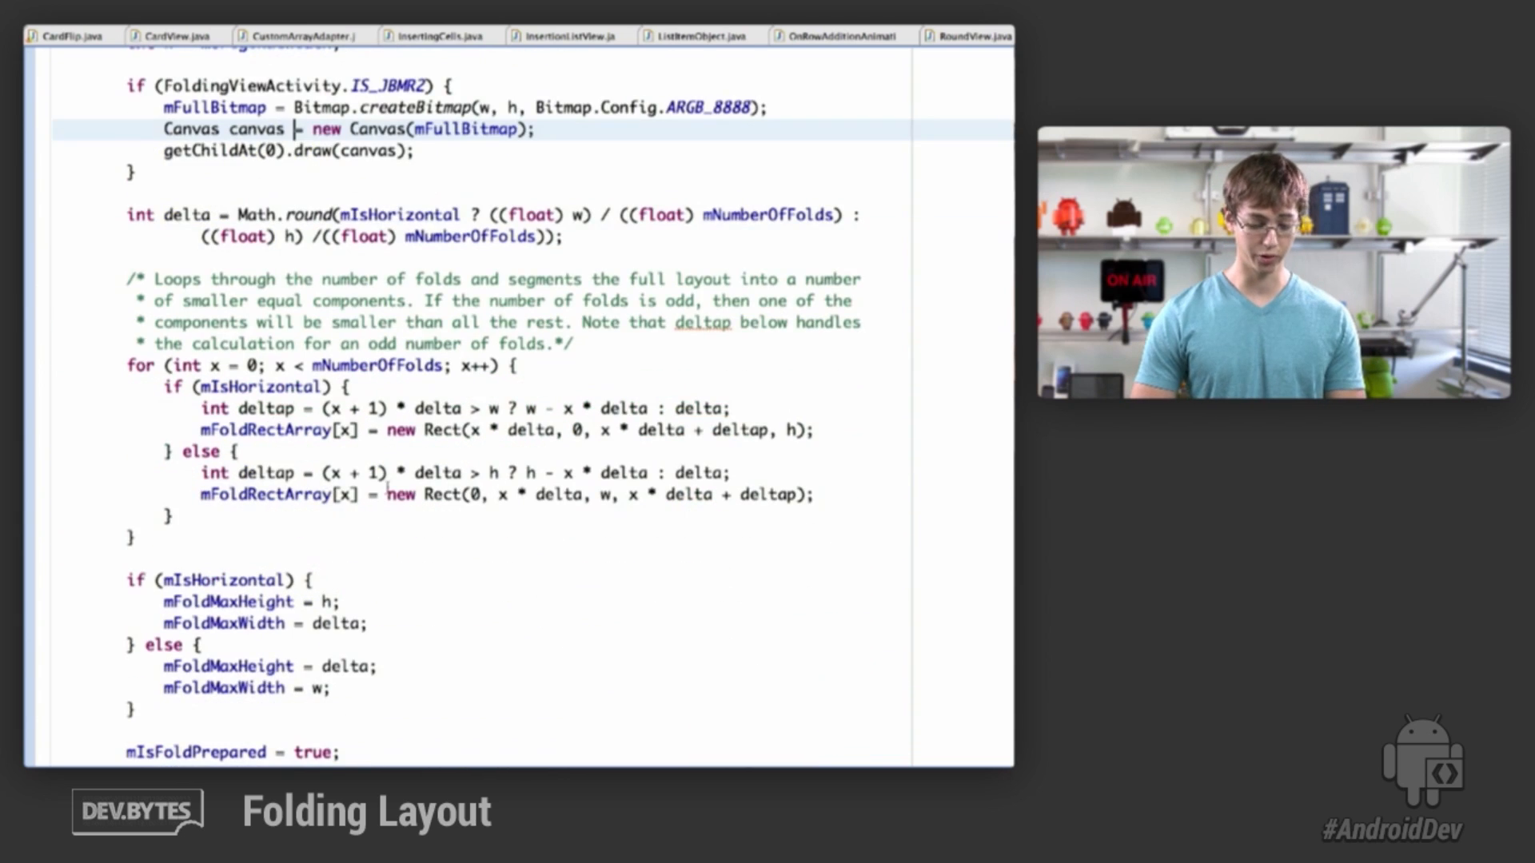
scroll(down, 3)
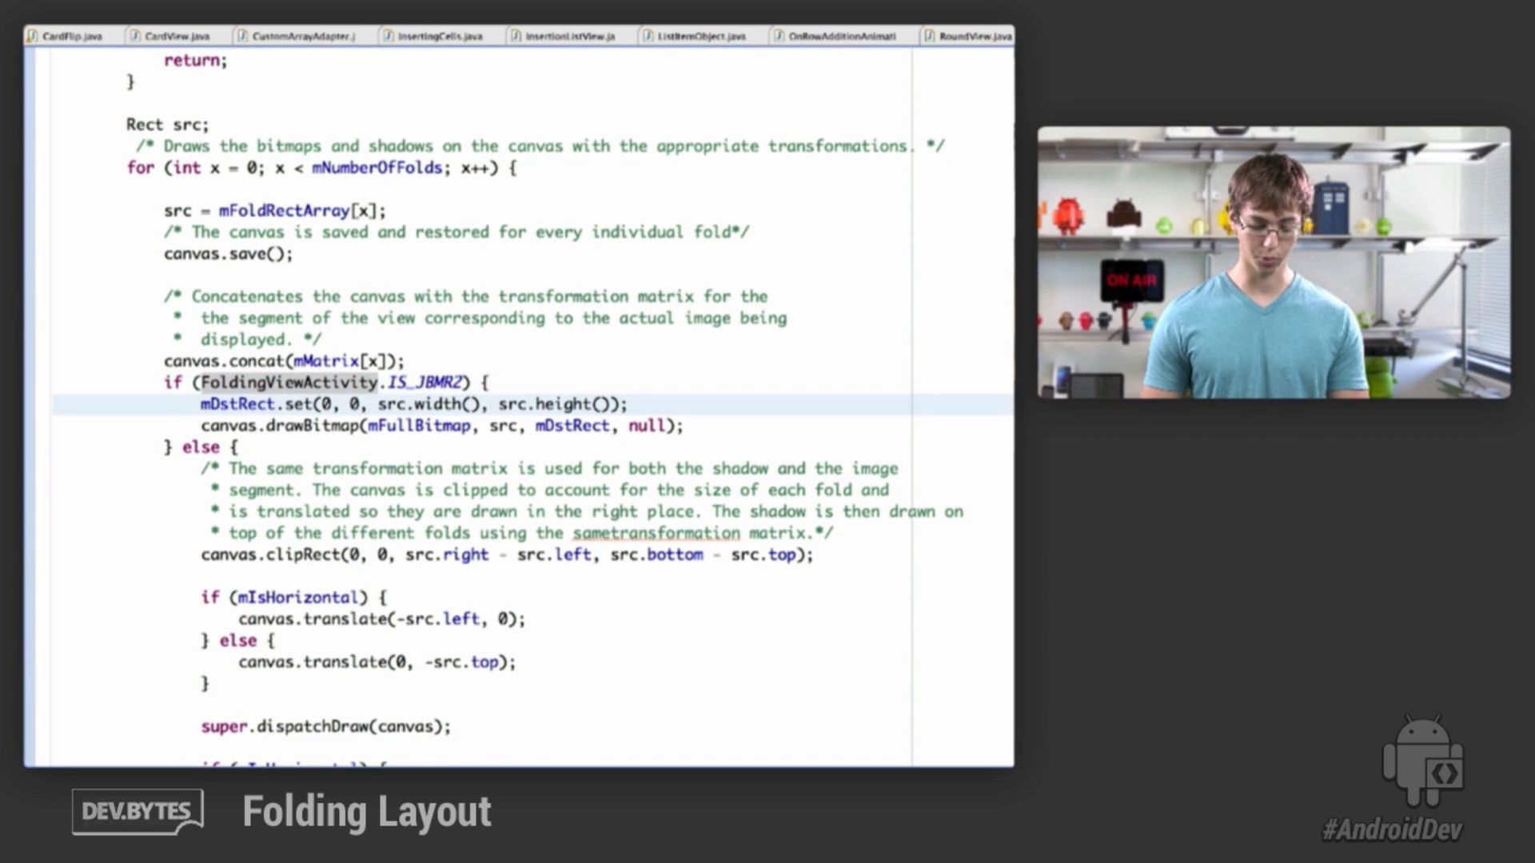
Scroll in FoldingViewActivity.java to the IS_JBMR2 constant comparing SDK_INT with JELLY_BEAN_MR2 and the member fields.
scroll(down, 3)
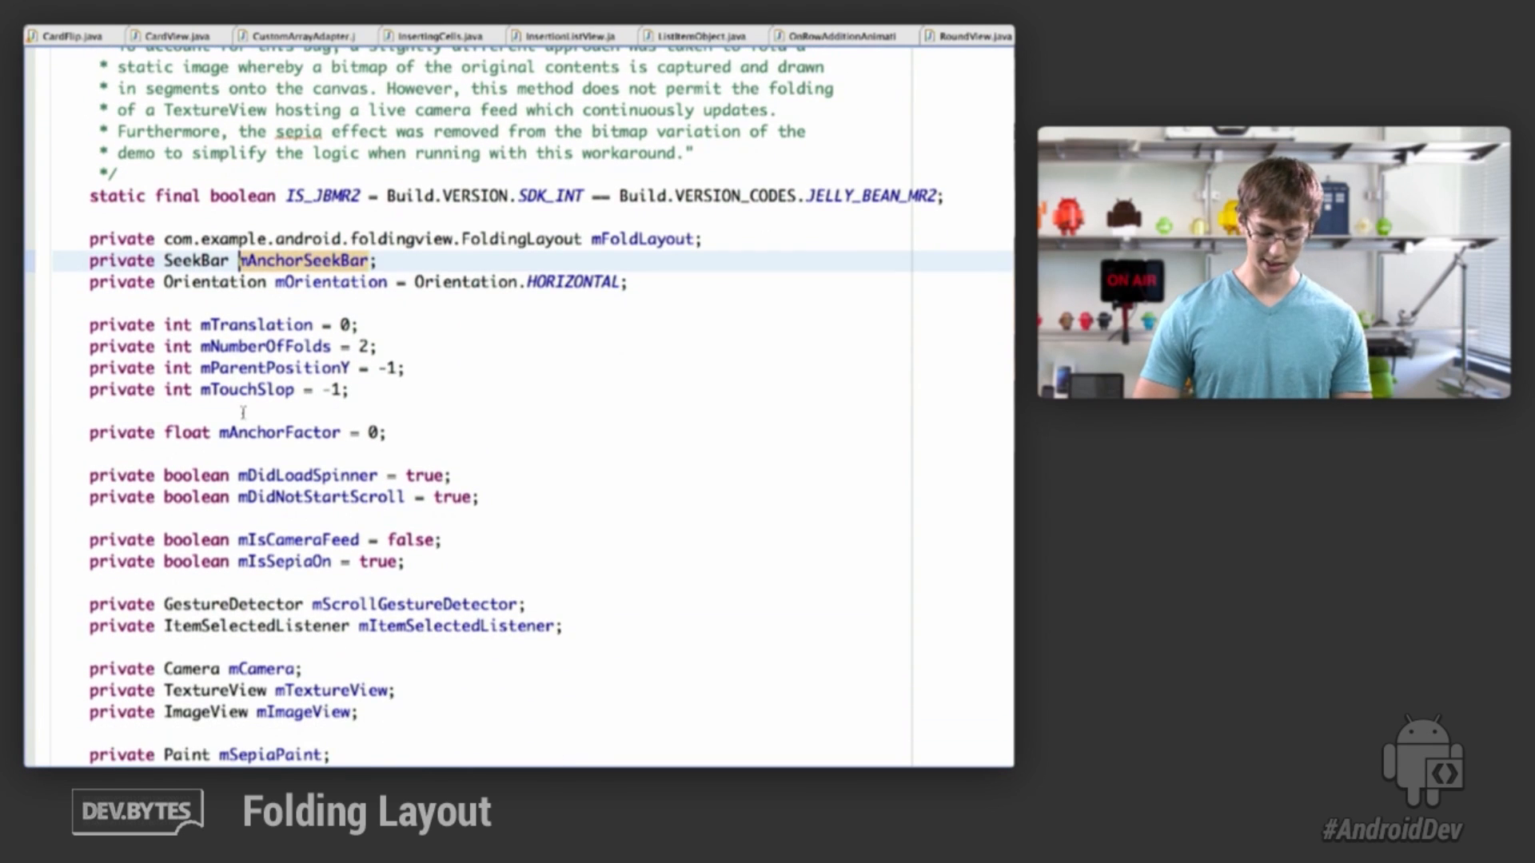
Scroll past onCreate to mOnFoldListener and setSepiaLayer, which applies sepia paint only on non-JBMR2 devices.
scroll(down, 3)
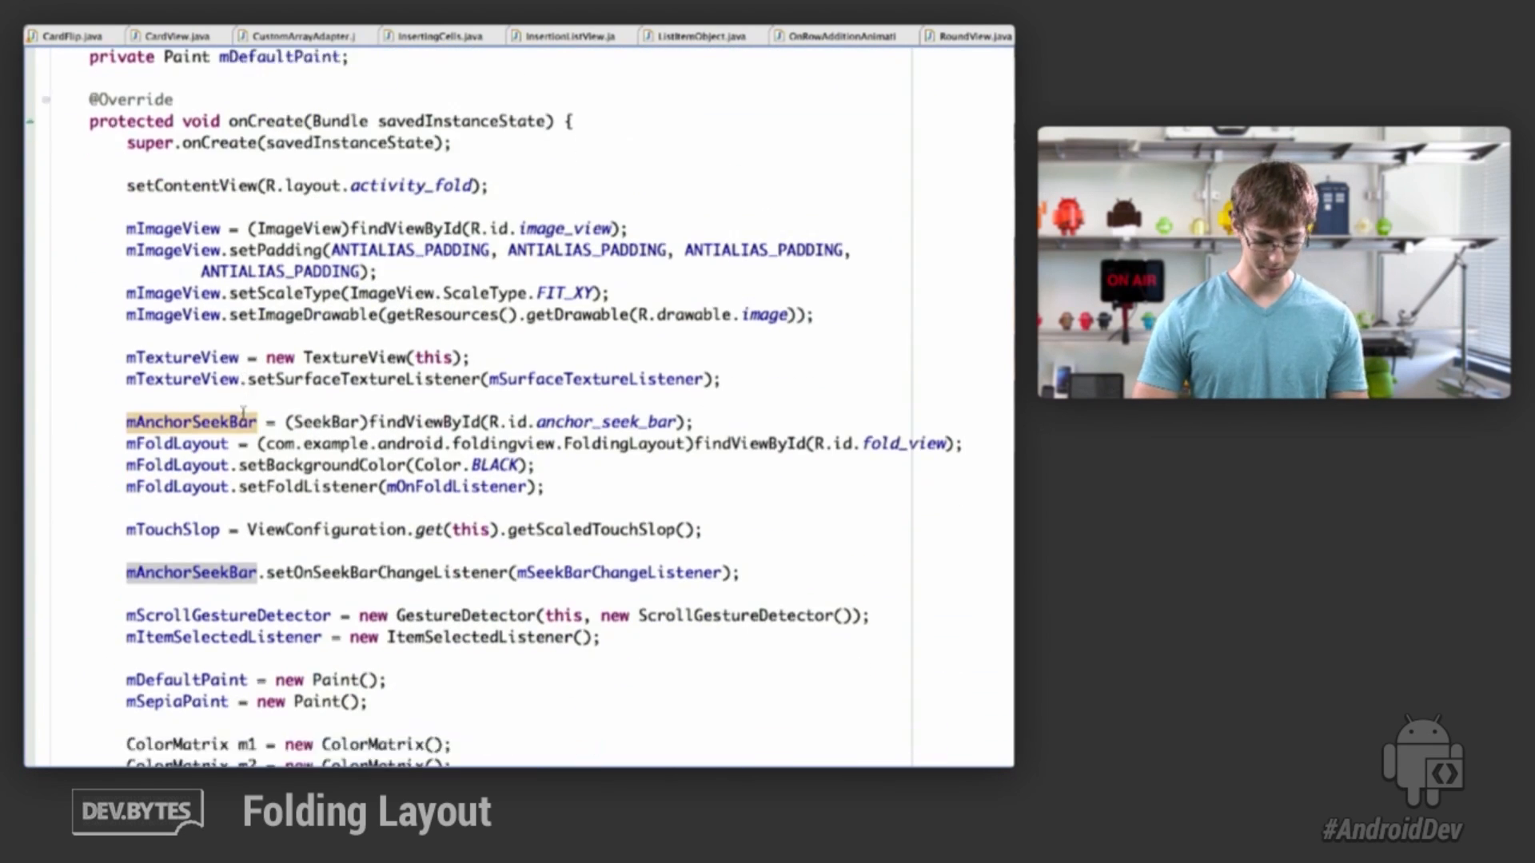
scroll(down, 3)
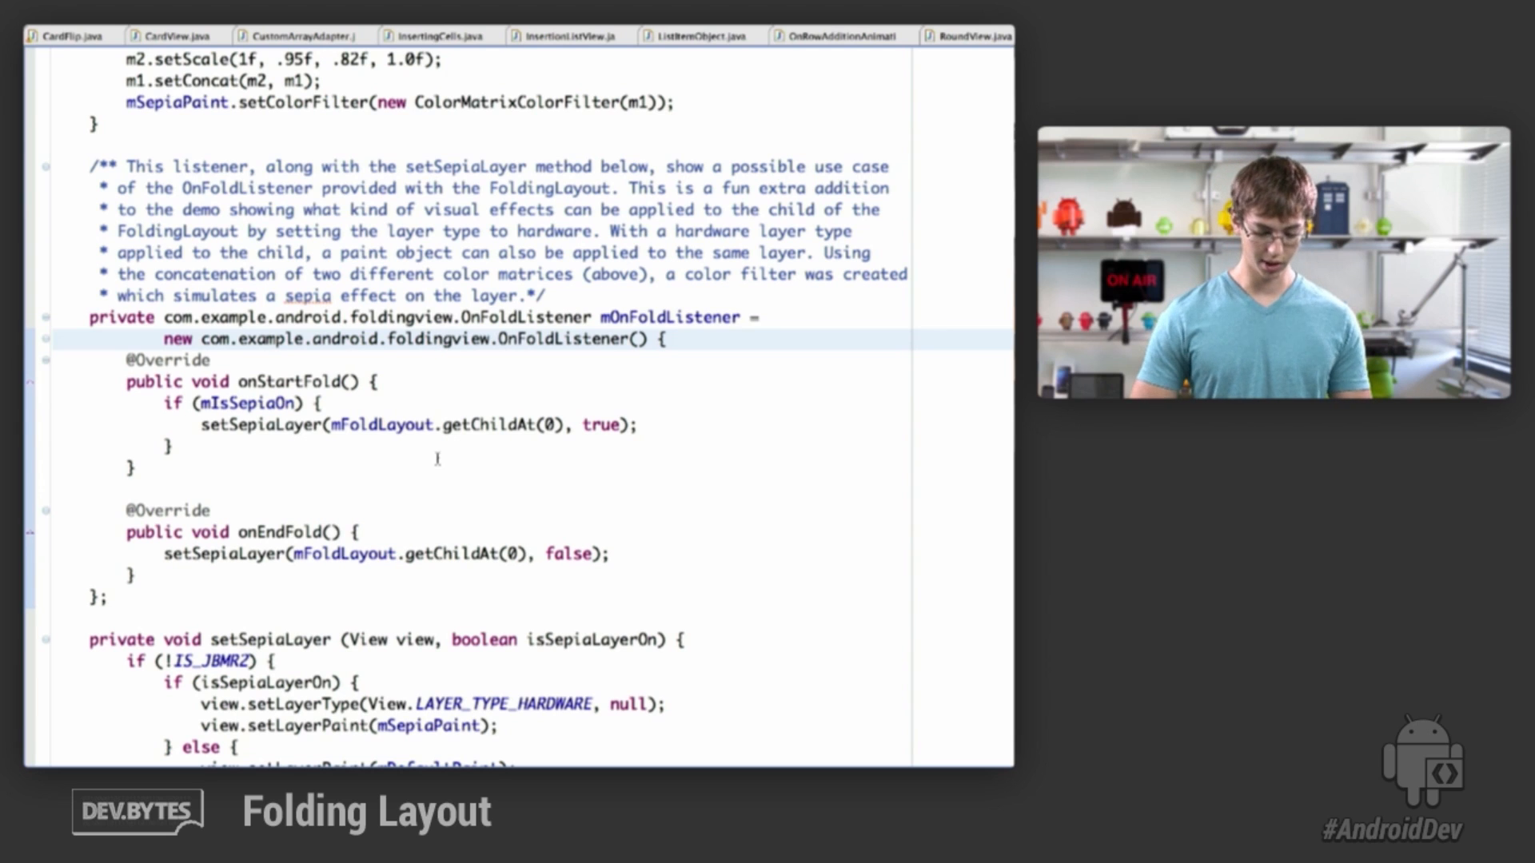
scroll(down, 3)
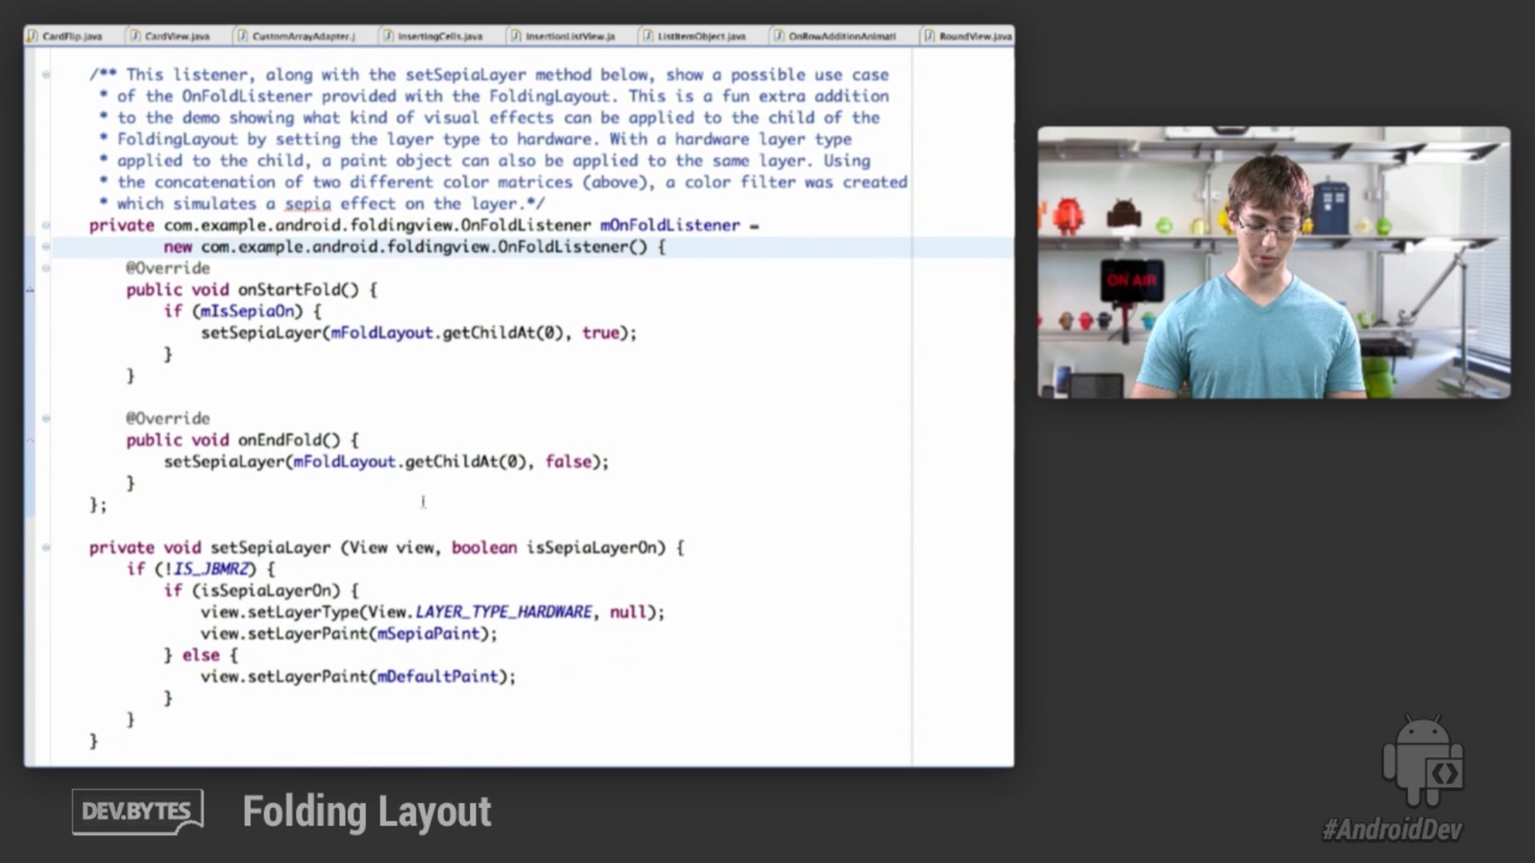